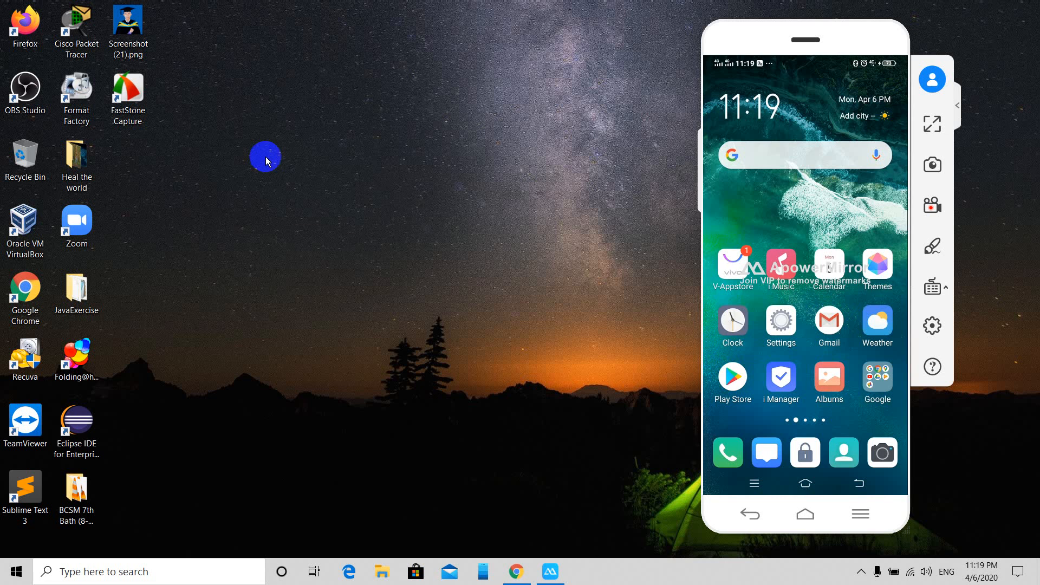
{"action": "mouse_move", "coordinate": [286, 12]}
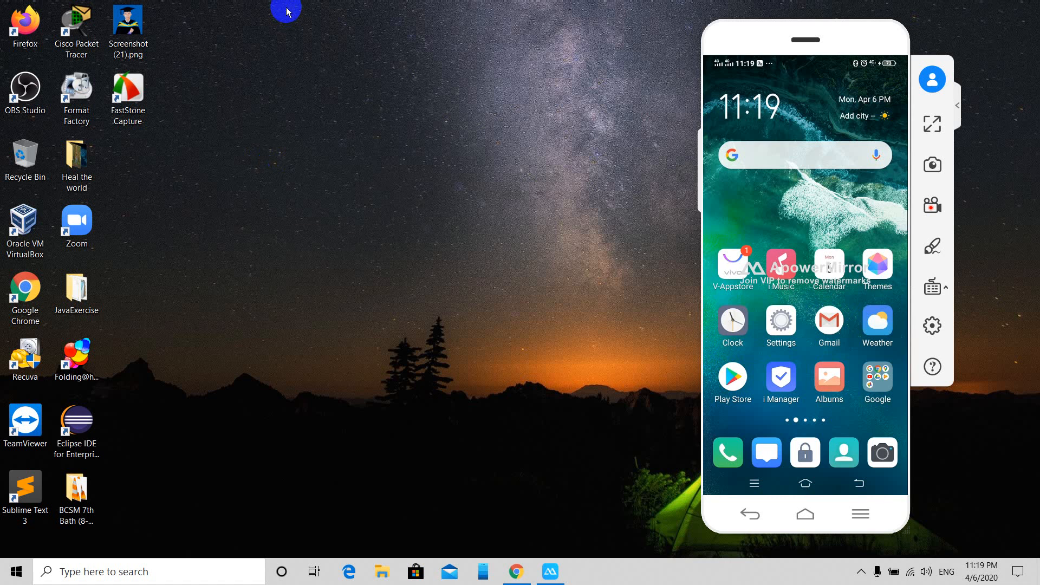
Step: Refresh the Windows desktop several times from its right-click menu
{"action": "right_click", "coordinate": [285, 20]}
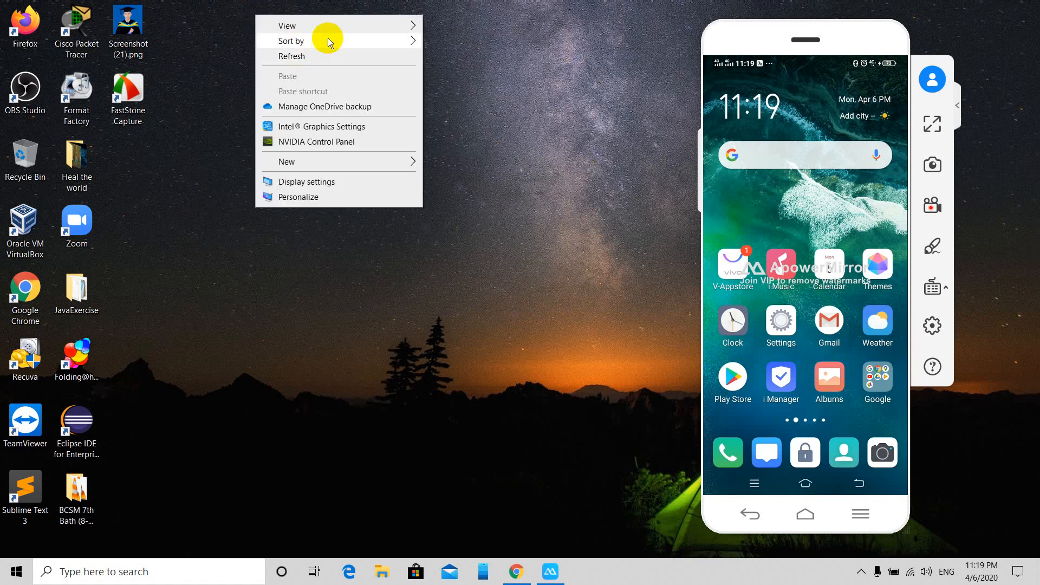
{"action": "left_click", "coordinate": [357, 45]}
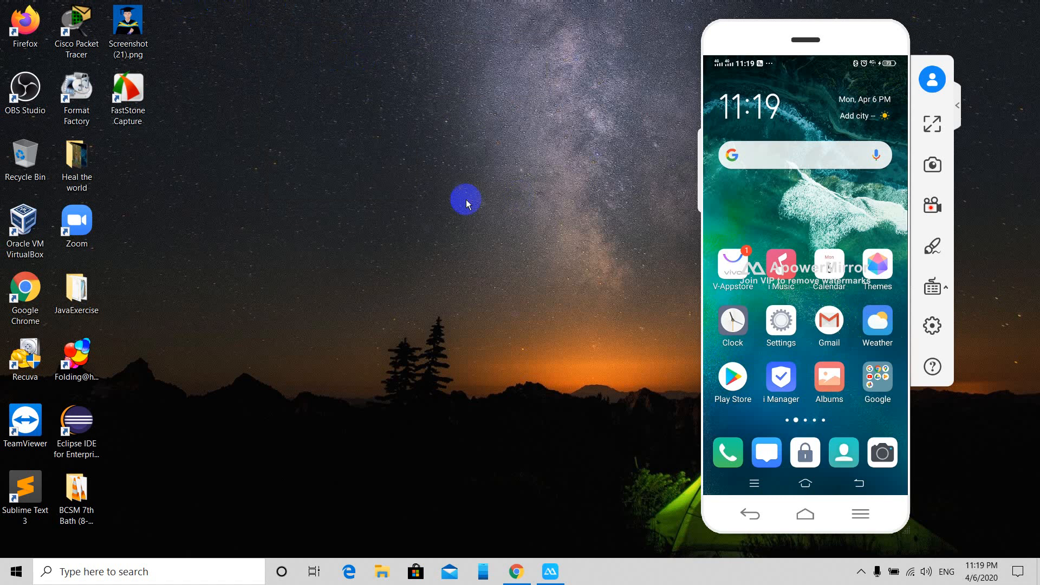
{"action": "right_click", "coordinate": [466, 204]}
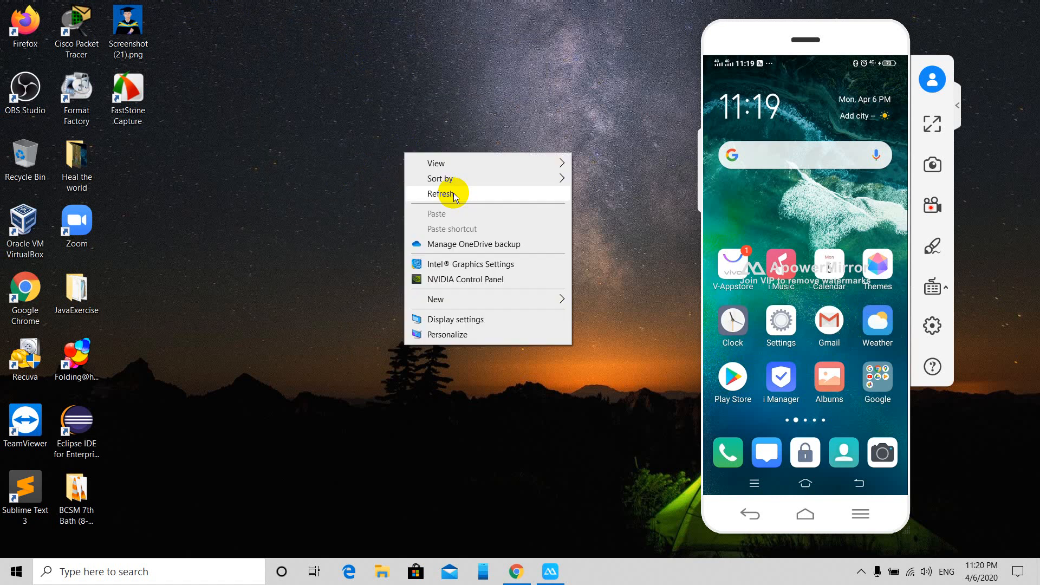
{"action": "left_click", "coordinate": [441, 194]}
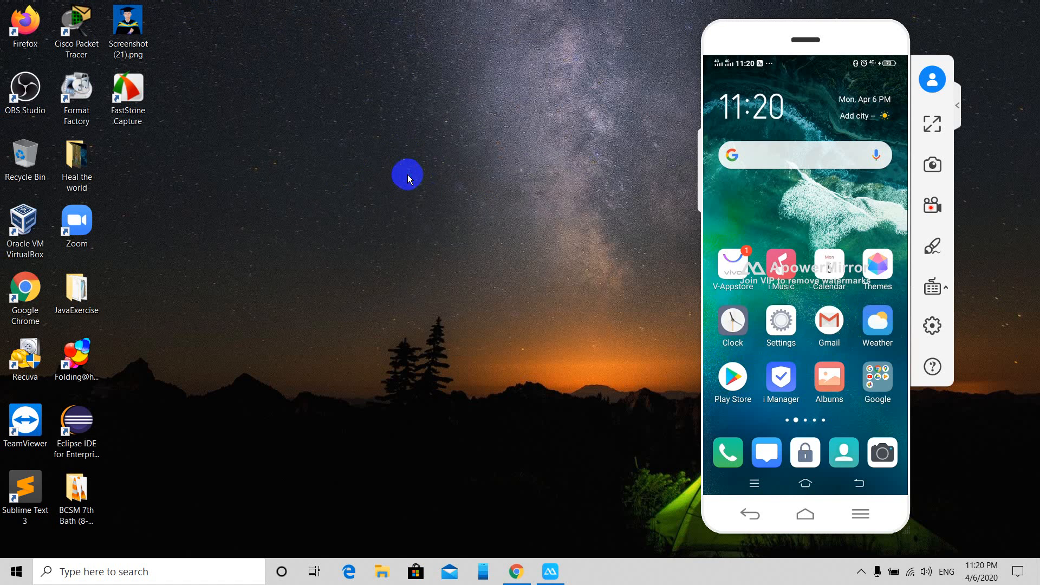
{"action": "mouse_move", "coordinate": [151, 249]}
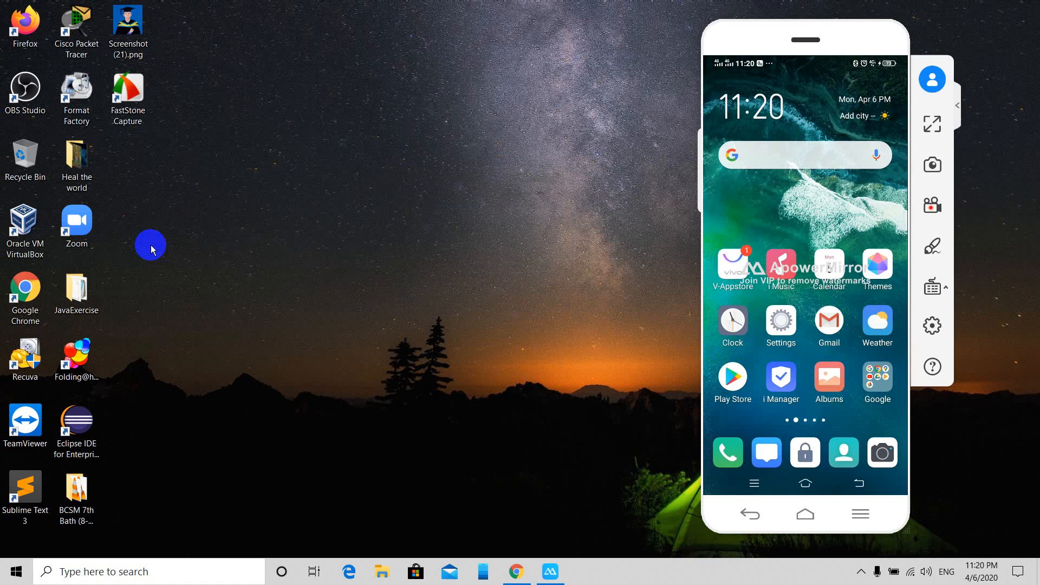
{"action": "right_click", "coordinate": [151, 246]}
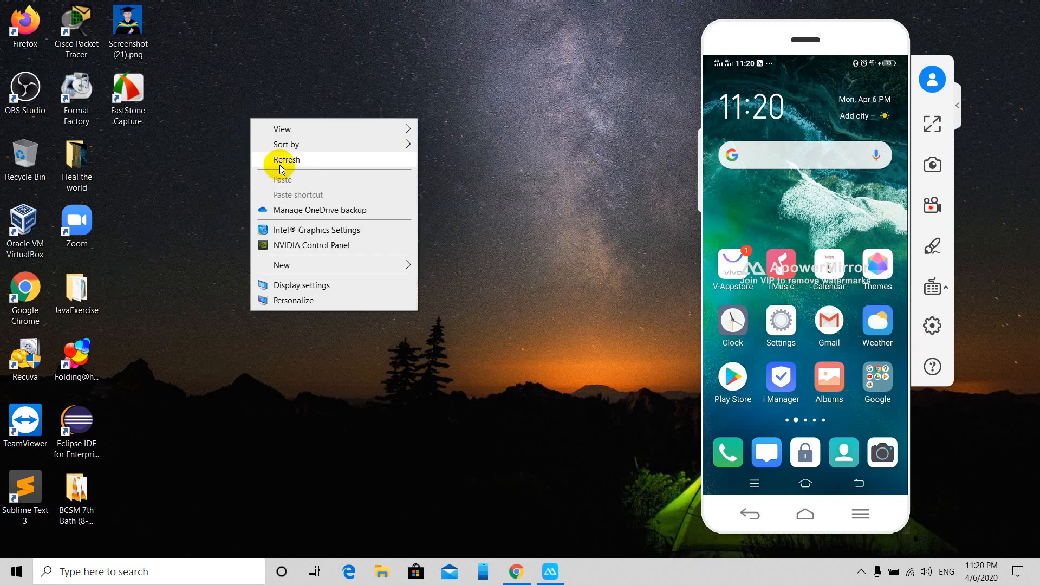
{"action": "left_click", "coordinate": [285, 160]}
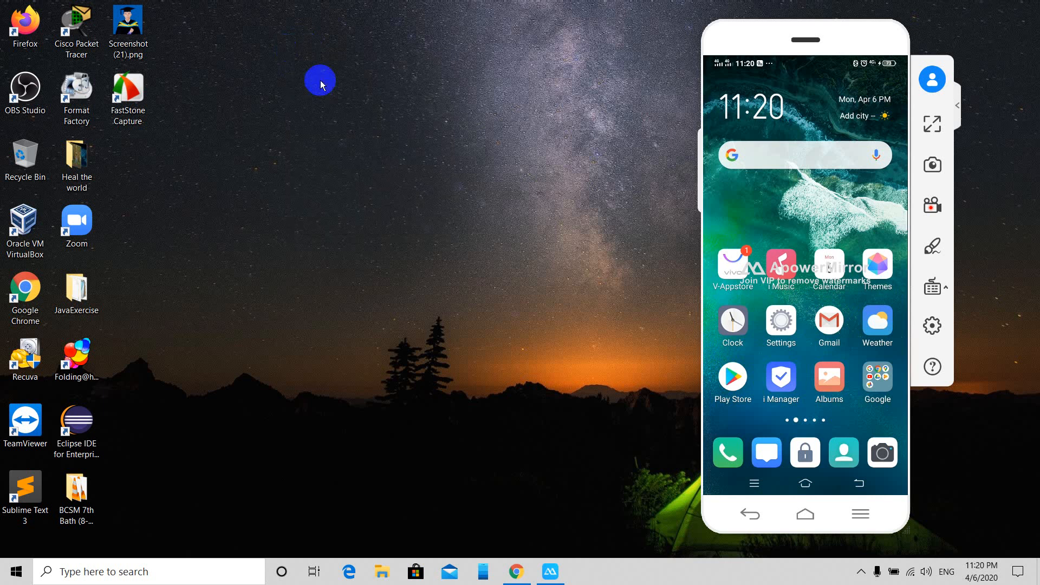
{"action": "mouse_move", "coordinate": [326, 160]}
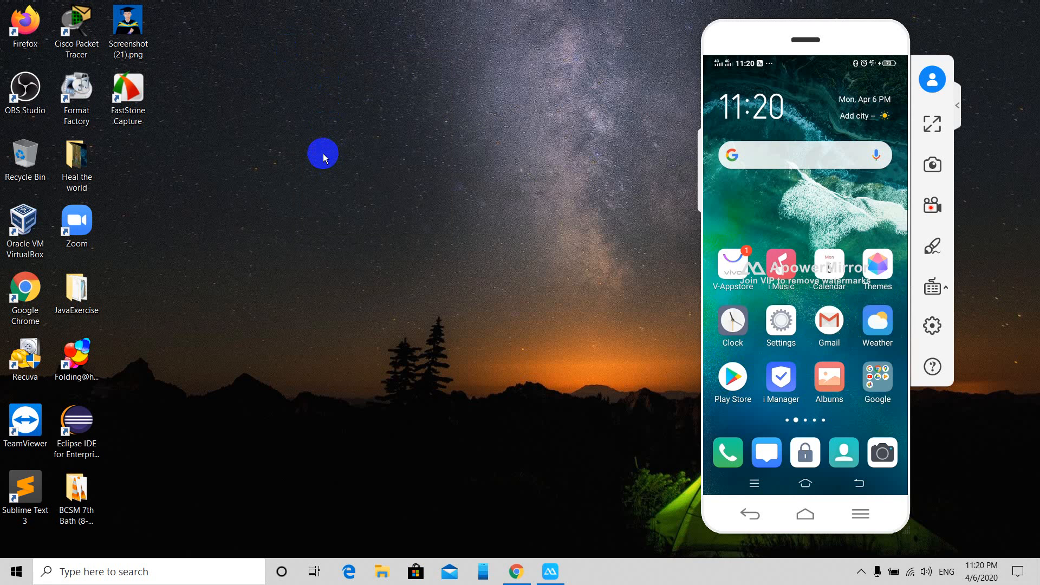
{"action": "mouse_move", "coordinate": [370, 146]}
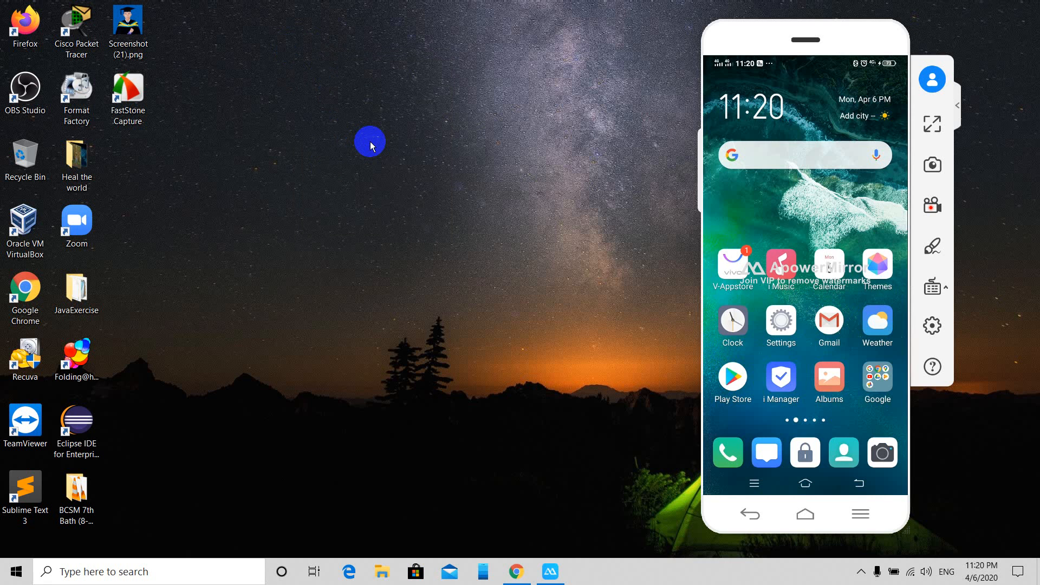
{"action": "mouse_move", "coordinate": [409, 90]}
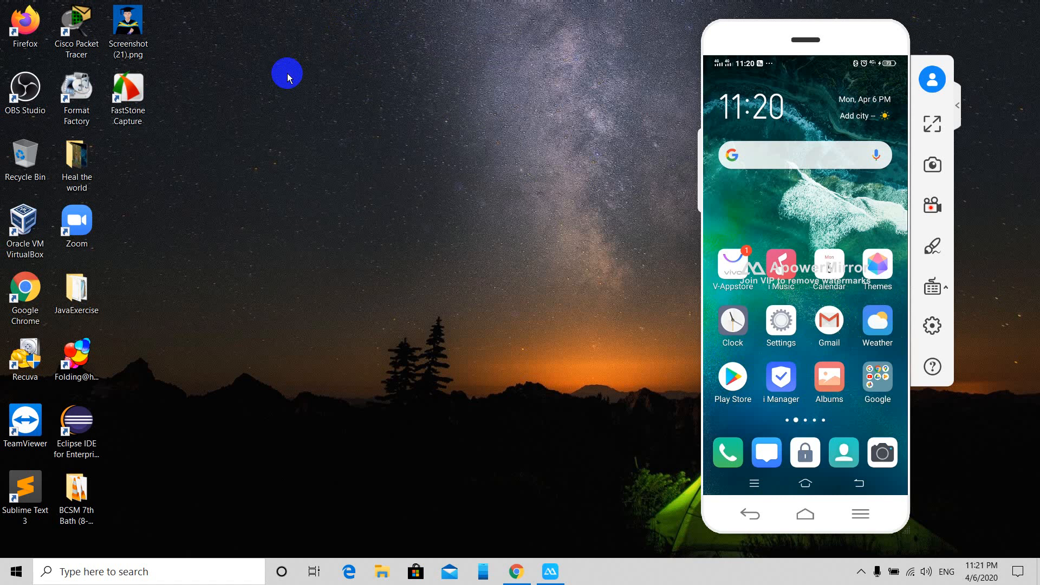
{"action": "right_click", "coordinate": [287, 72]}
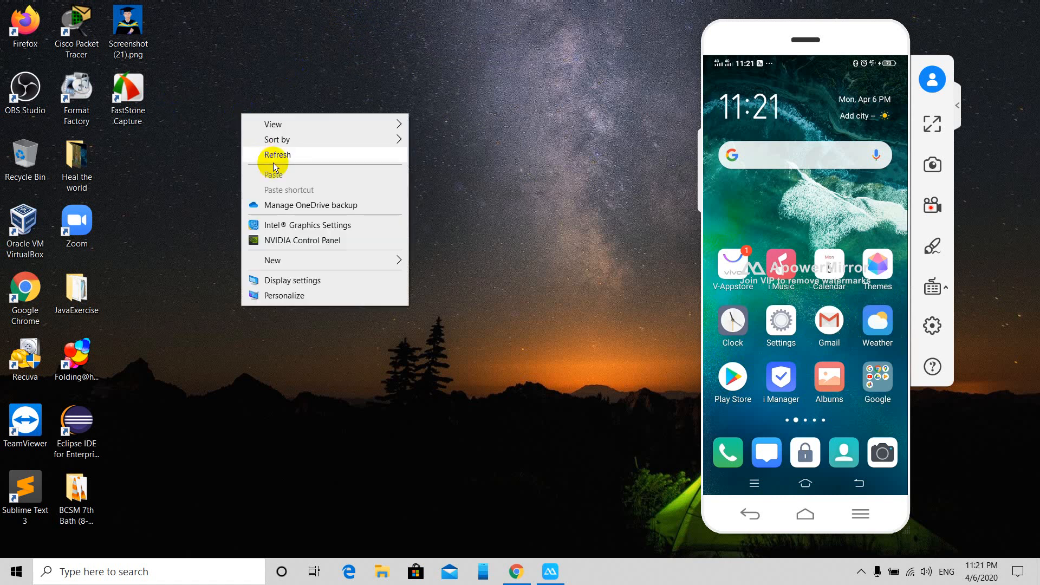
{"action": "left_click", "coordinate": [277, 155]}
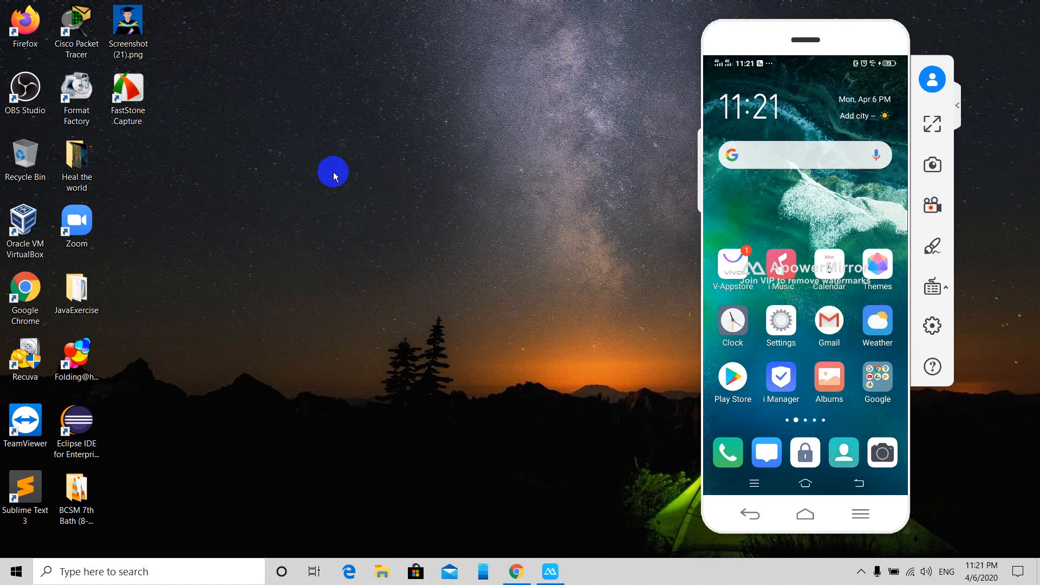
{"action": "mouse_move", "coordinate": [489, 509]}
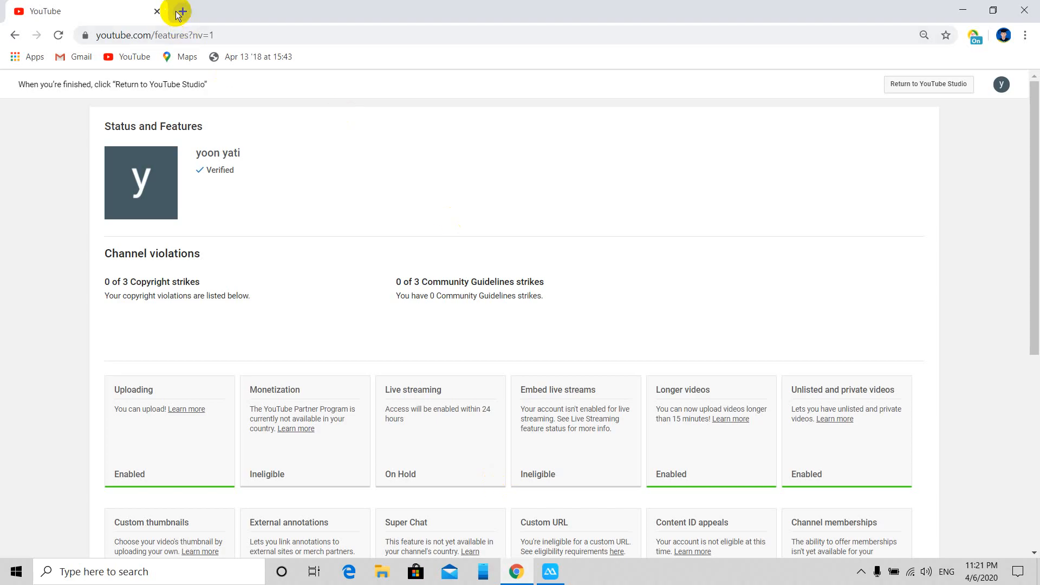
Step: From a new YouTube tab, launch YouTube Studio via the profile avatar menu
{"action": "left_click", "coordinate": [179, 10]}
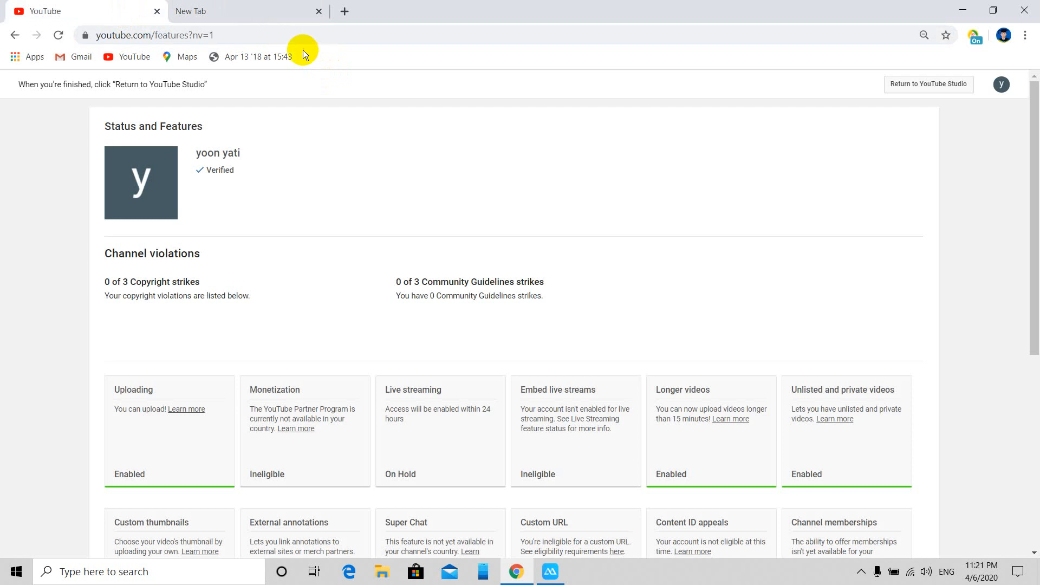
{"action": "mouse_move", "coordinate": [1028, 98]}
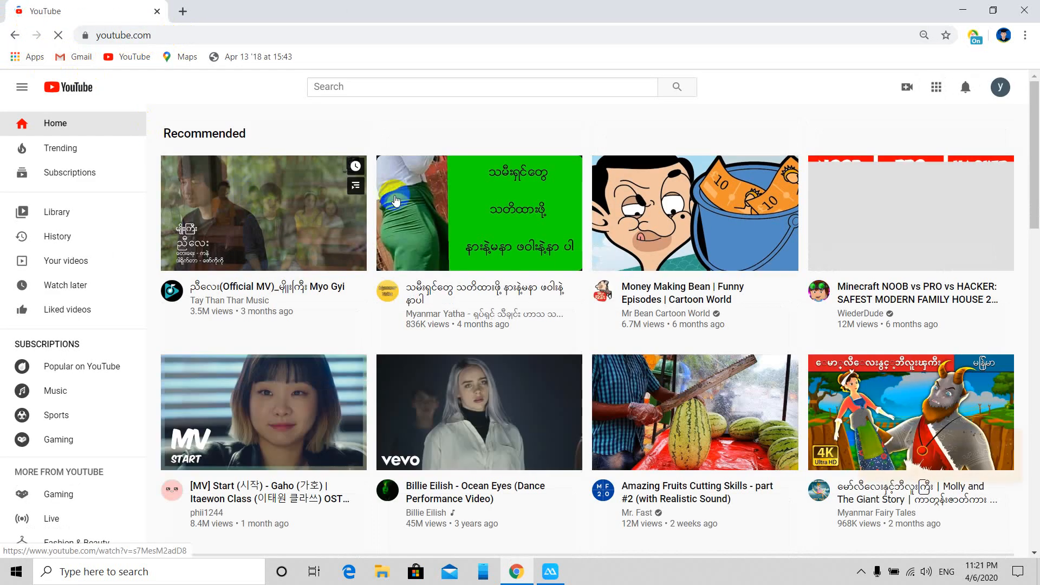
{"action": "scroll", "scroll_direction": "down", "scroll_amount": 3}
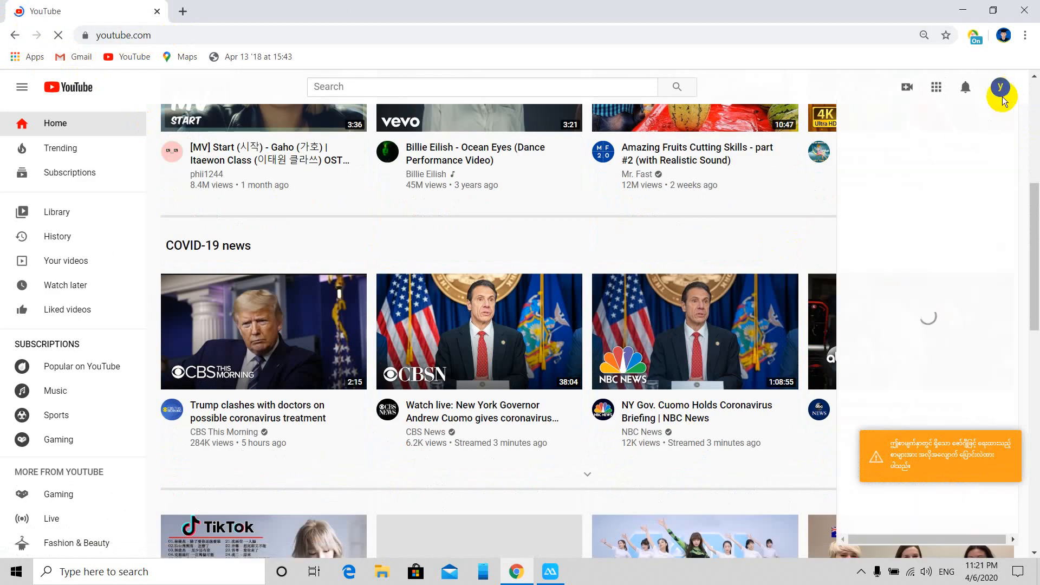
{"action": "left_click", "coordinate": [1002, 86]}
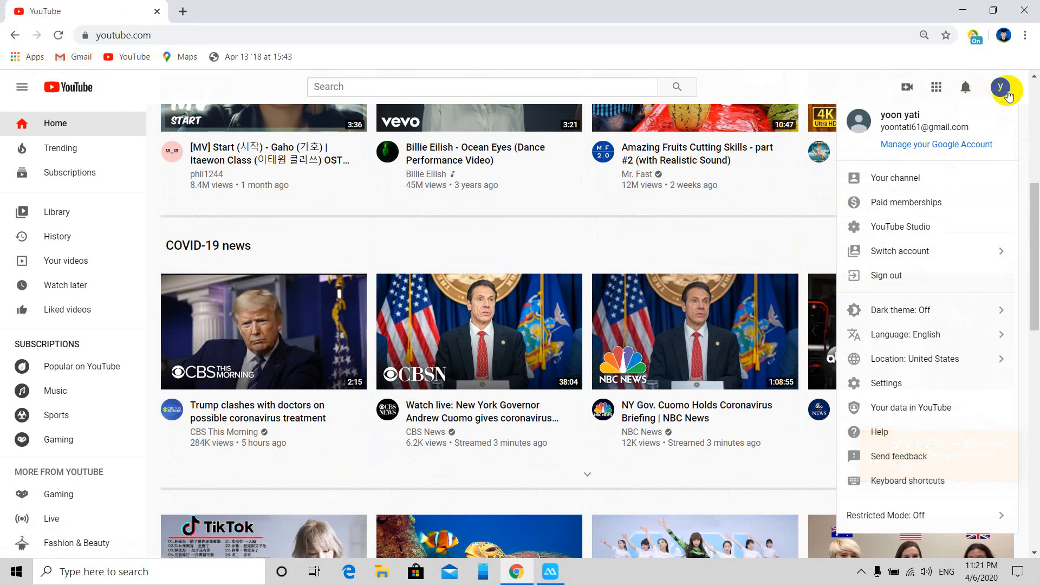
{"action": "mouse_move", "coordinate": [900, 227]}
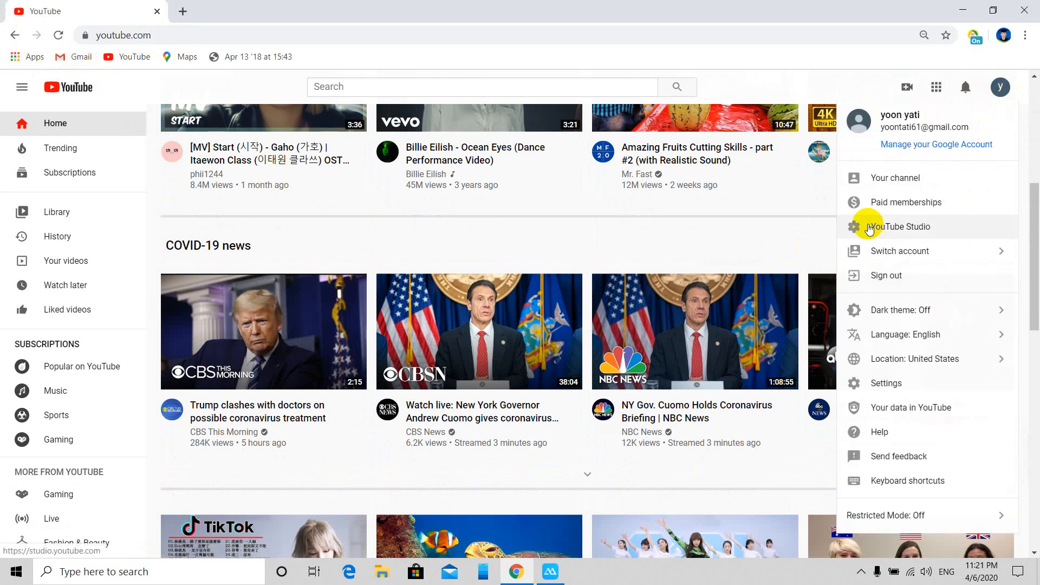
{"action": "mouse_move", "coordinate": [921, 227]}
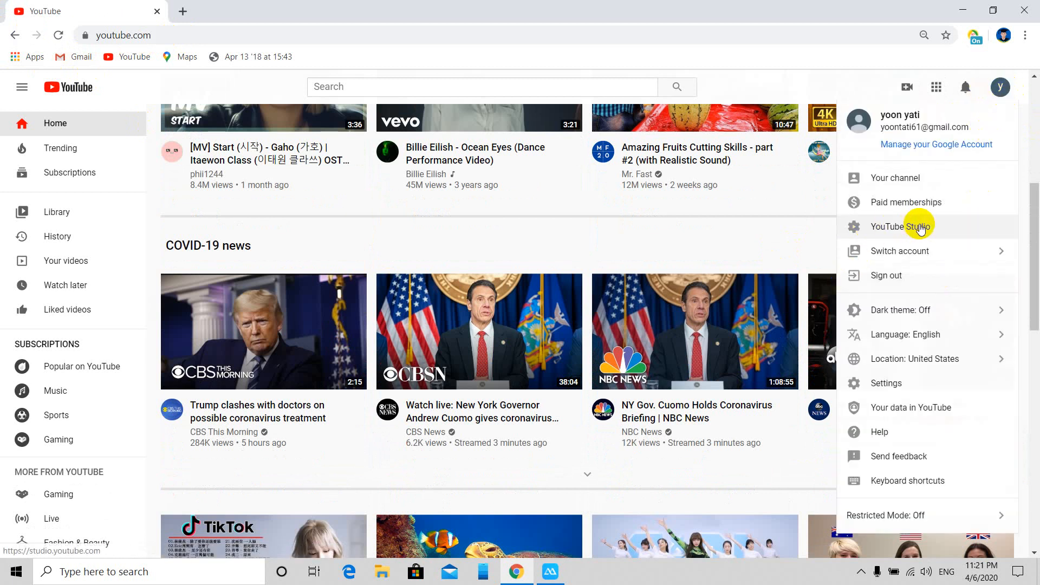
{"action": "mouse_move", "coordinate": [937, 144]}
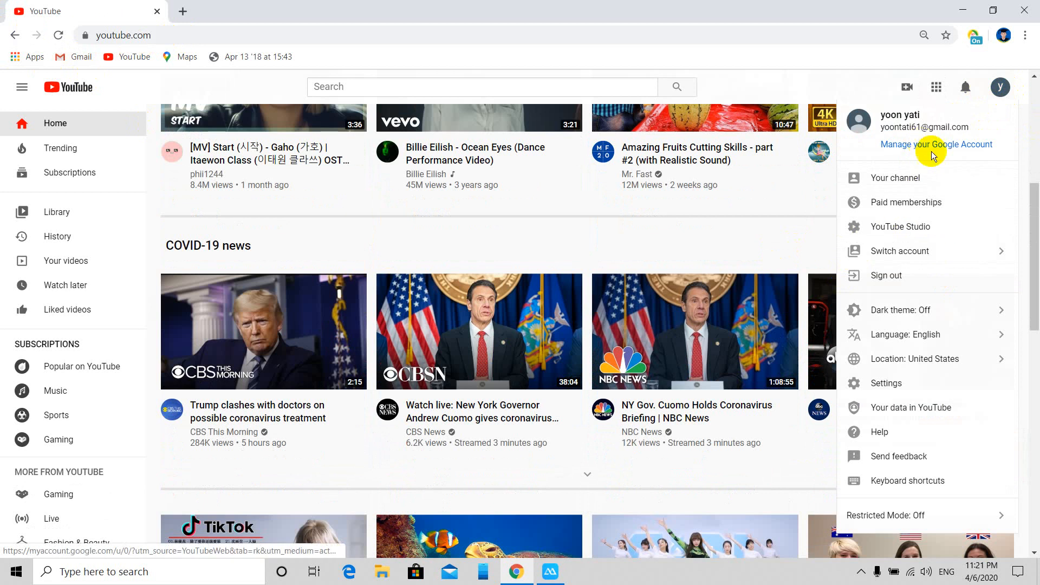
{"action": "left_click", "coordinate": [900, 226]}
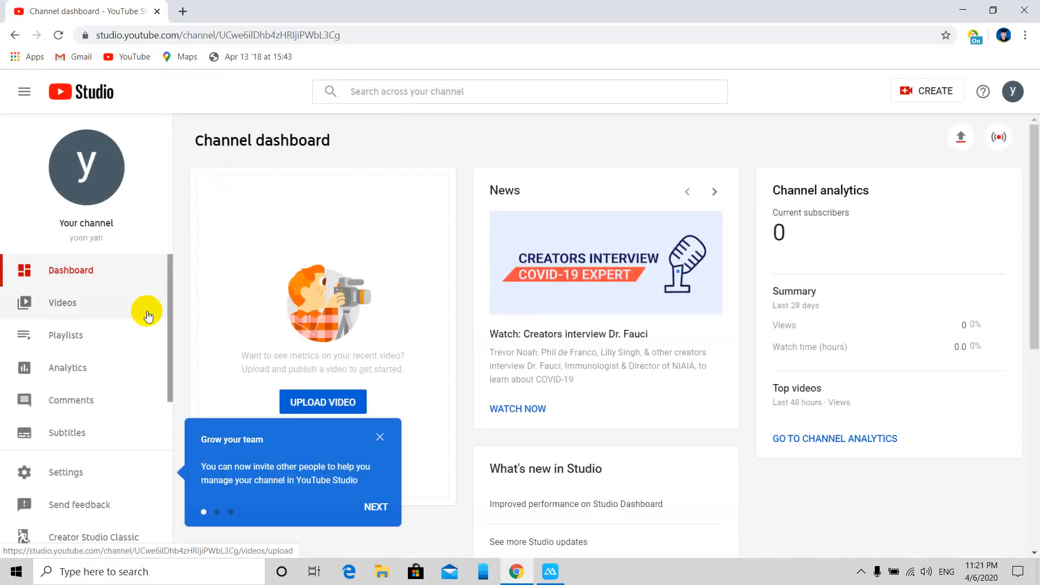
Step: Dismiss the 'Grow your team' tip on the Studio dashboard and reveal Monetization in the sidebar
{"action": "scroll", "scroll_direction": "down", "scroll_amount": 3}
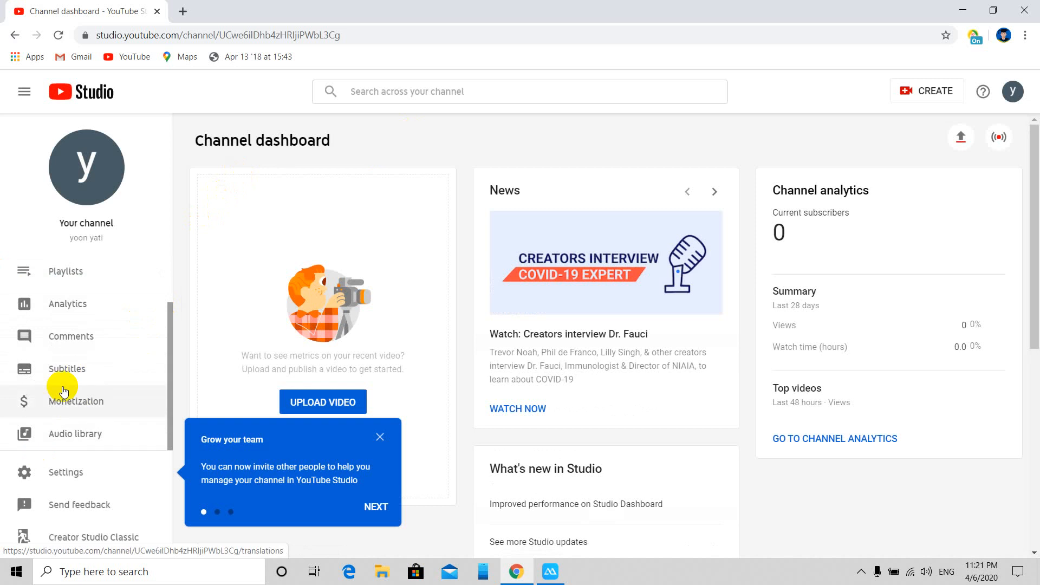
{"action": "mouse_move", "coordinate": [380, 437]}
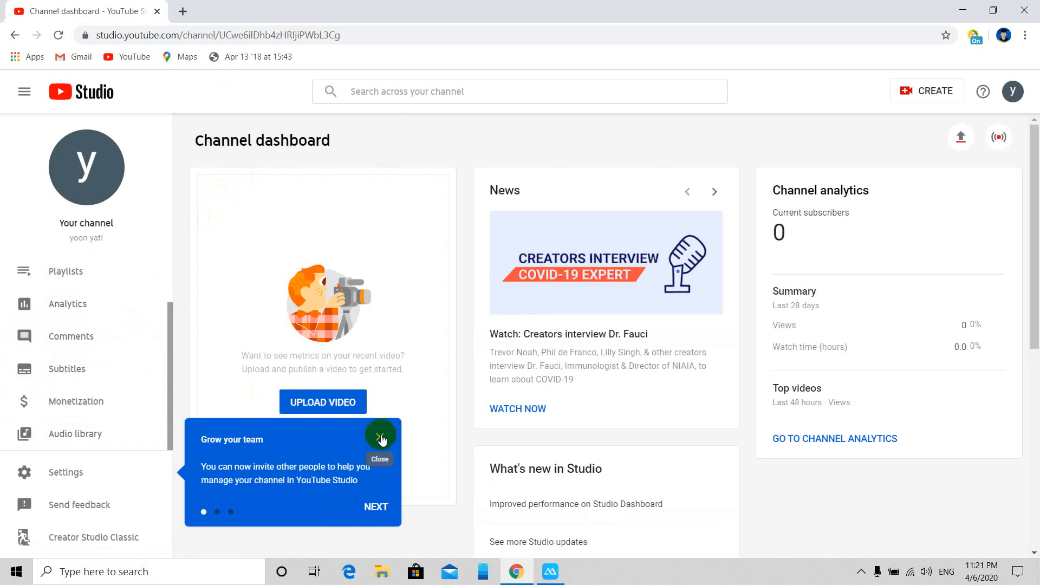
{"action": "left_click", "coordinate": [381, 436]}
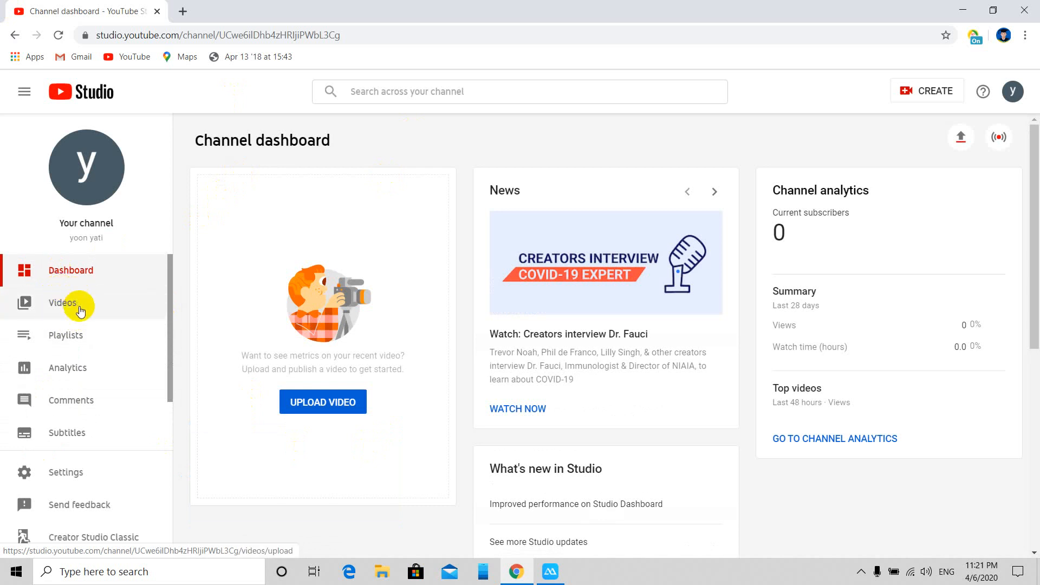
{"action": "scroll", "scroll_direction": "down", "scroll_amount": 3}
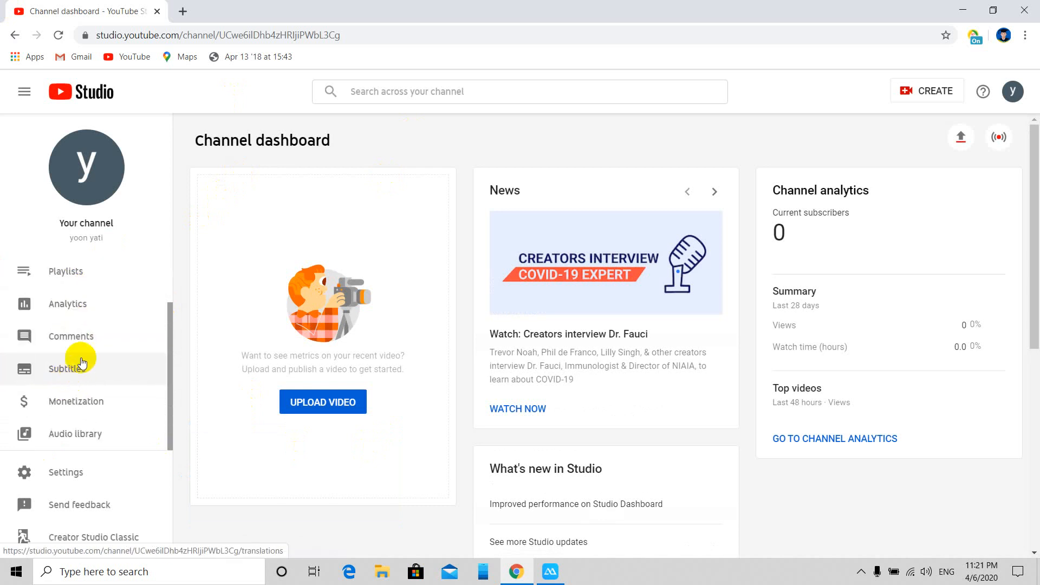
{"action": "mouse_move", "coordinate": [76, 401]}
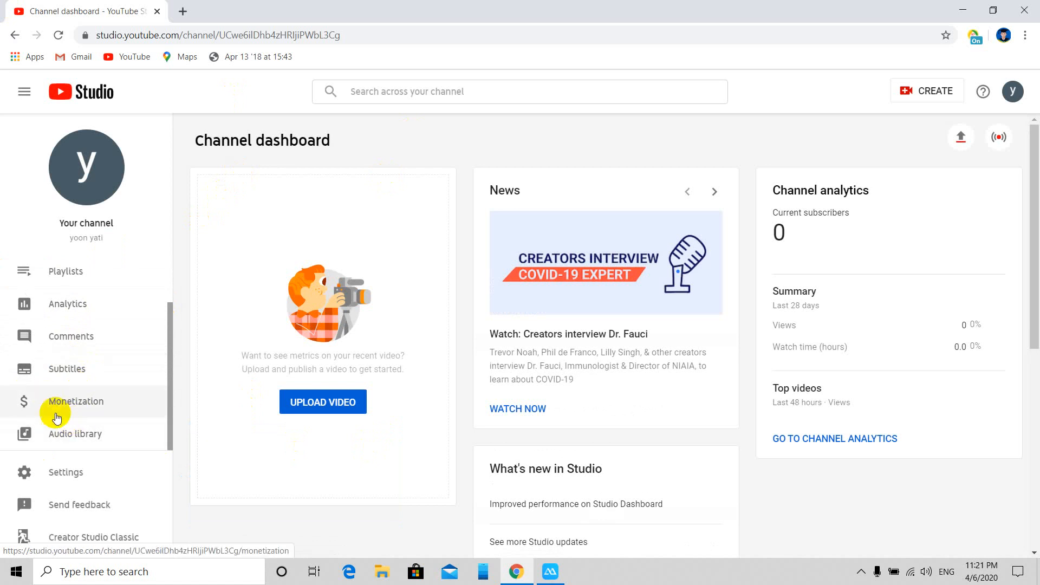
{"action": "mouse_move", "coordinate": [46, 403]}
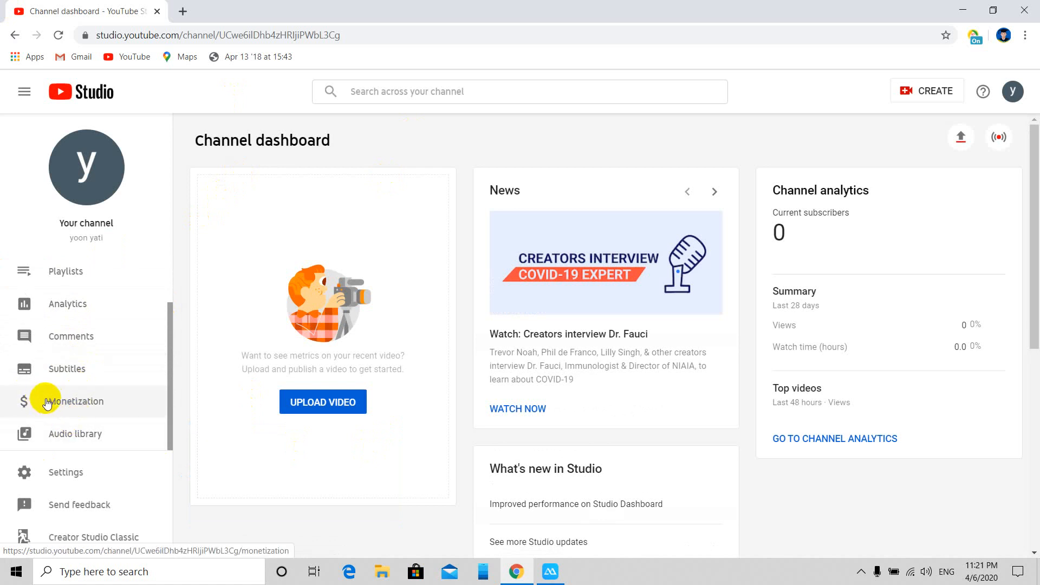
{"action": "mouse_move", "coordinate": [3, 399]}
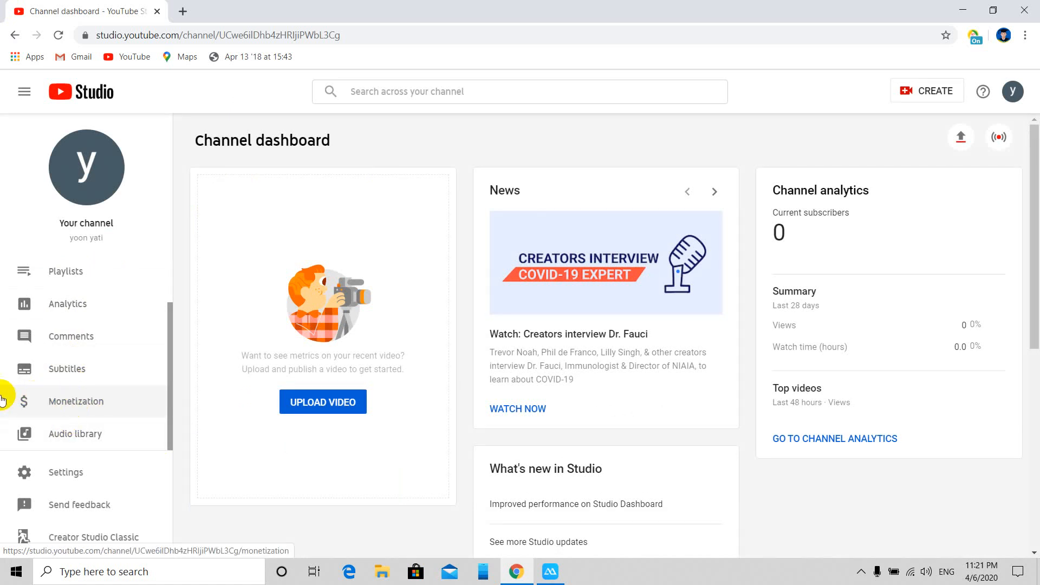
{"action": "left_click", "coordinate": [75, 401]}
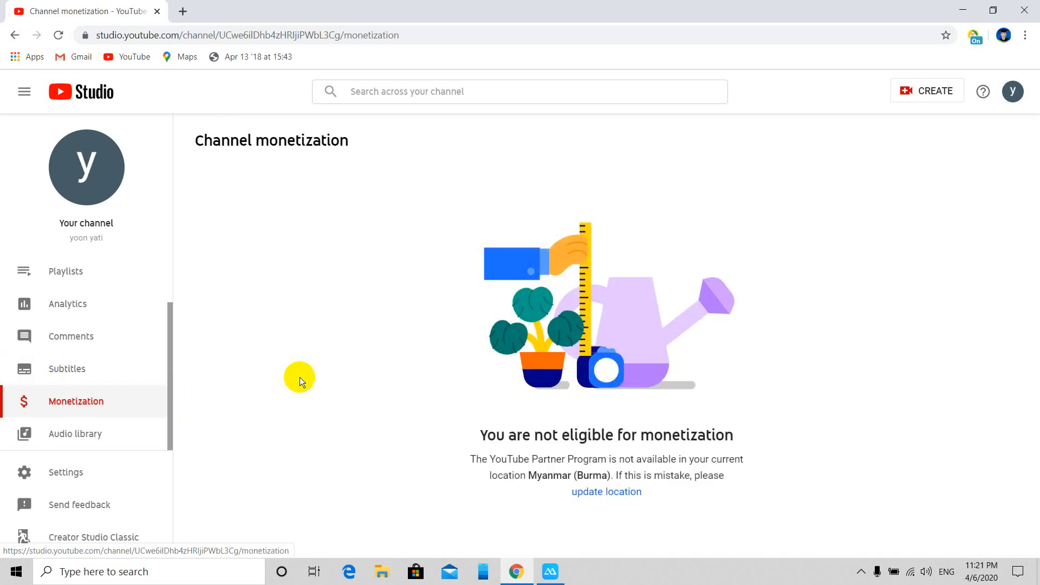
{"action": "mouse_move", "coordinate": [615, 421]}
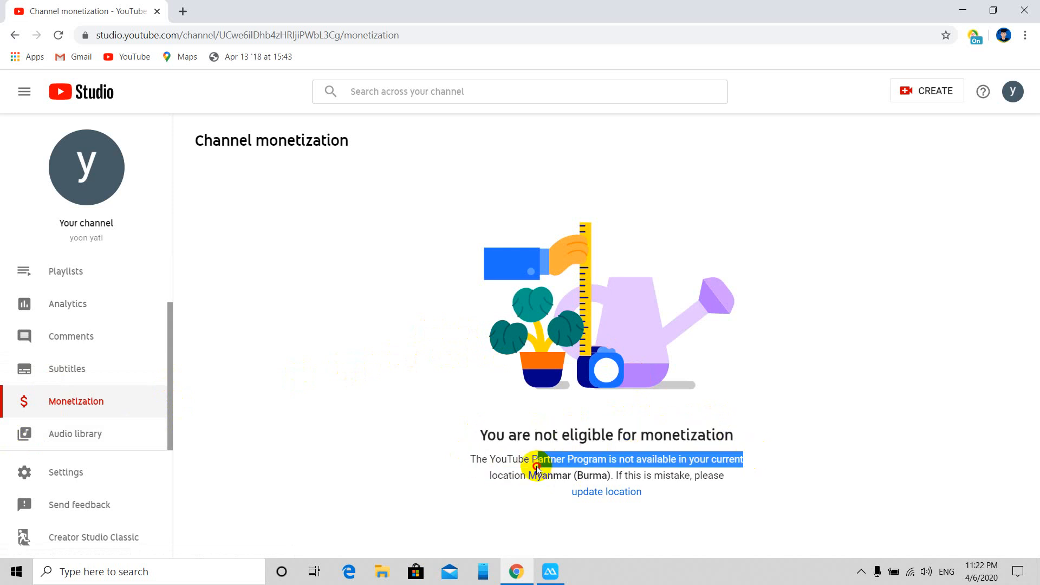
{"action": "mouse_move", "coordinate": [492, 477]}
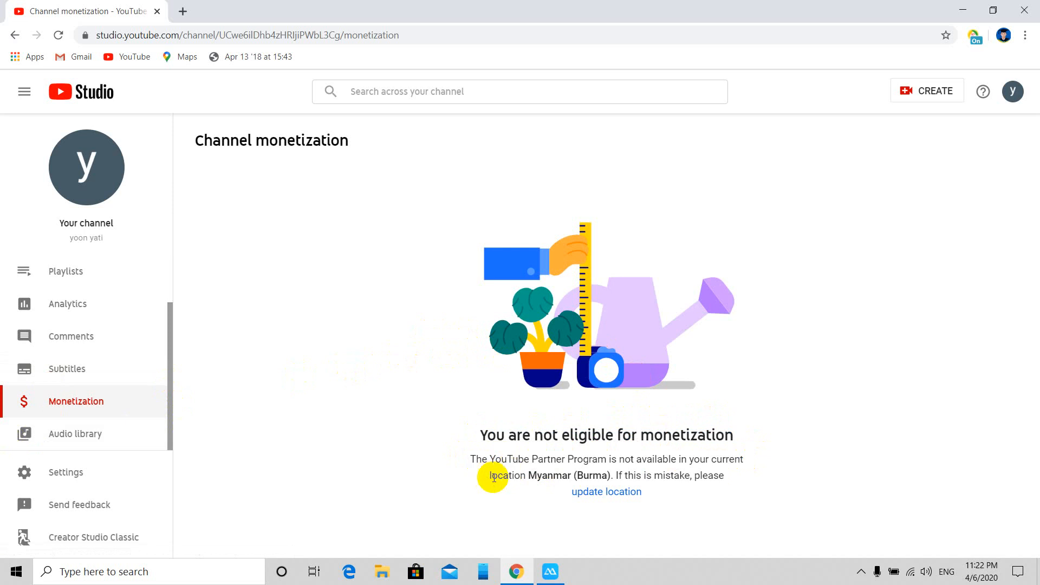
{"action": "mouse_move", "coordinate": [620, 471]}
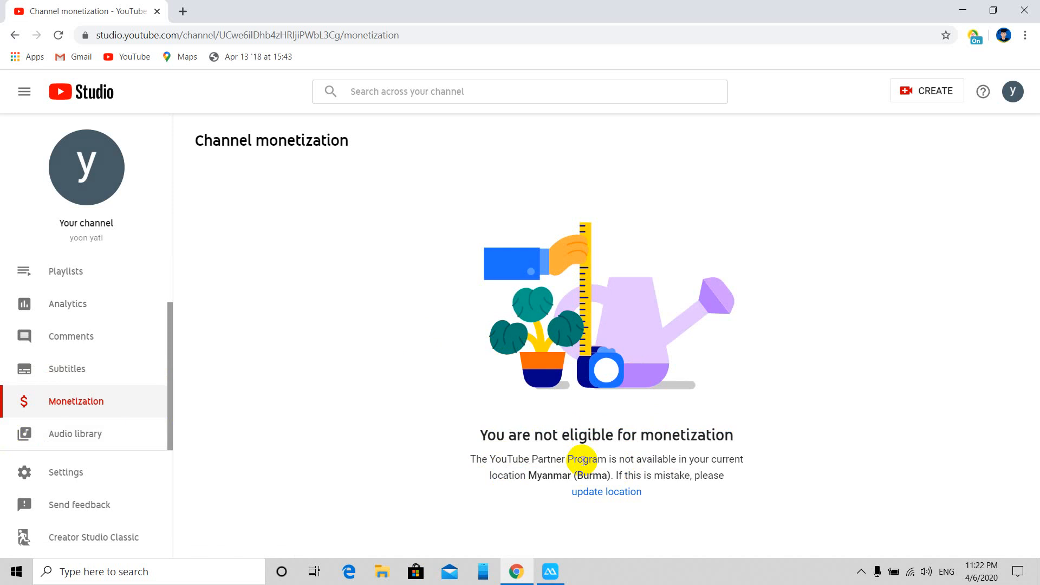
{"action": "mouse_move", "coordinate": [572, 511]}
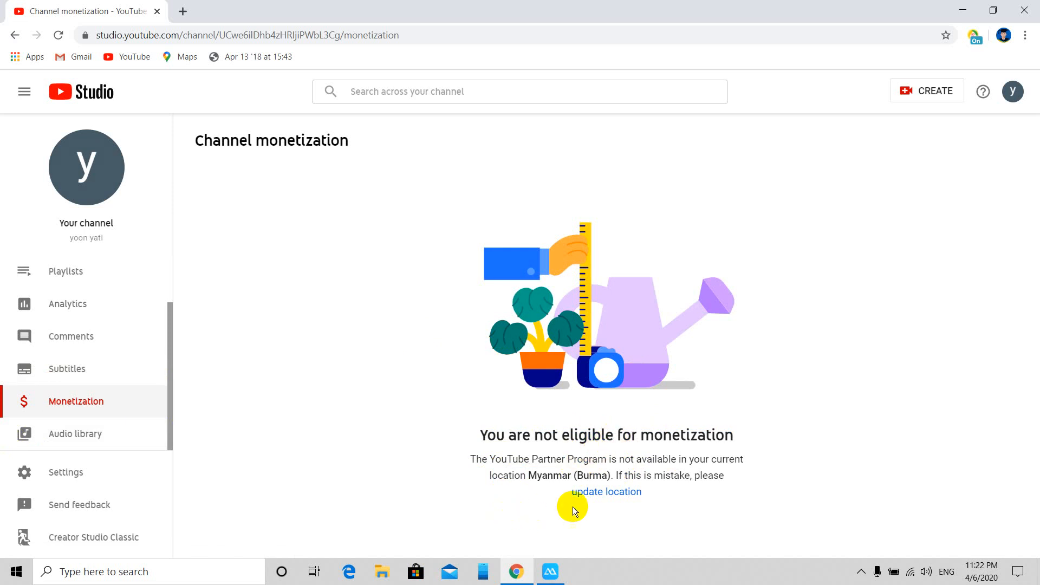
{"action": "mouse_move", "coordinate": [624, 468]}
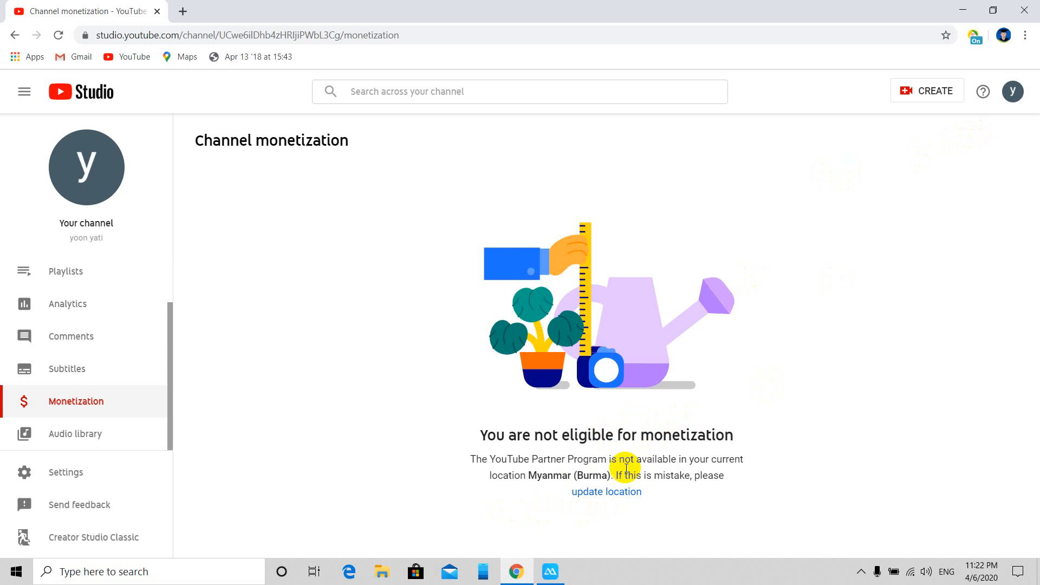
{"action": "mouse_move", "coordinate": [624, 496]}
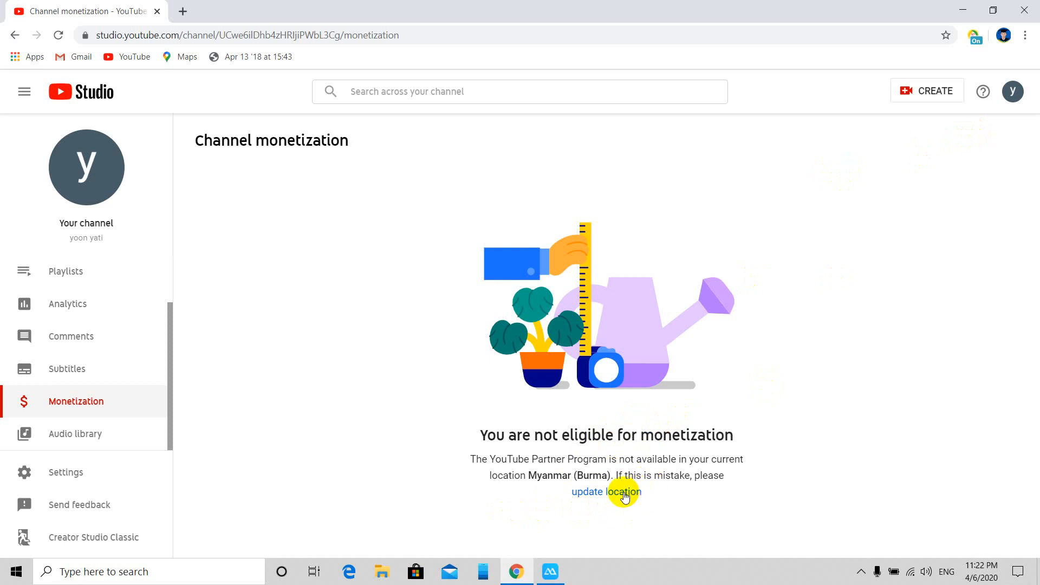
{"action": "mouse_move", "coordinate": [607, 494]}
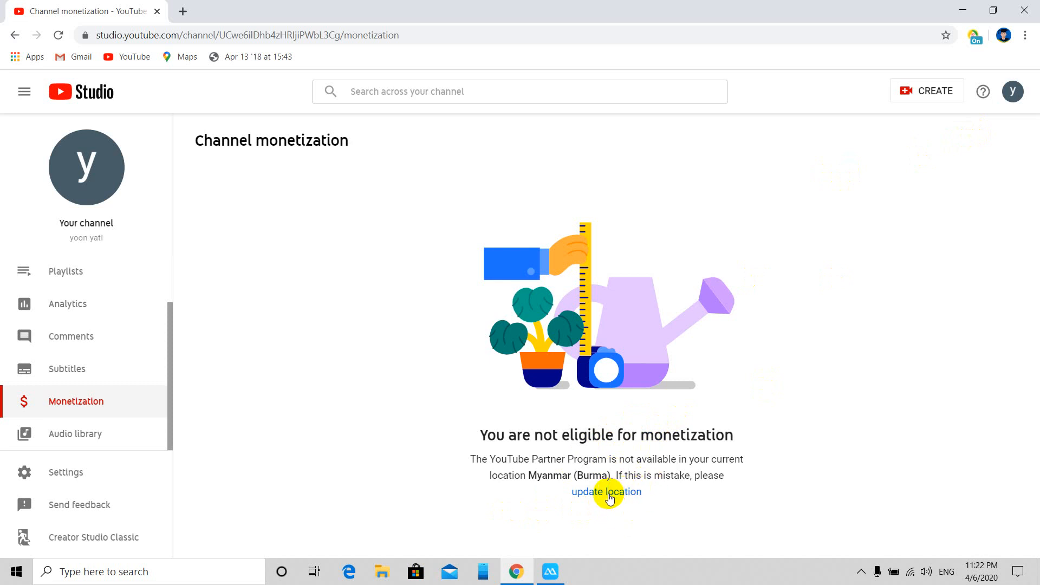
{"action": "mouse_move", "coordinate": [419, 456]}
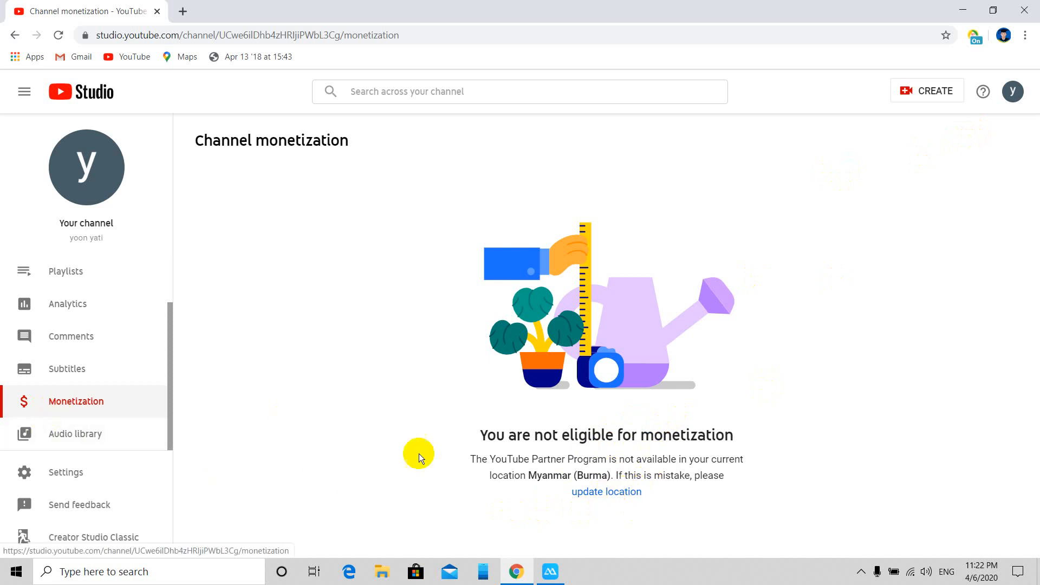
Step: On Advanced settings, change the channel country from Myanmar to United States
{"action": "left_click", "coordinate": [605, 492]}
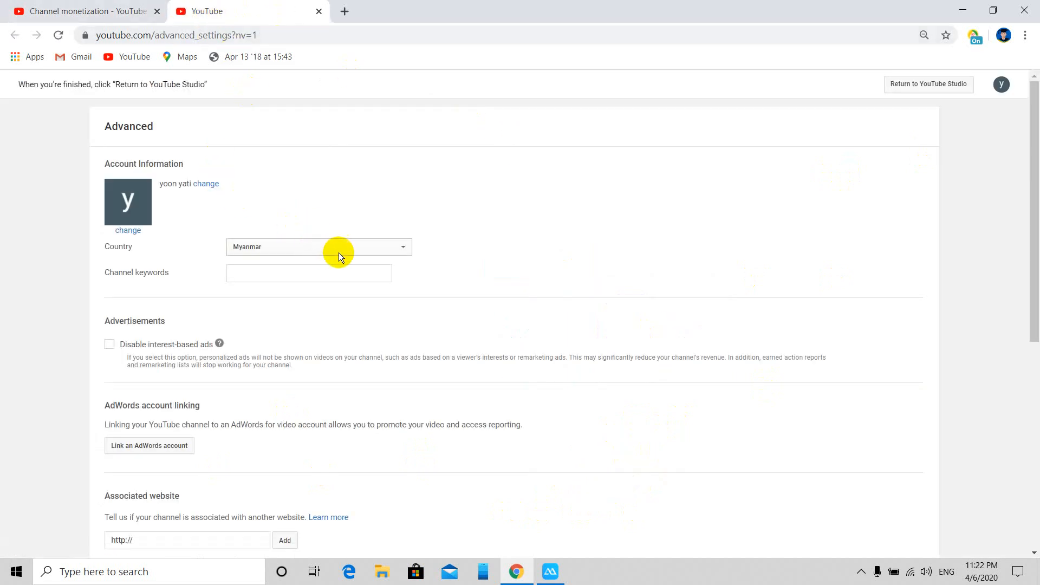
{"action": "left_click", "coordinate": [318, 247]}
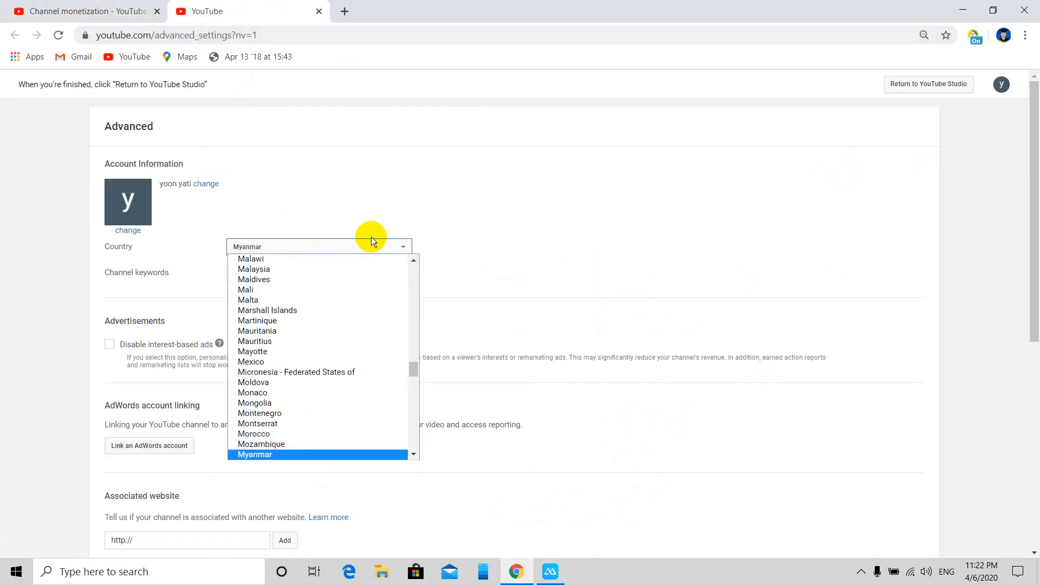
{"action": "scroll", "scroll_direction": "up", "scroll_amount": 3}
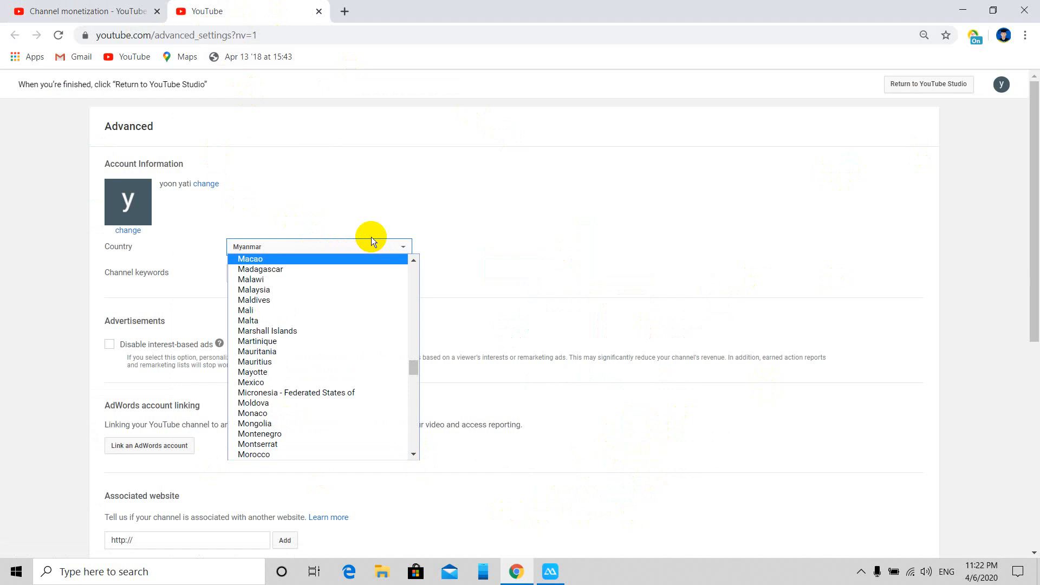
{"action": "scroll", "scroll_direction": "down", "scroll_amount": 3}
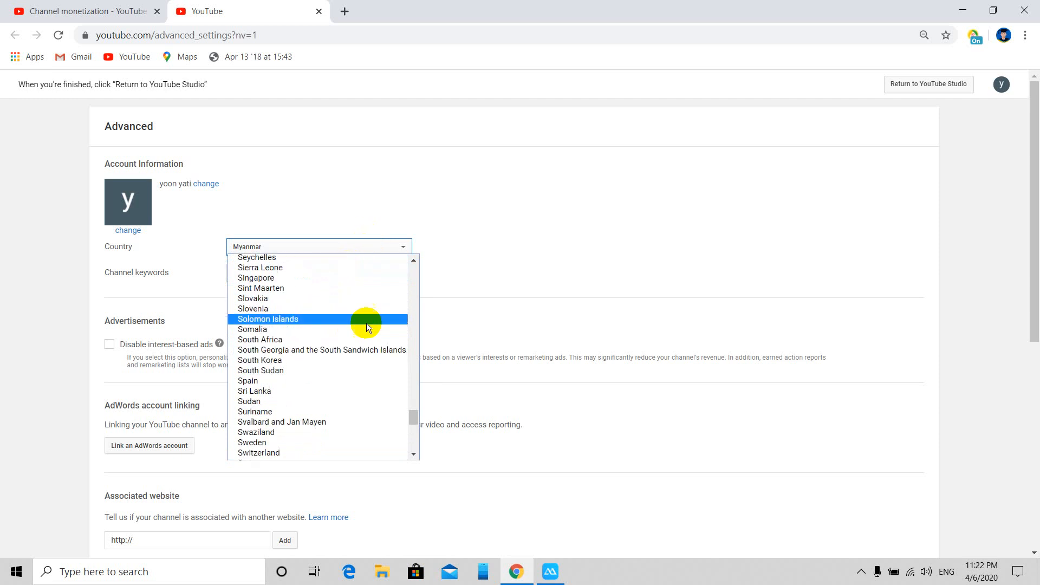
{"action": "scroll", "scroll_direction": "down", "scroll_amount": 3}
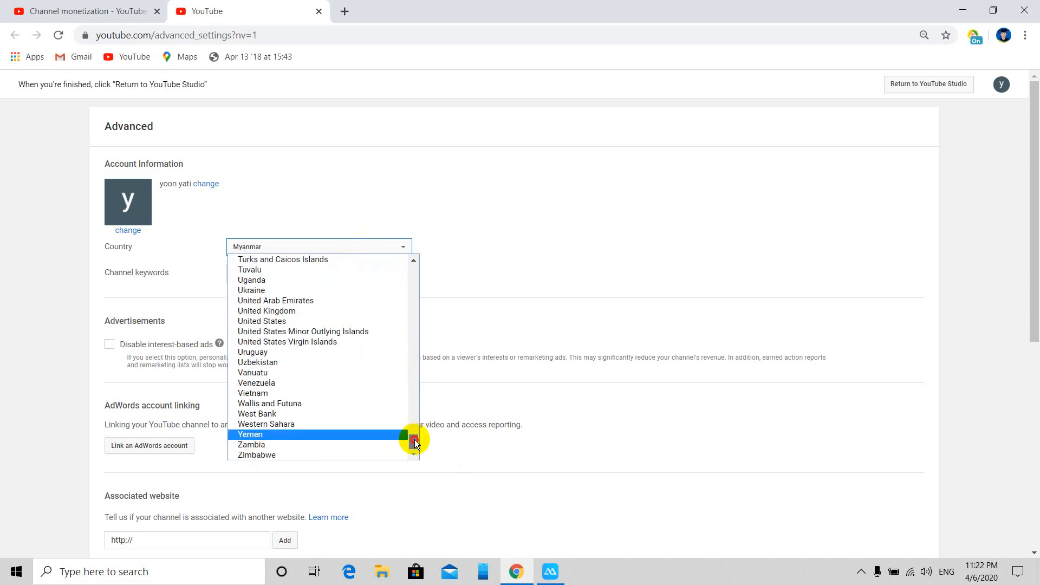
{"action": "scroll", "scroll_direction": "up", "scroll_amount": 3}
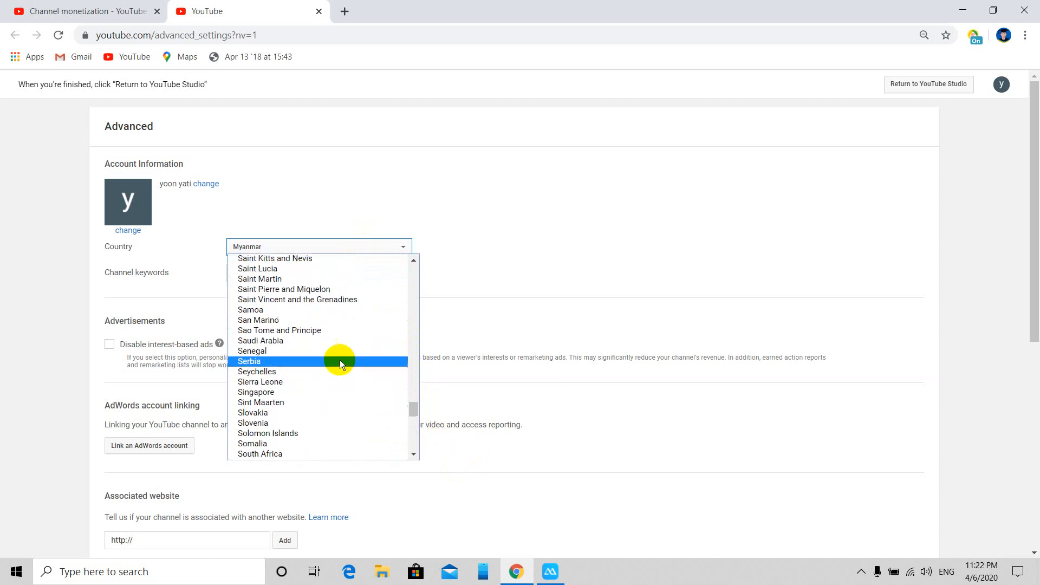
{"action": "scroll", "scroll_direction": "up", "scroll_amount": 3}
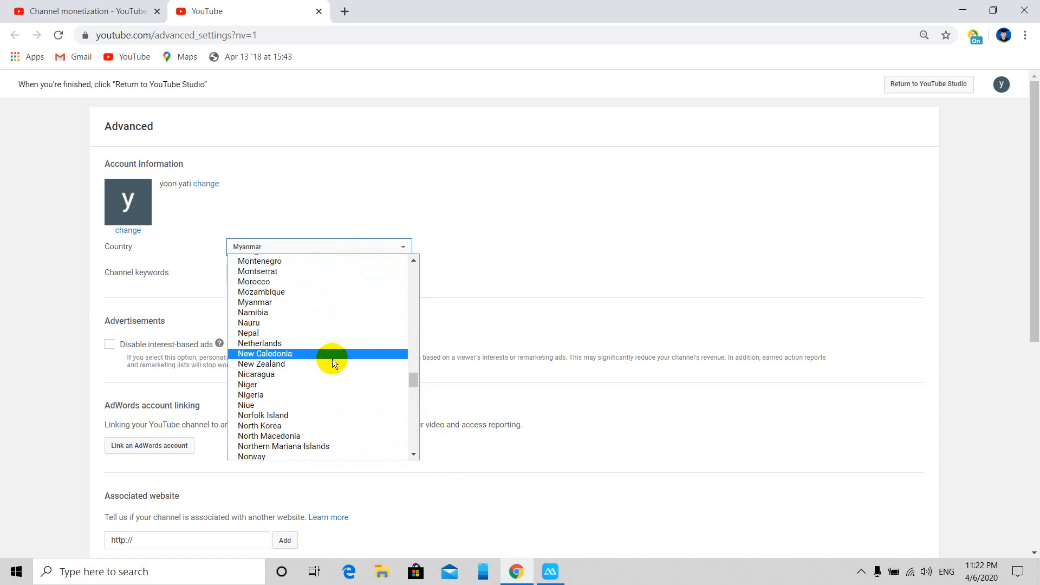
{"action": "scroll", "scroll_direction": "down", "scroll_amount": 3}
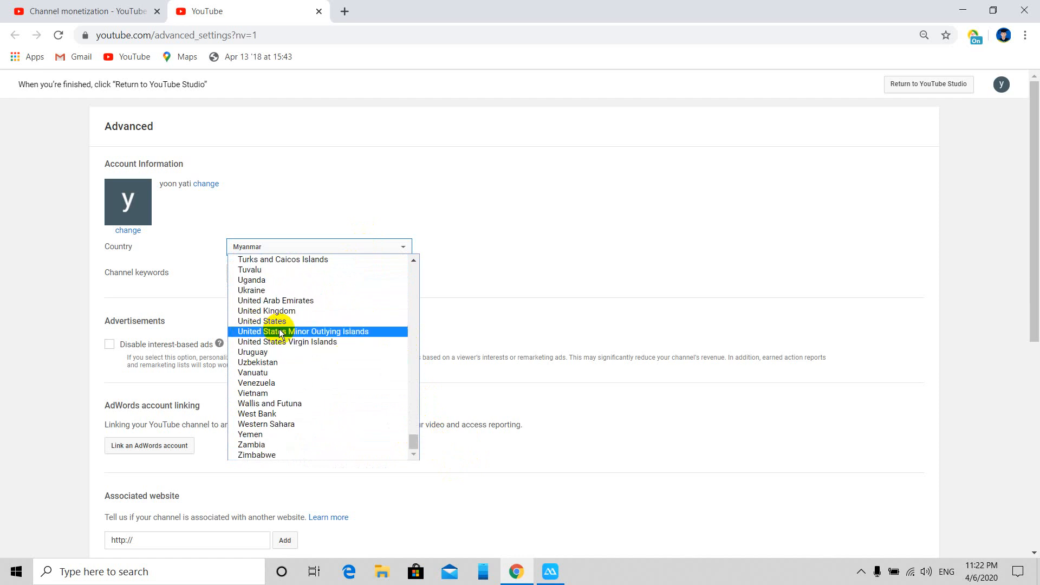
{"action": "left_click", "coordinate": [262, 320]}
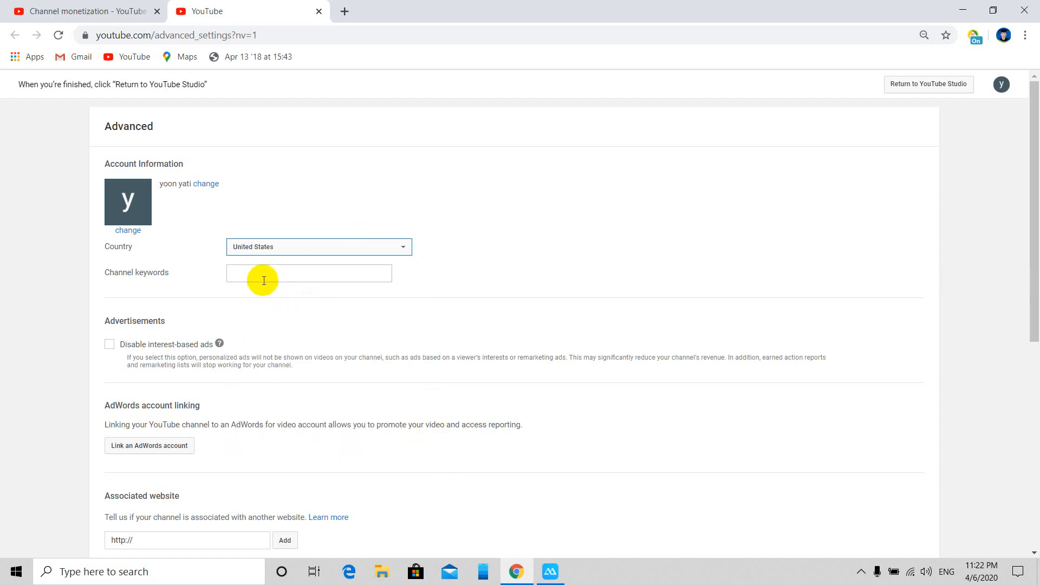
Step: Enter channel keywords 'funny, spots, news,' in the Channel keywords box
{"action": "left_click", "coordinate": [309, 273]}
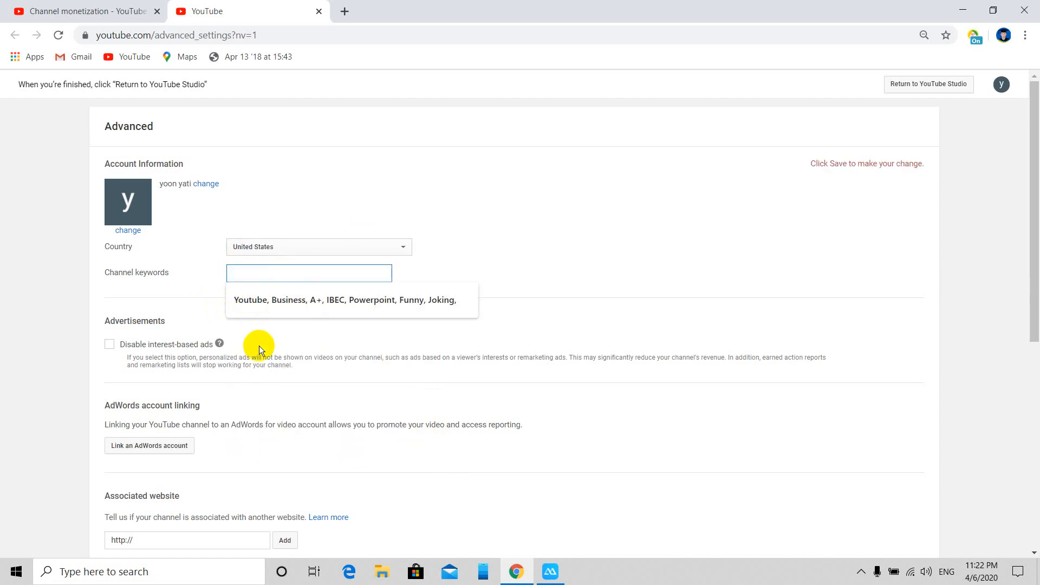
{"action": "mouse_move", "coordinate": [281, 239]}
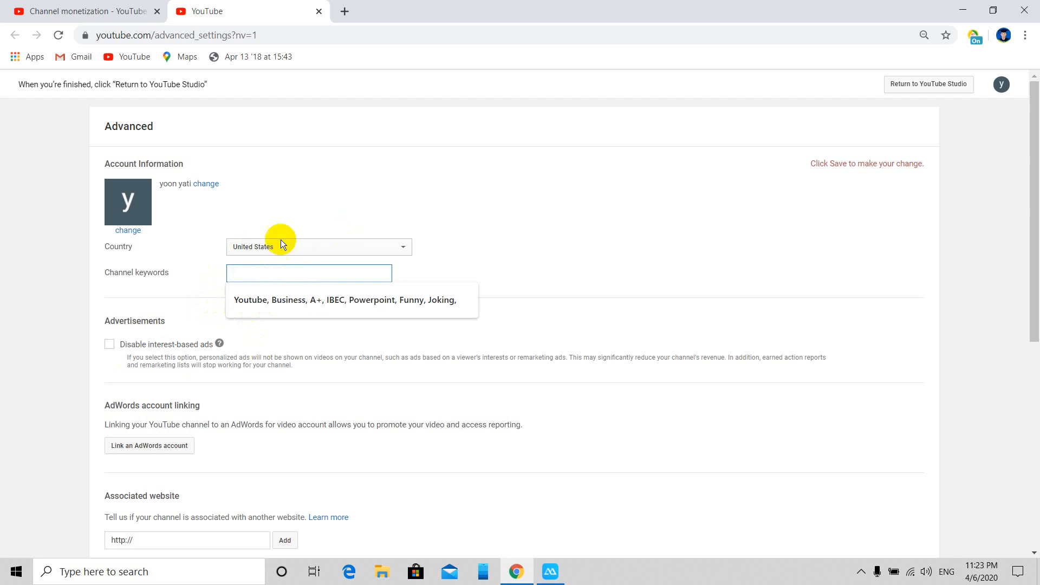
{"action": "mouse_move", "coordinate": [359, 206]}
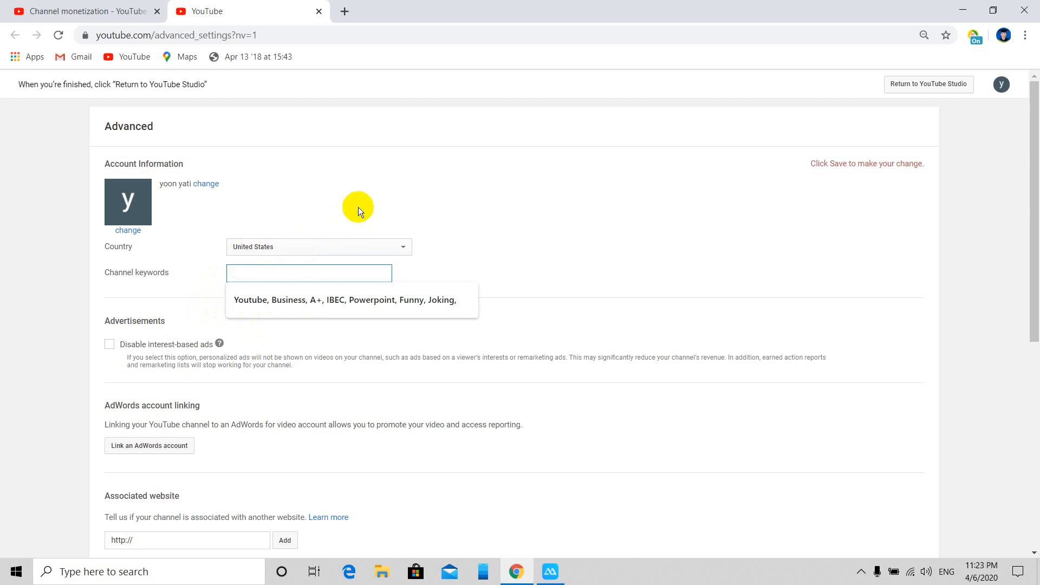
{"action": "type", "text": "funny"}
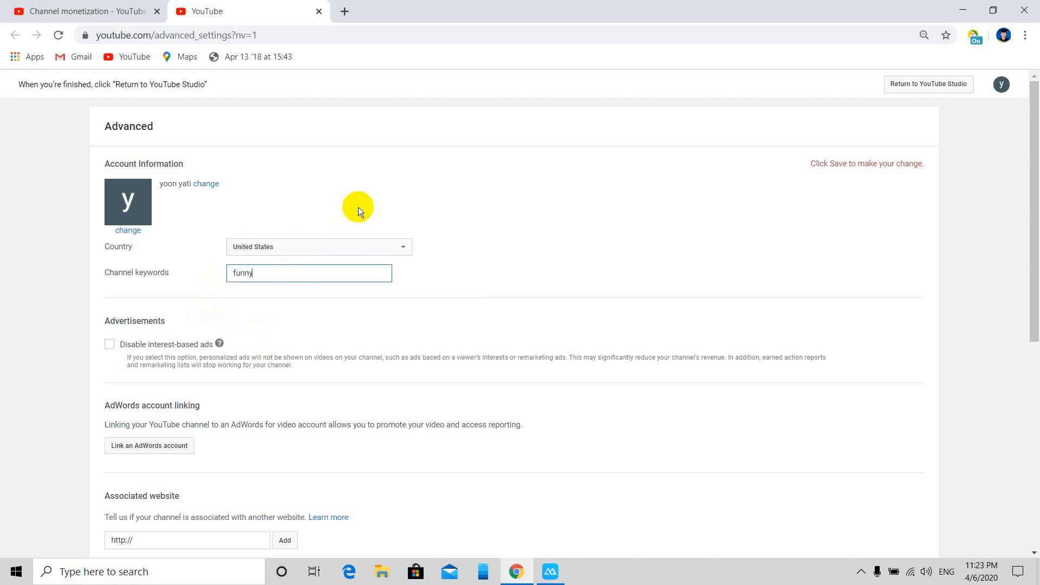
{"action": "type", "text": ","}
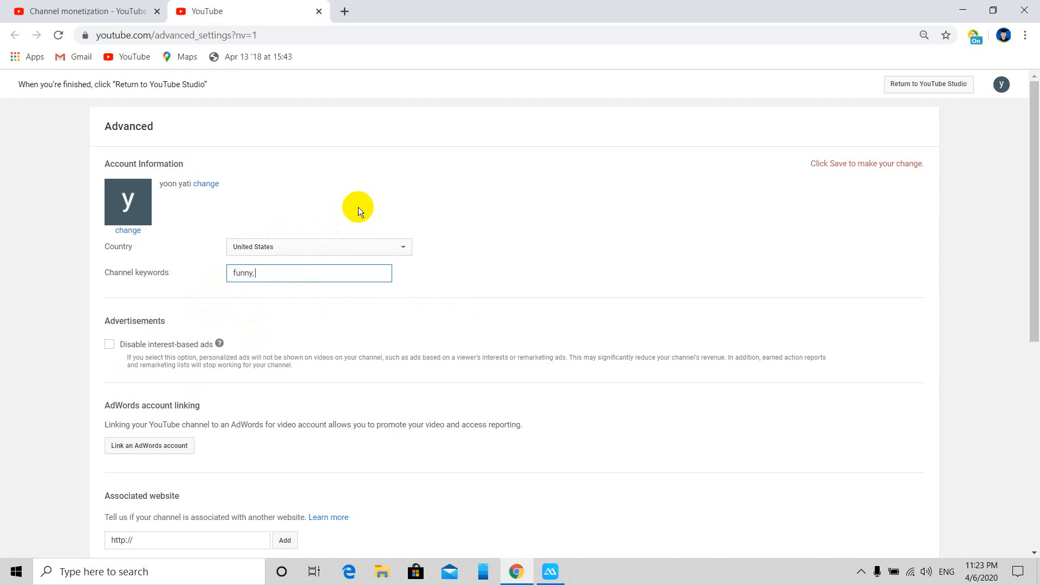
{"action": "type", "text": "s"}
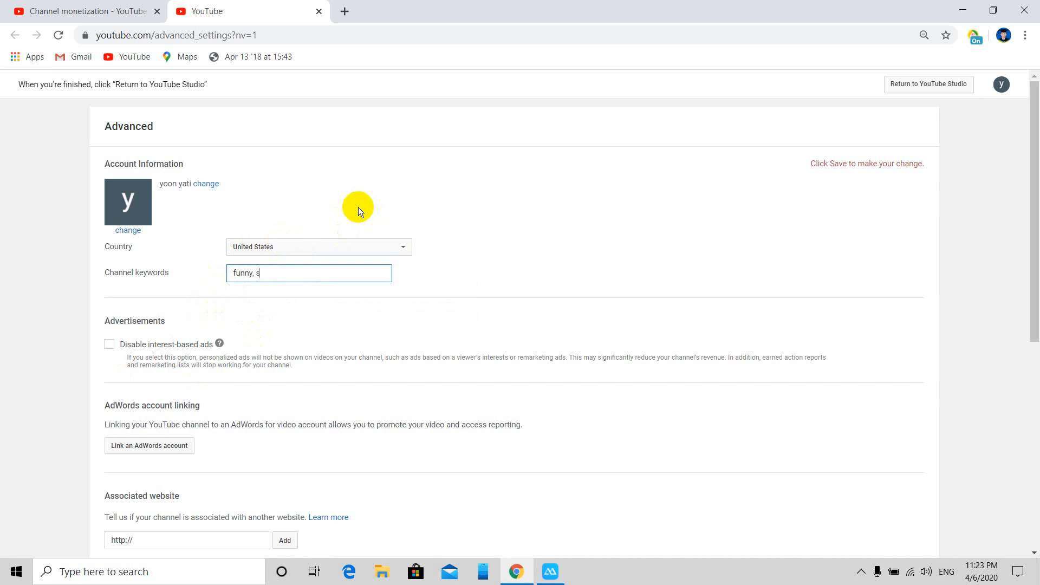
{"action": "type", "text": "pot"}
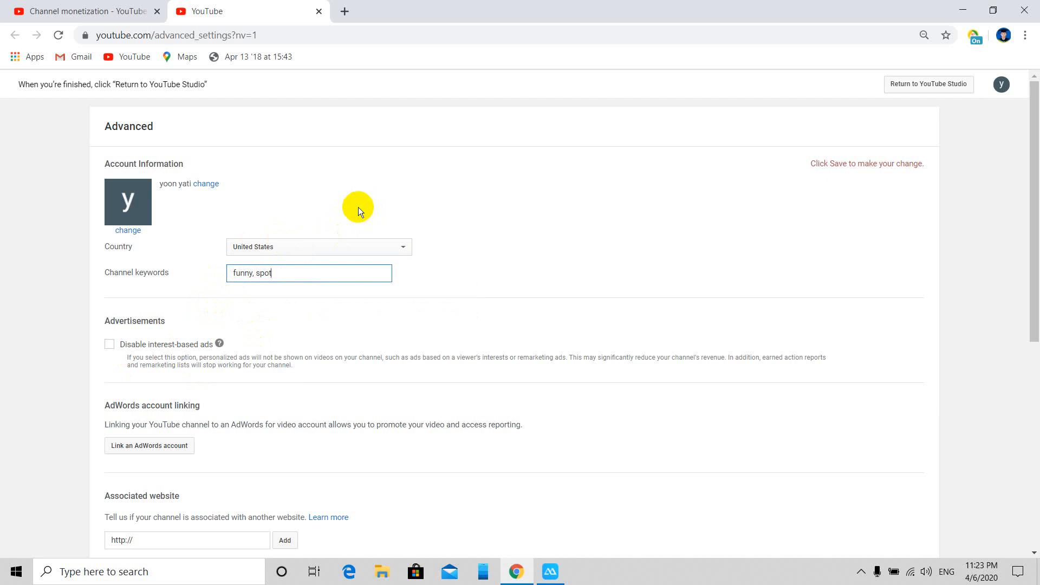
{"action": "type", "text": "s,"}
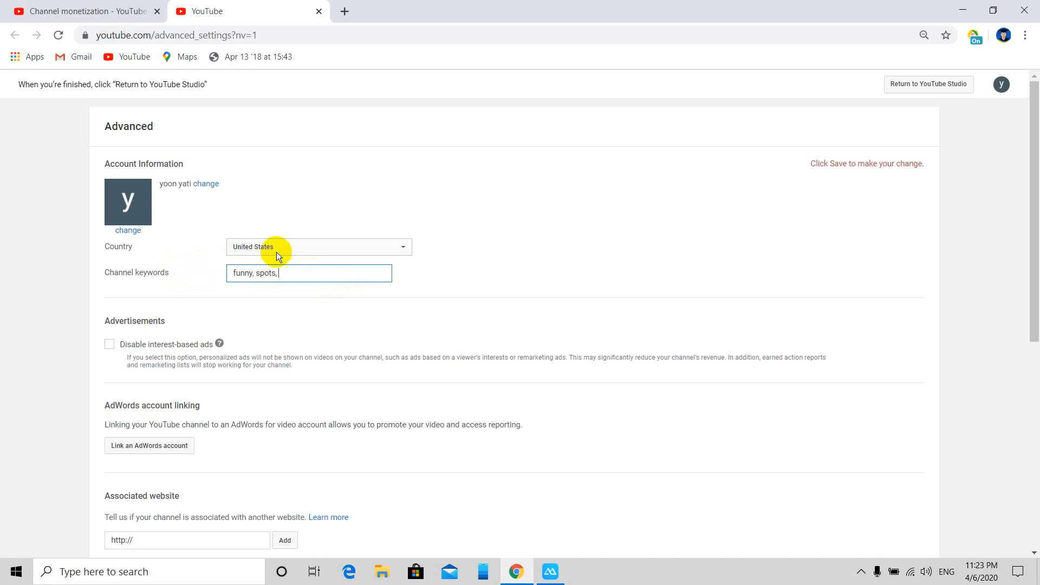
{"action": "mouse_move", "coordinate": [206, 134]}
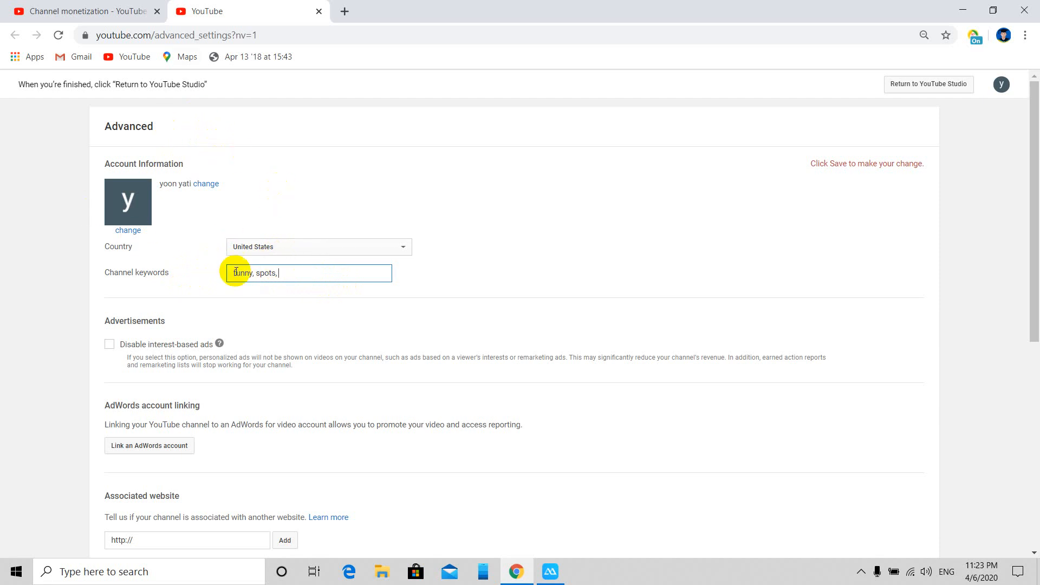
{"action": "mouse_move", "coordinate": [293, 267]}
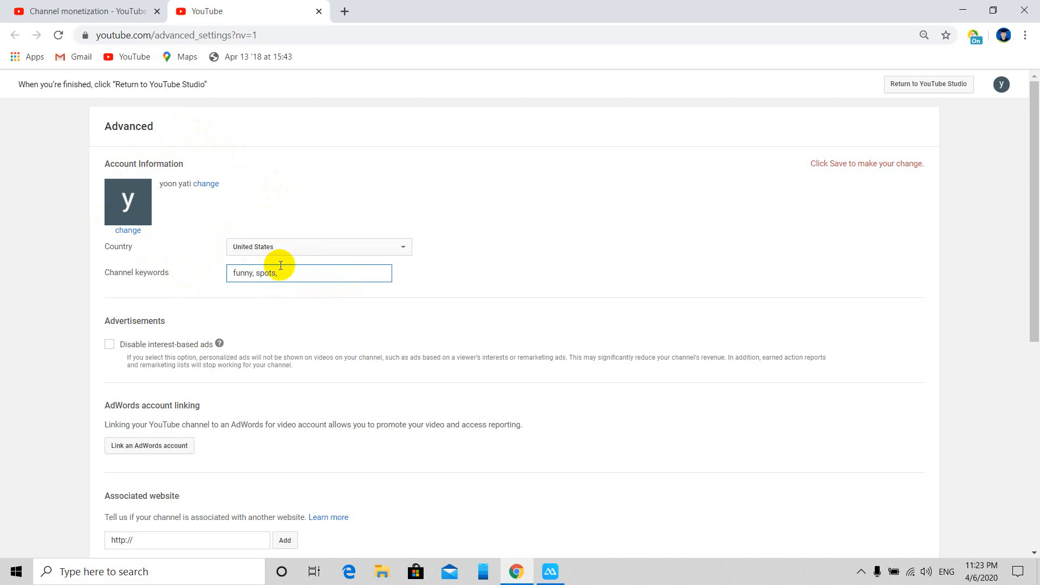
{"action": "type", "text": "e"}
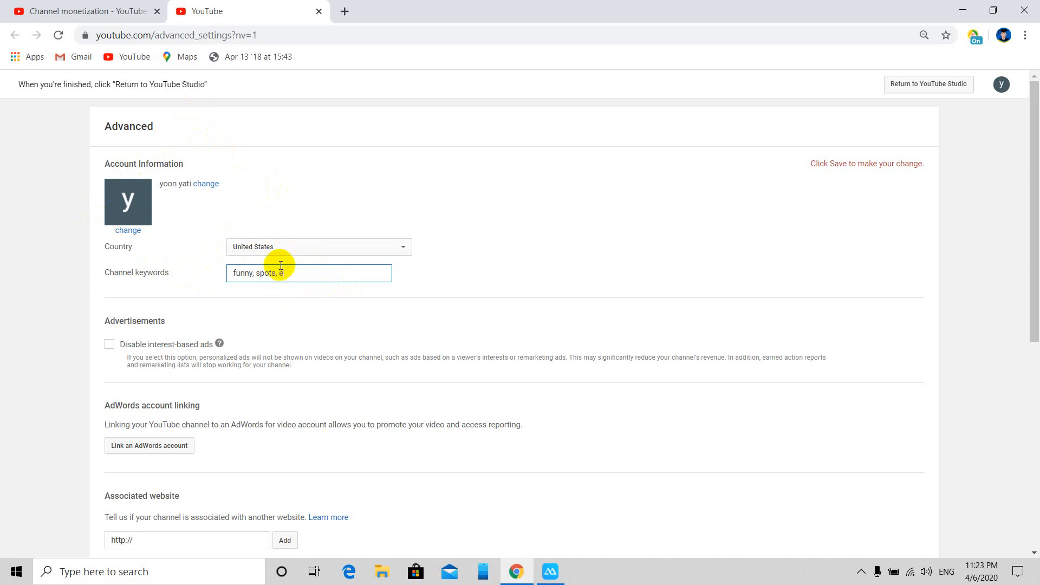
{"action": "key", "text": "Backspace"}
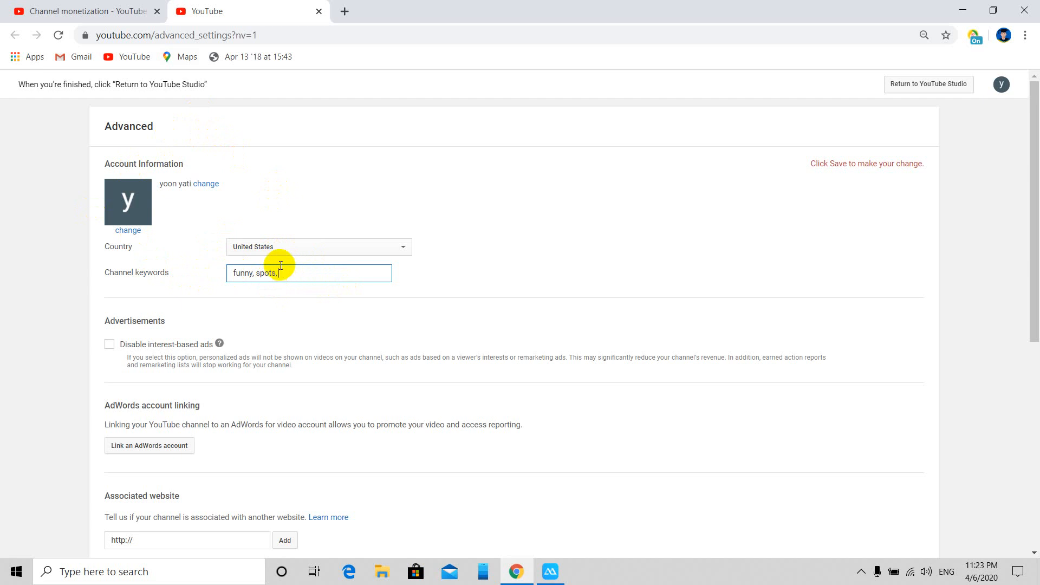
{"action": "type", "text": "n"}
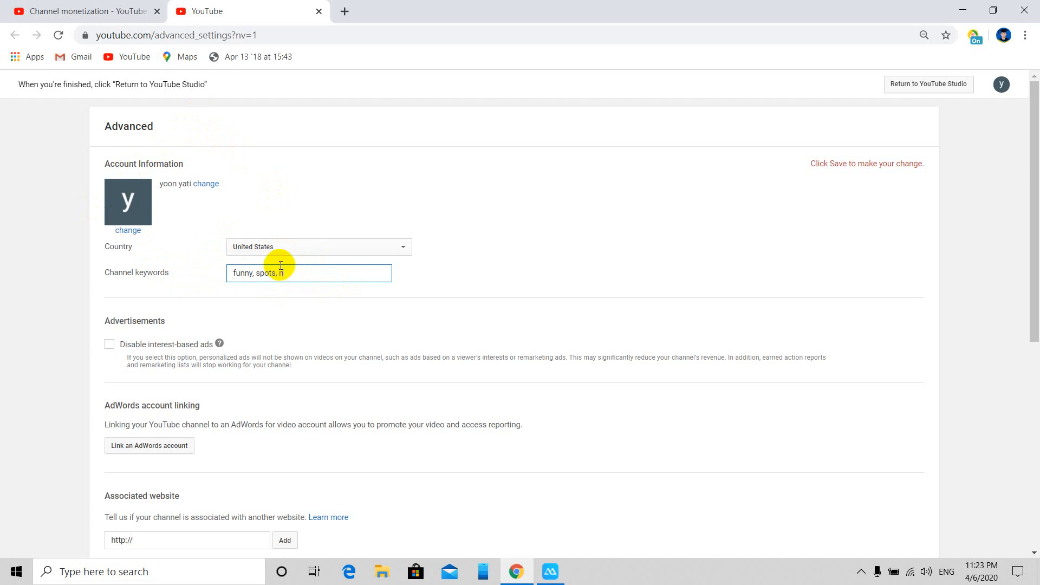
{"action": "type", "text": "ews"}
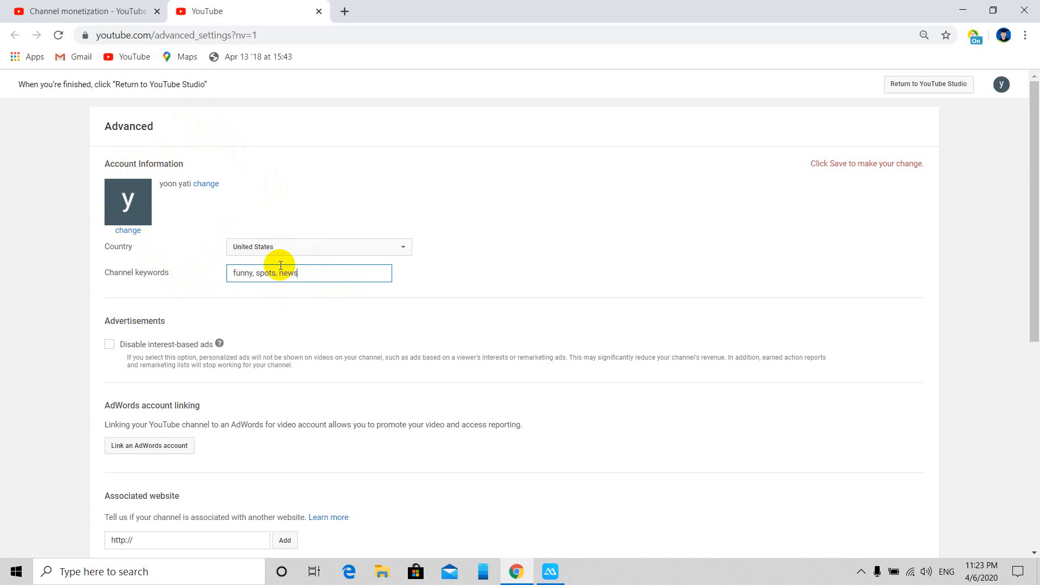
{"action": "type", "text": ","}
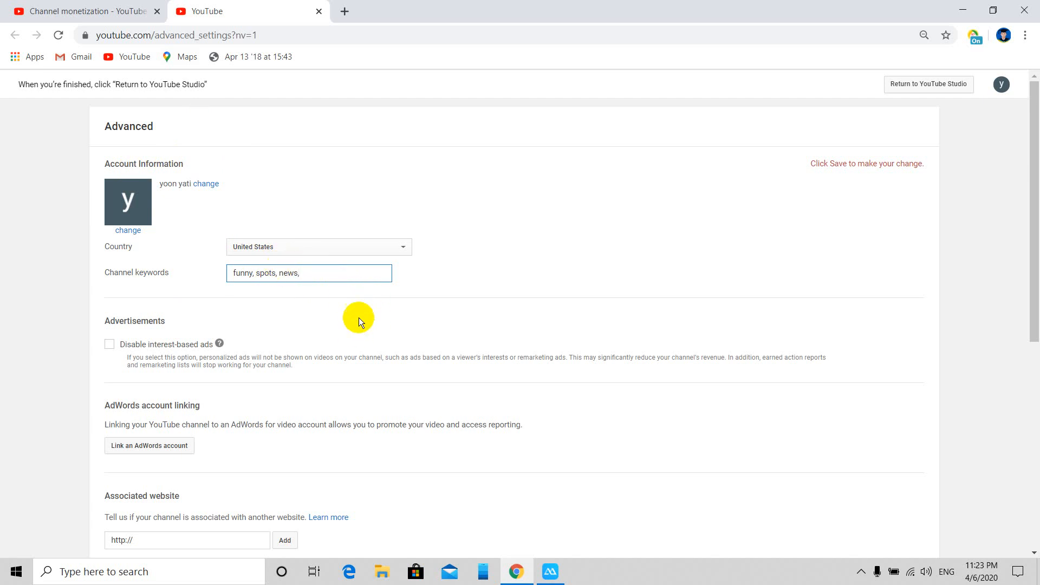
{"action": "mouse_move", "coordinate": [105, 324]}
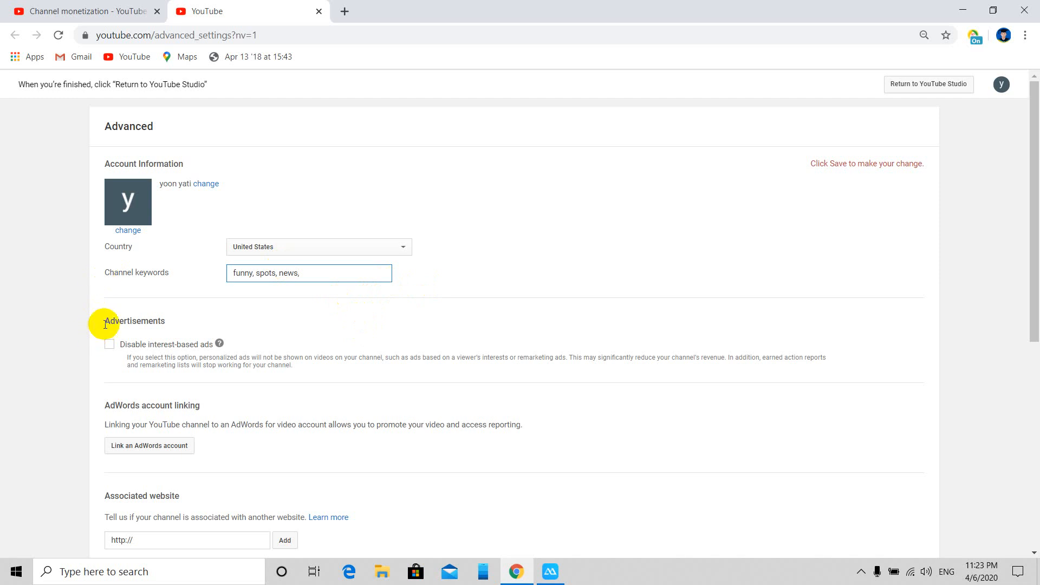
Step: Finish the keywords edit and review the lower Advanced settings options
{"action": "scroll", "scroll_direction": "down", "scroll_amount": 3}
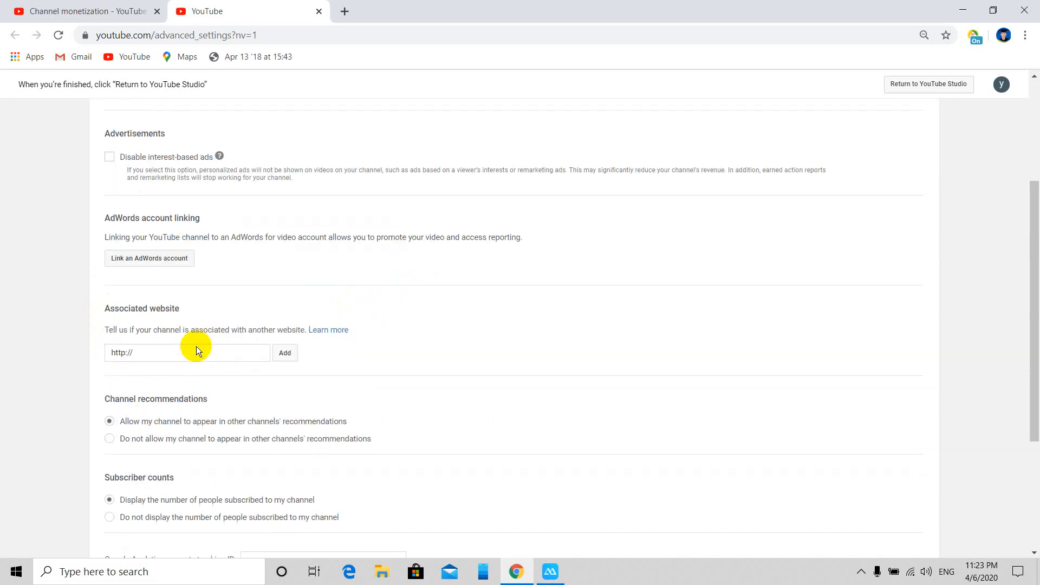
{"action": "scroll", "scroll_direction": "up", "scroll_amount": 3}
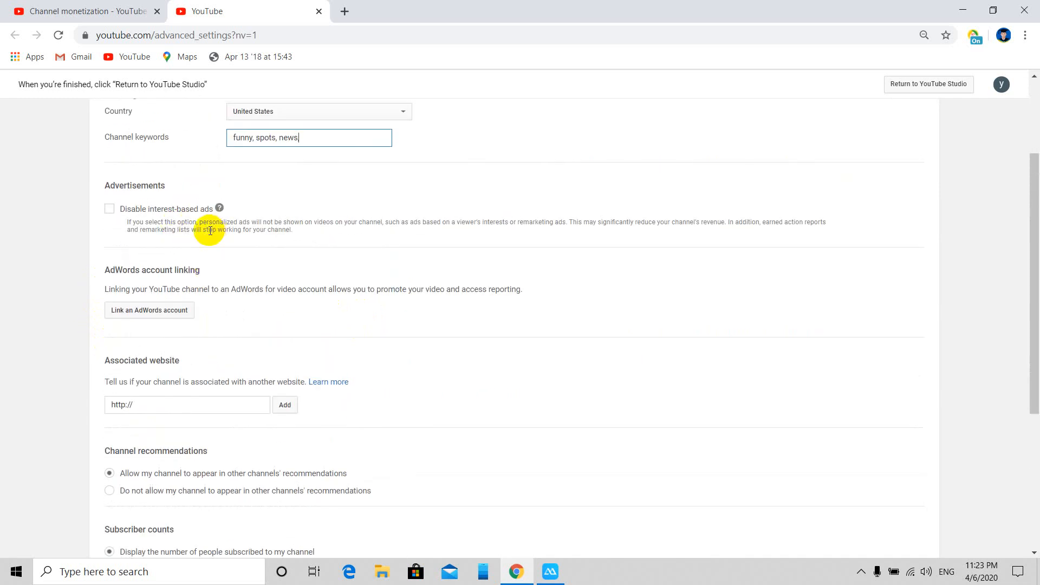
{"action": "mouse_move", "coordinate": [101, 240]}
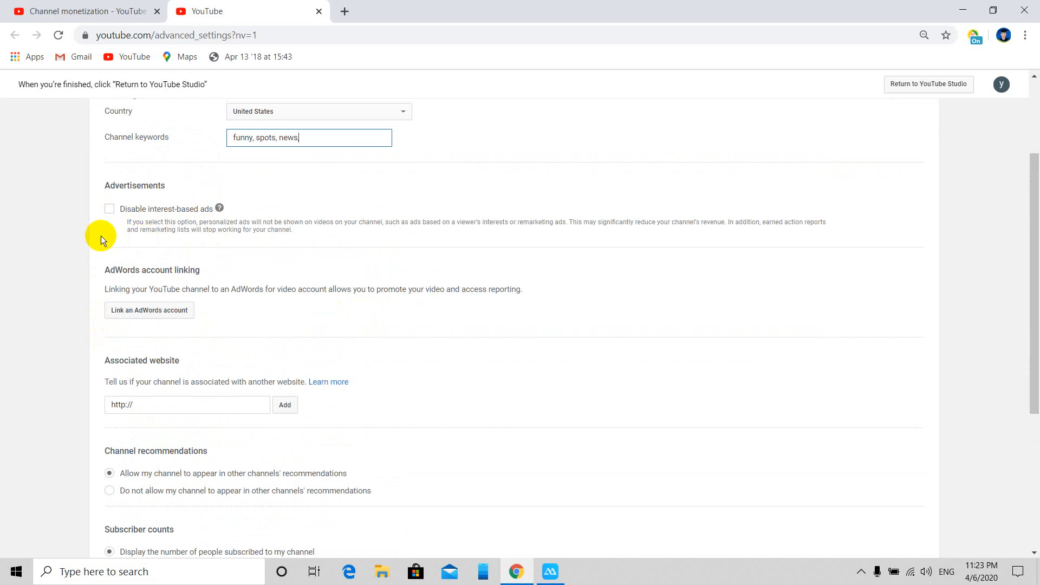
{"action": "mouse_move", "coordinate": [123, 310]}
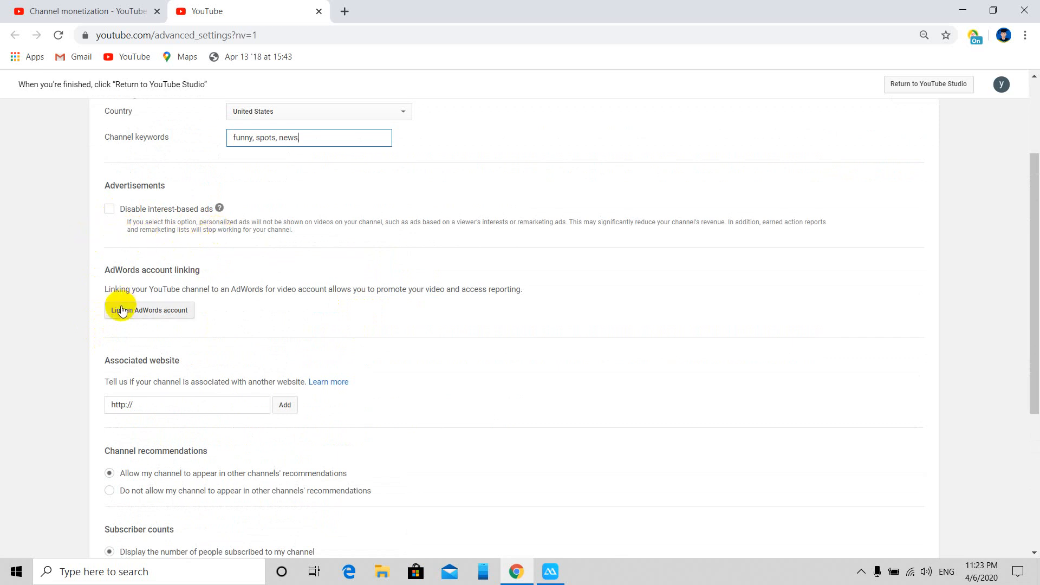
{"action": "mouse_move", "coordinate": [137, 281]}
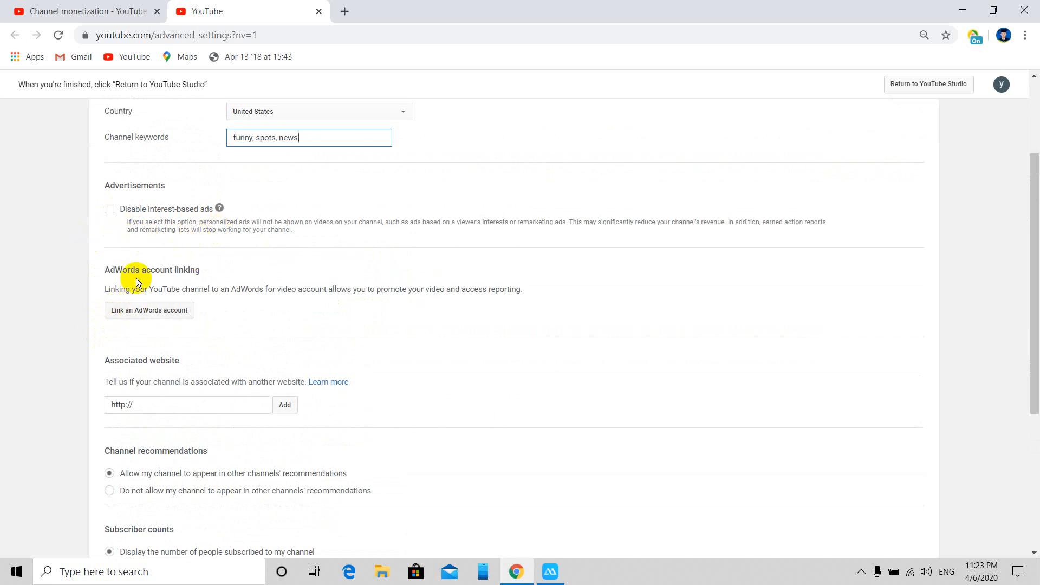
{"action": "double_click", "coordinate": [152, 270]}
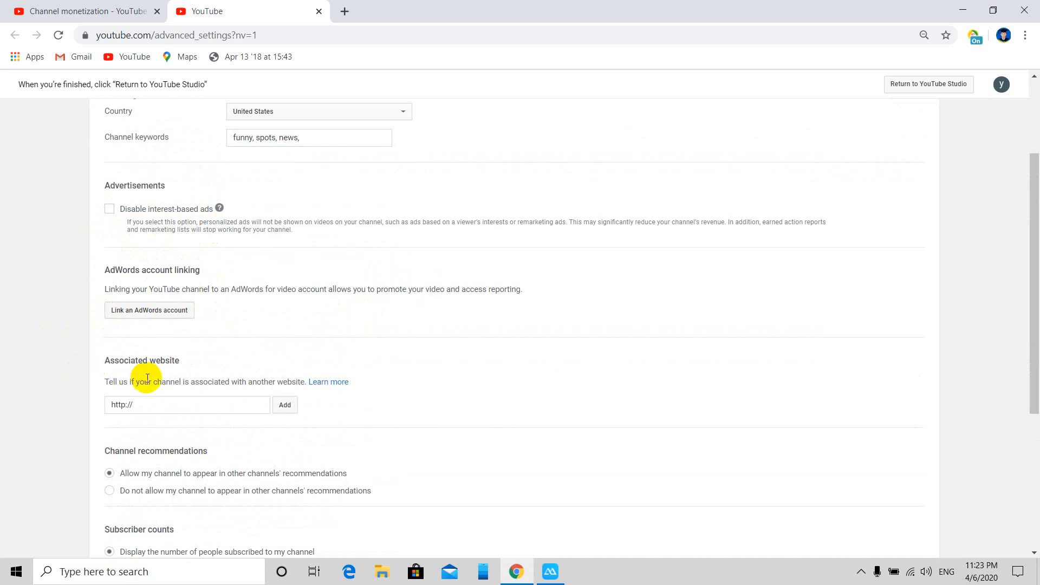
{"action": "mouse_move", "coordinate": [106, 368]}
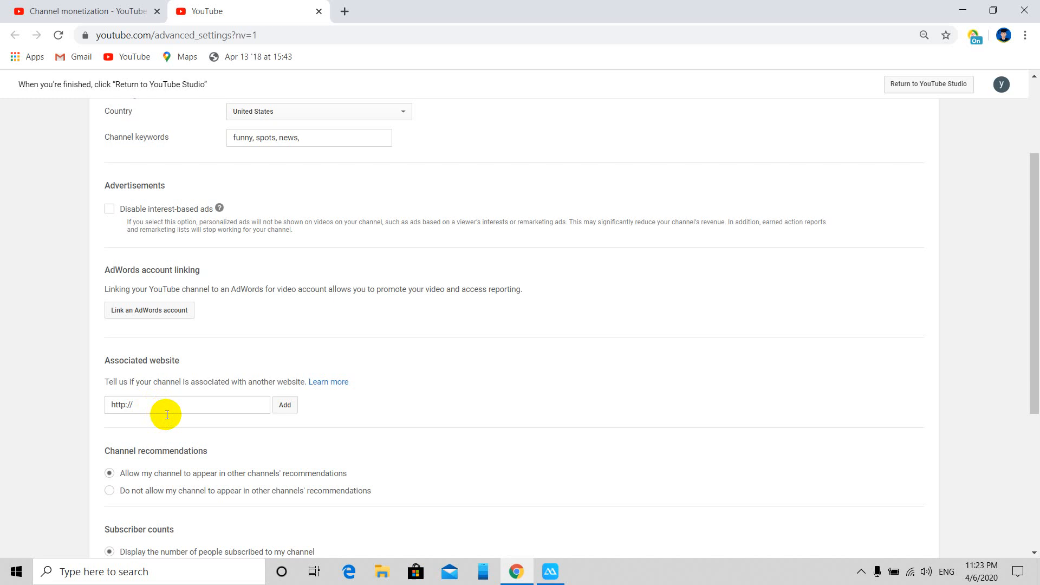
{"action": "left_click", "coordinate": [344, 347]}
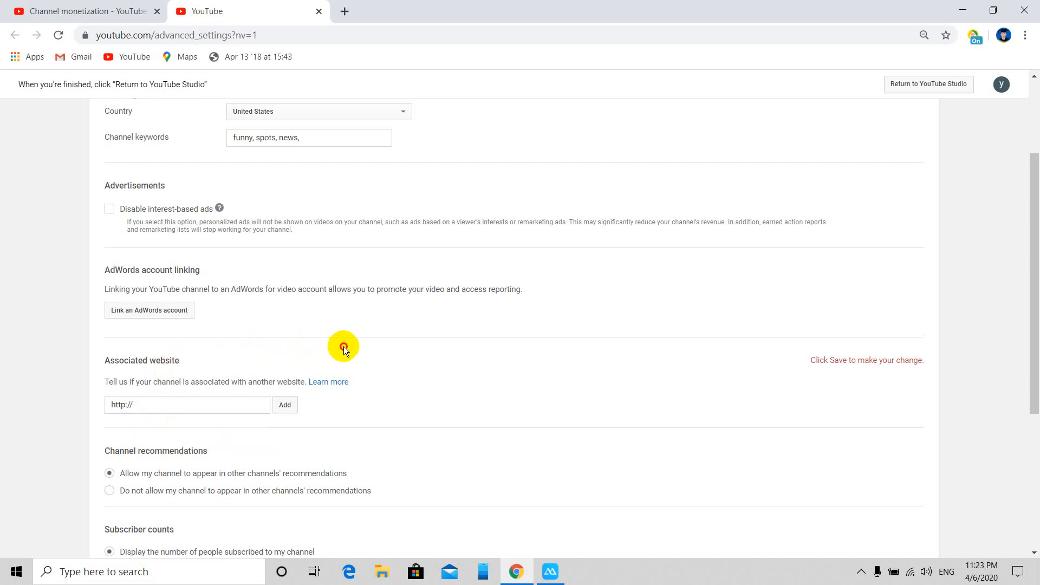
{"action": "scroll", "scroll_direction": "down", "scroll_amount": 3}
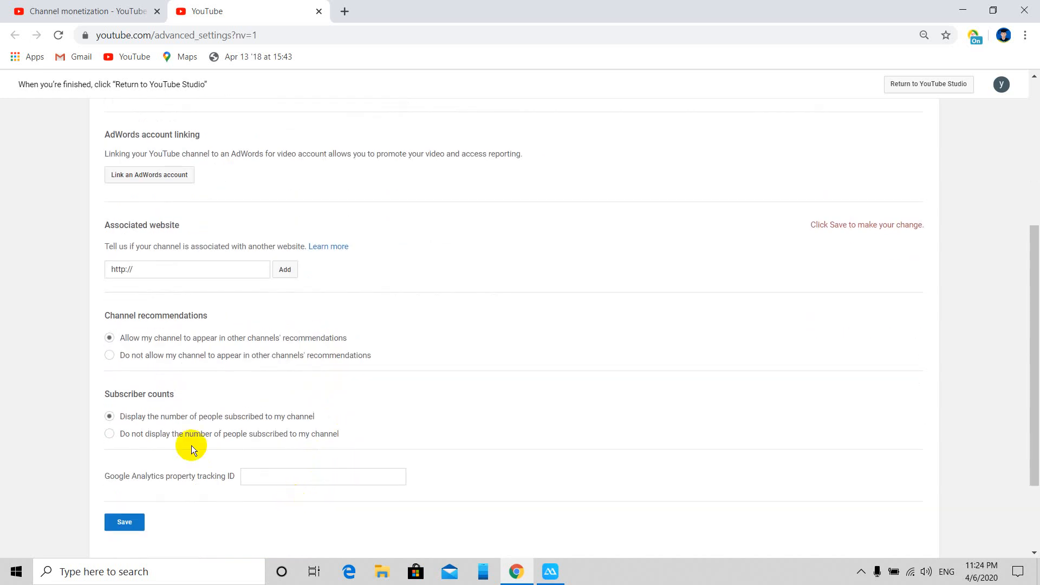
{"action": "mouse_move", "coordinate": [109, 318]}
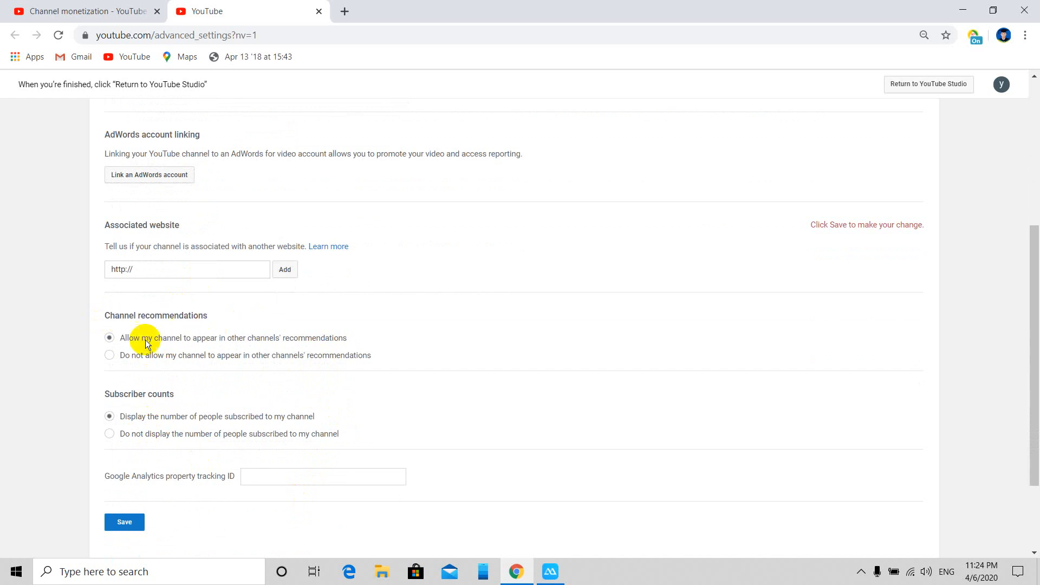
{"action": "mouse_move", "coordinate": [238, 358]}
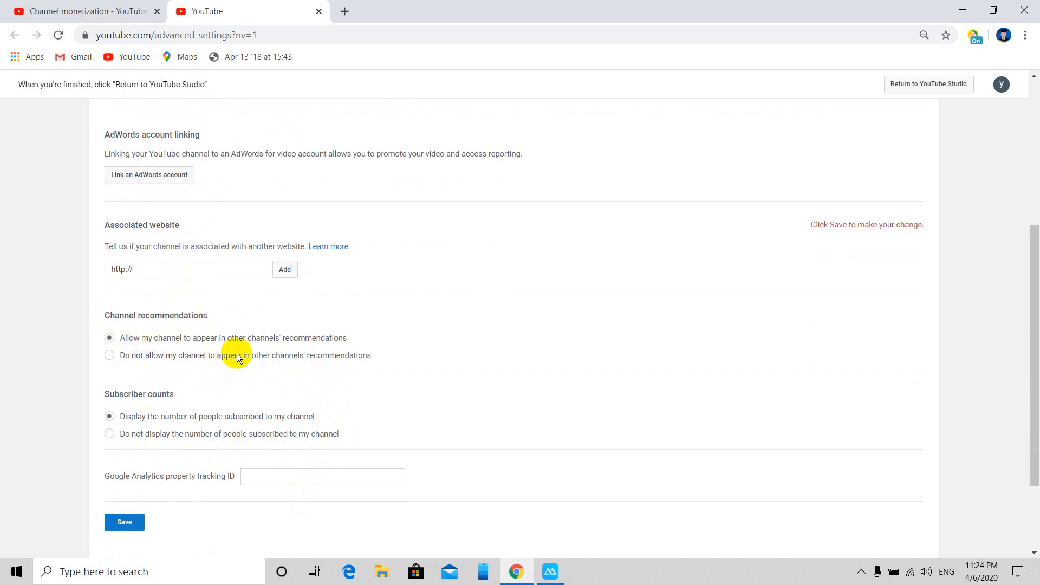
{"action": "mouse_move", "coordinate": [305, 352]}
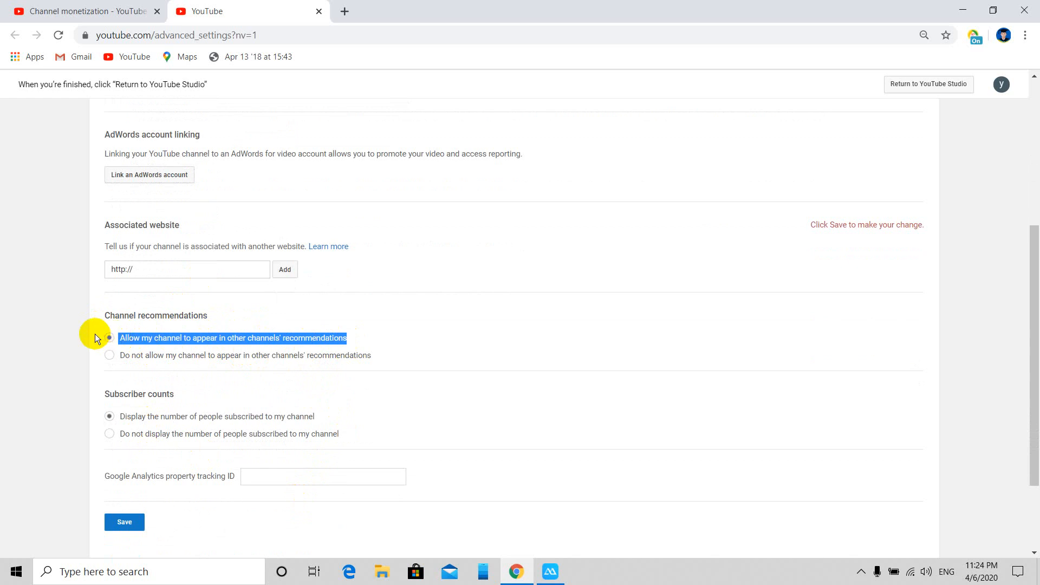
Step: Keep channel recommendations allowed and focus the Google Analytics tracking ID field
{"action": "left_click", "coordinate": [111, 338]}
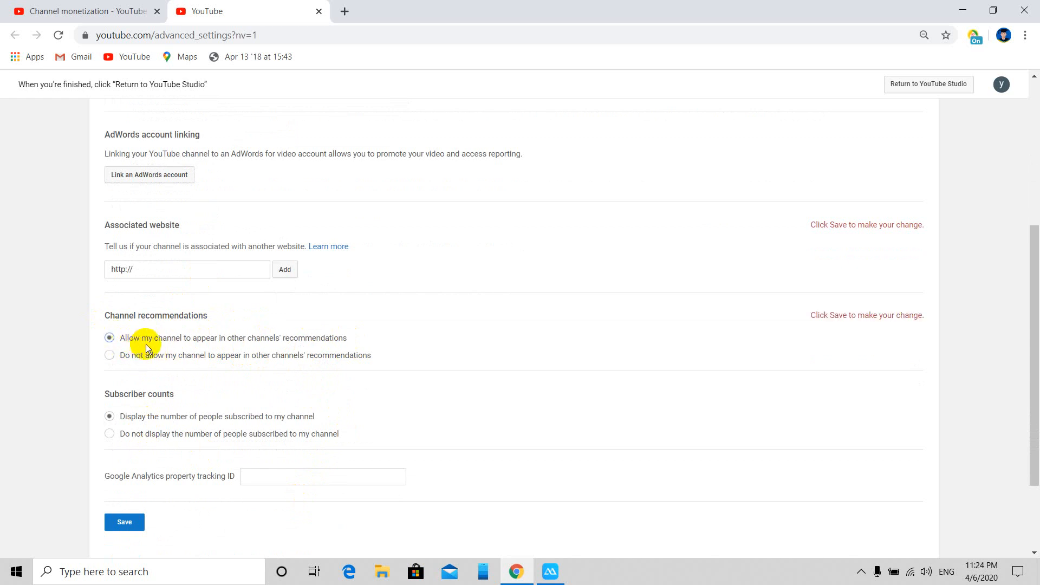
{"action": "mouse_move", "coordinate": [233, 461]}
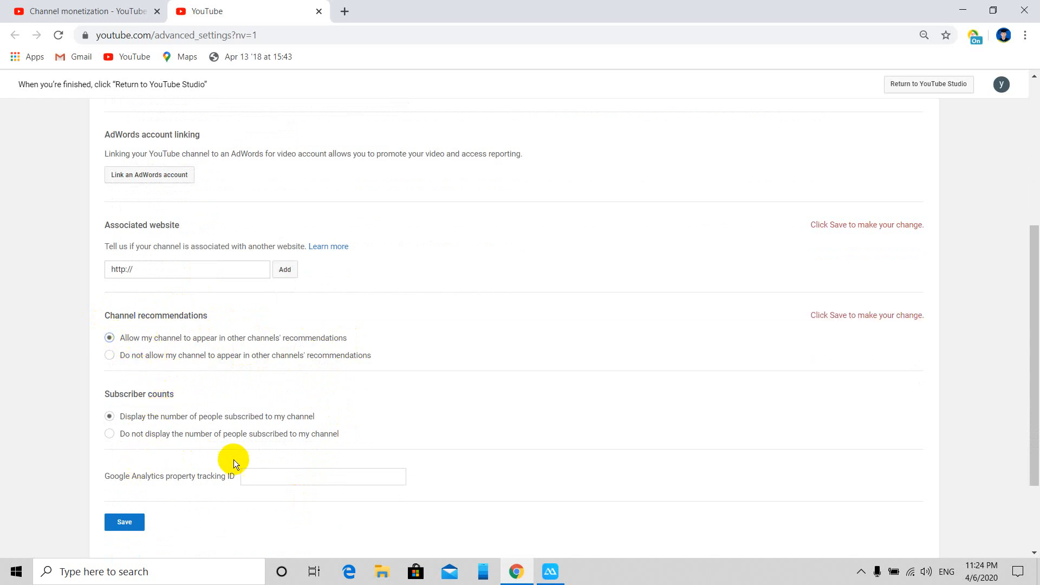
{"action": "mouse_move", "coordinate": [104, 480]}
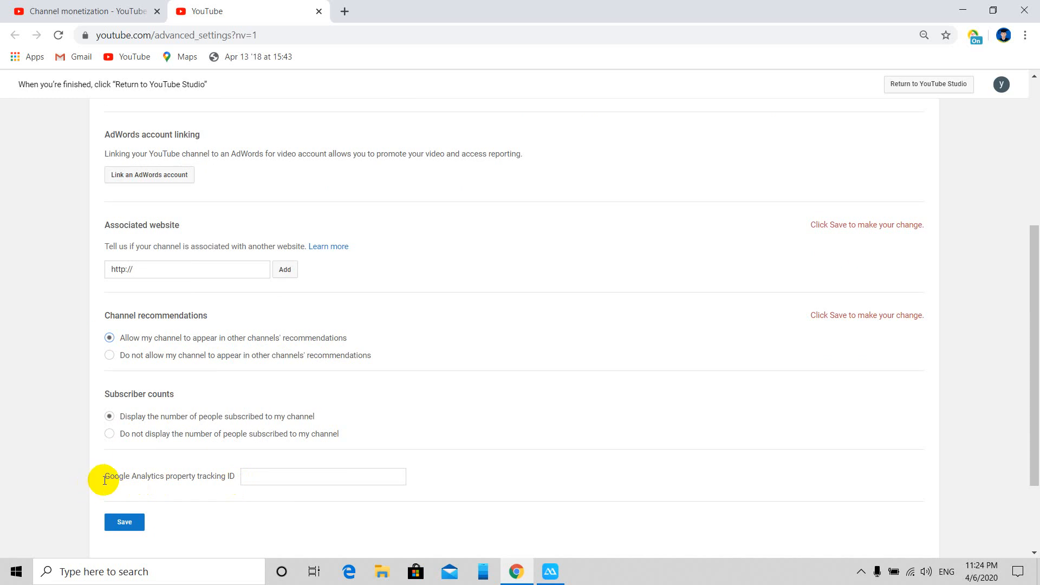
{"action": "left_click", "coordinate": [323, 477]}
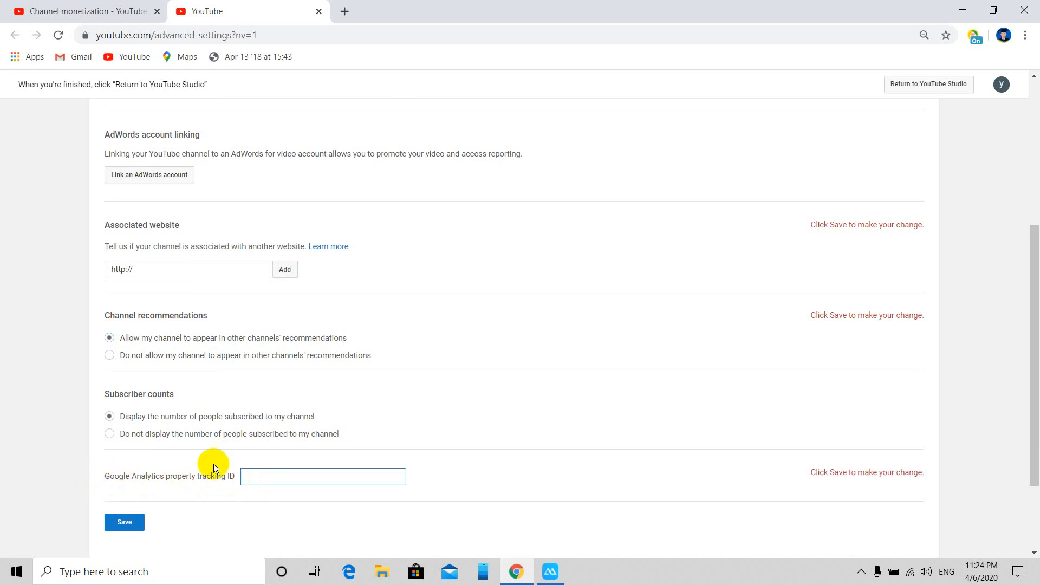
{"action": "scroll", "scroll_direction": "up", "scroll_amount": 3}
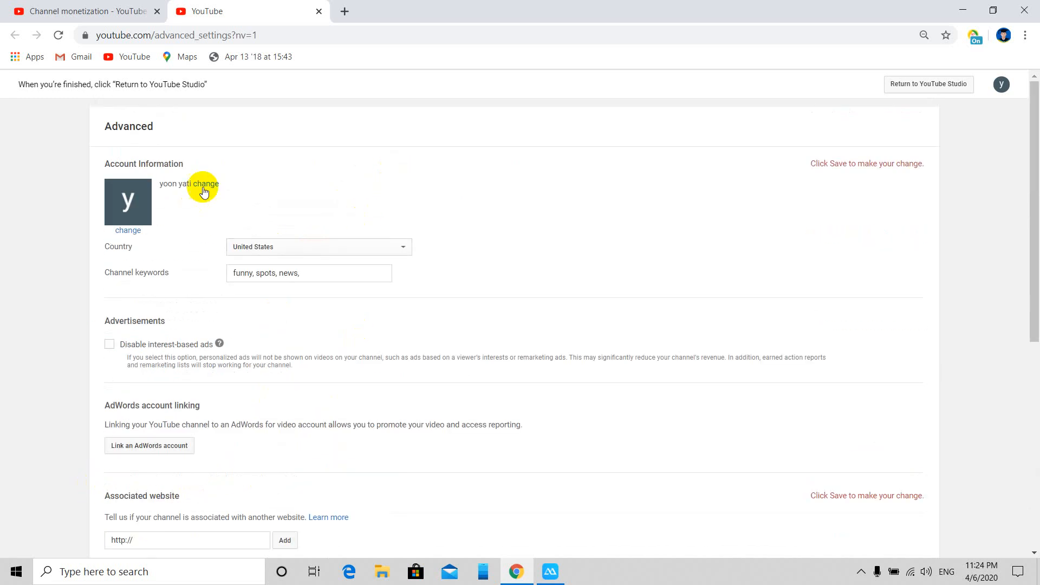
{"action": "scroll", "scroll_direction": "down", "scroll_amount": 3}
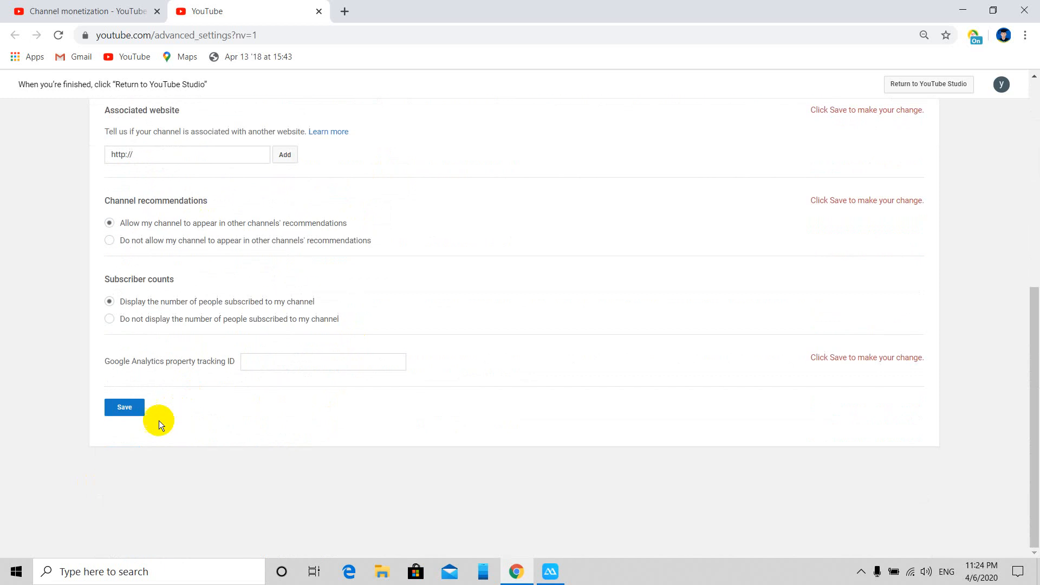
Step: Save the Advanced settings and return to YouTube Studio
{"action": "left_click", "coordinate": [124, 406]}
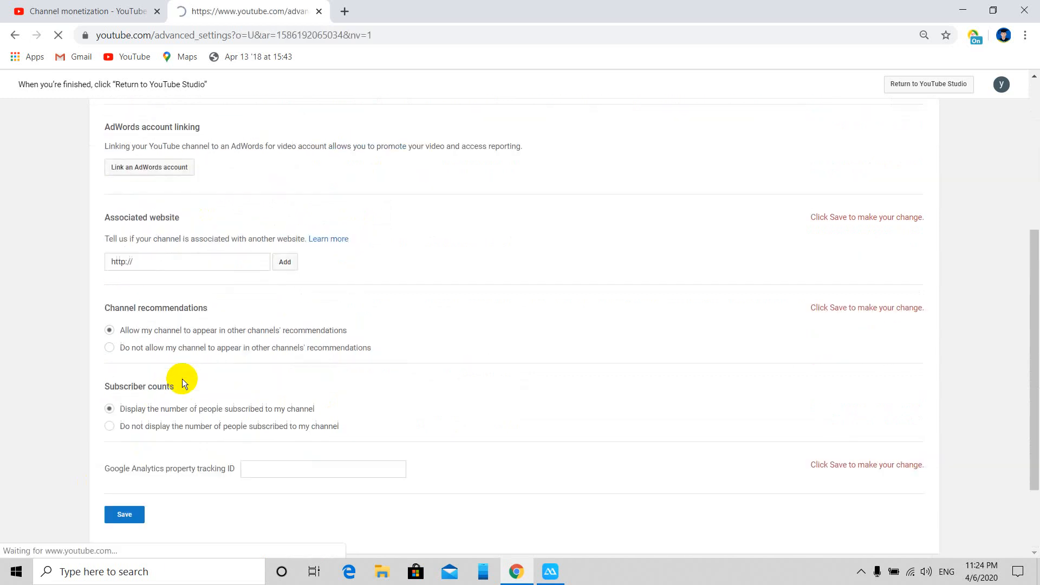
{"action": "left_click", "coordinate": [123, 514]}
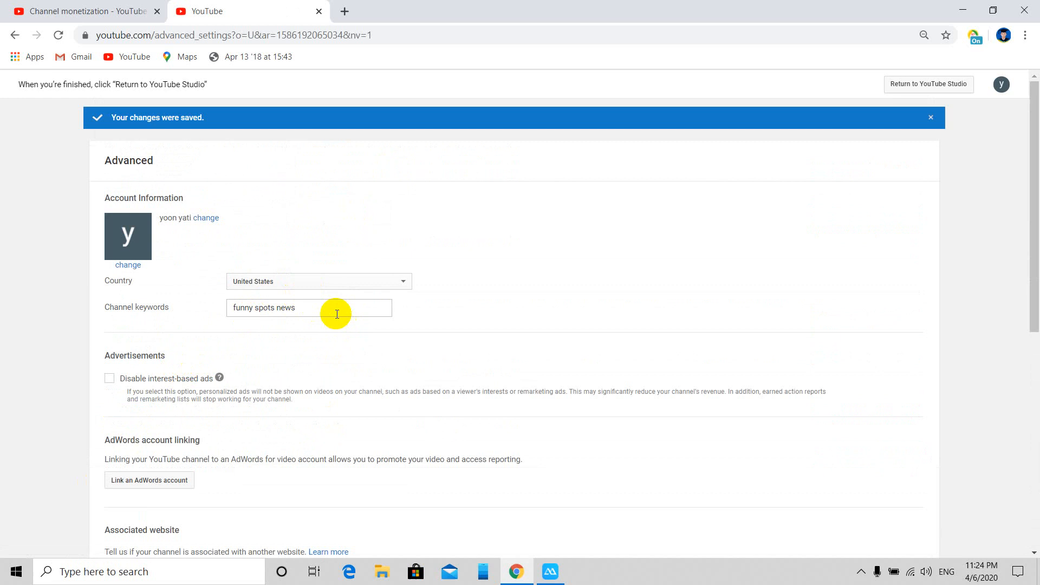
{"action": "scroll", "scroll_direction": "down", "scroll_amount": 3}
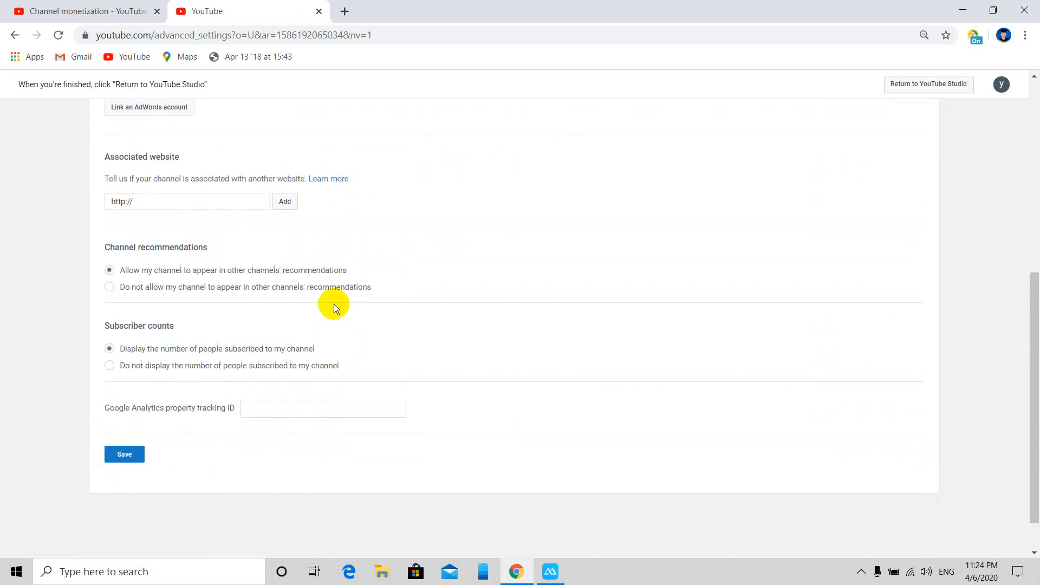
{"action": "left_click", "coordinate": [124, 454]}
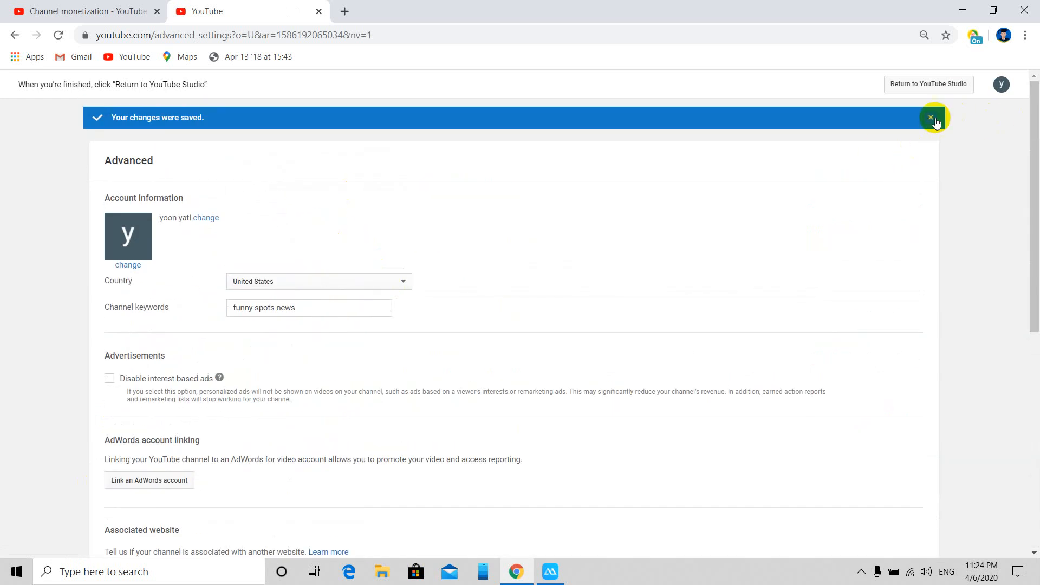
{"action": "mouse_move", "coordinate": [925, 104]}
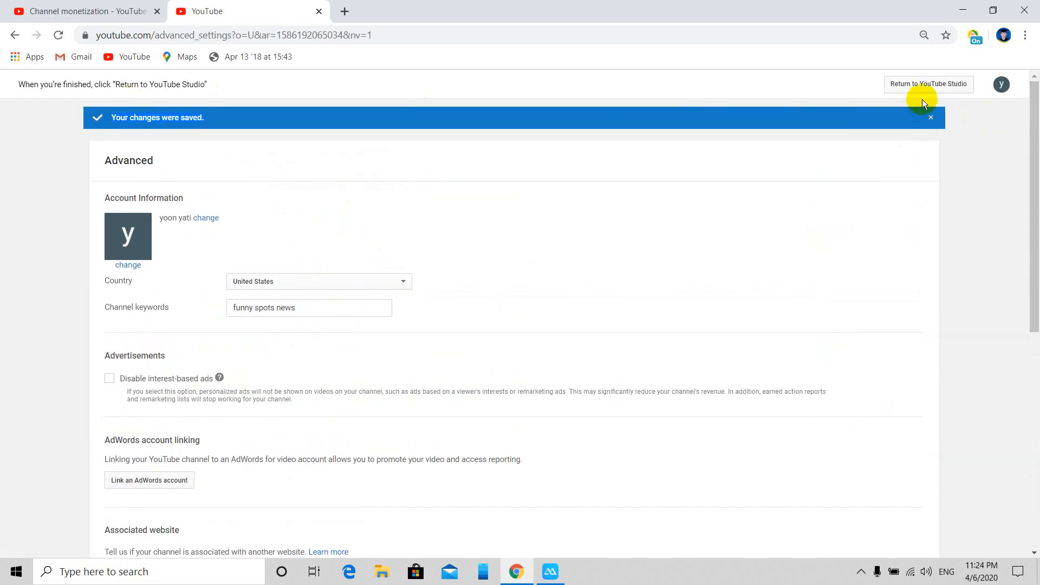
{"action": "left_click", "coordinate": [928, 84]}
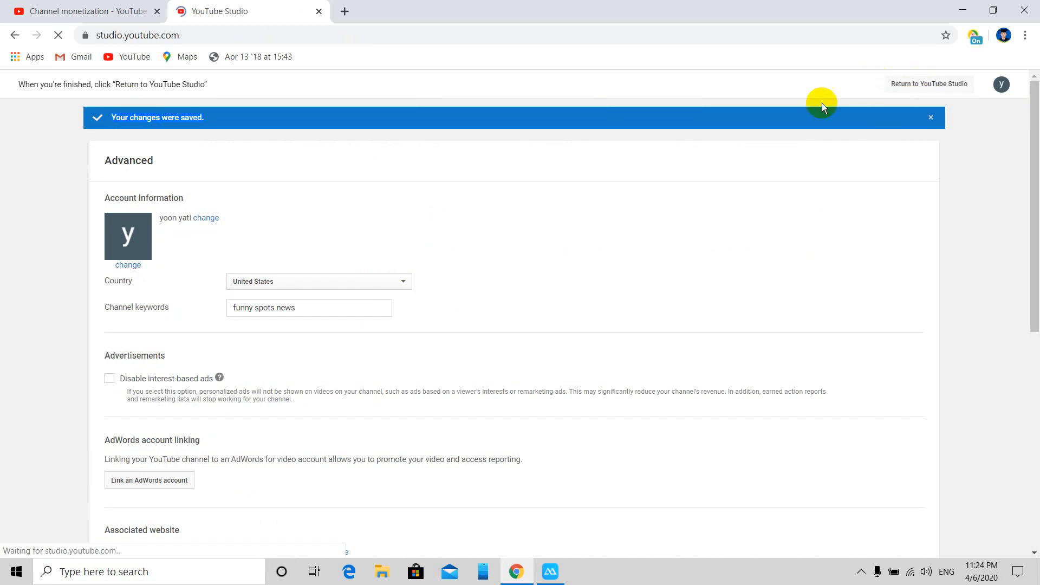
Step: View Monetization requirements (0/1,000 subscribers, 0/4,000 watch hours) and request an eligibility email
{"action": "left_click", "coordinate": [929, 83]}
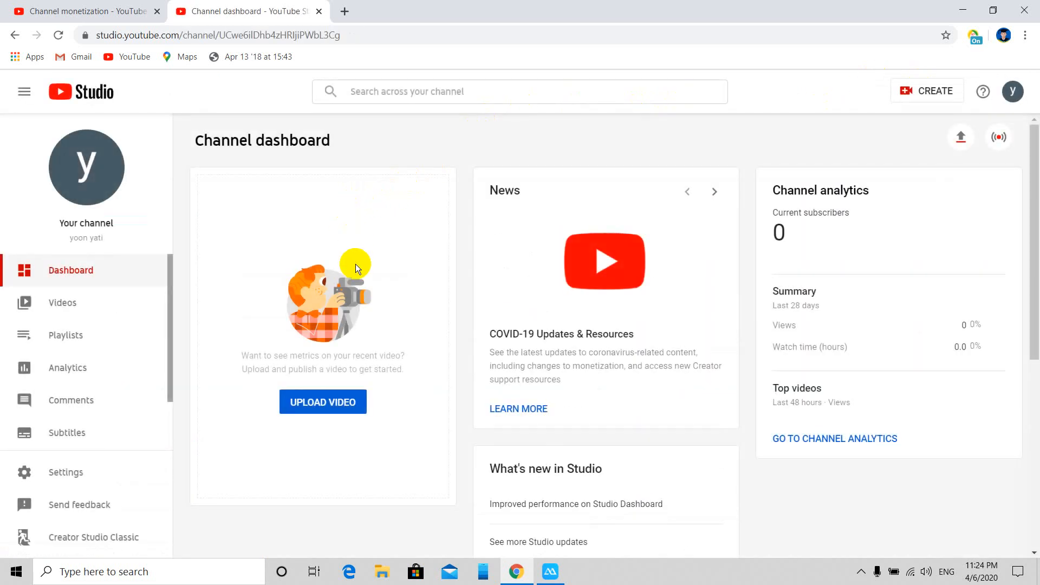
{"action": "scroll", "scroll_direction": "down", "scroll_amount": 3}
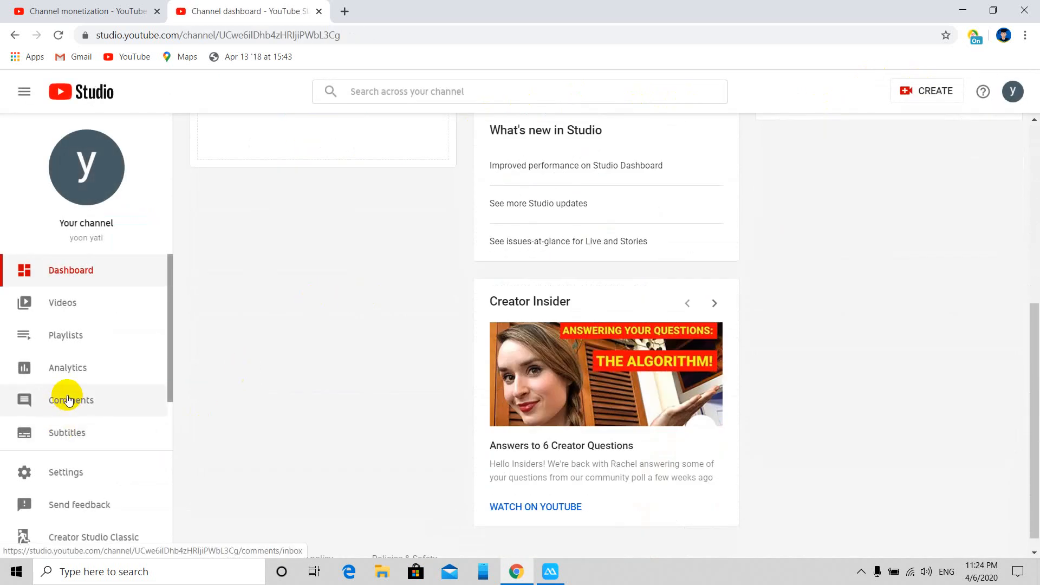
{"action": "left_click", "coordinate": [75, 401]}
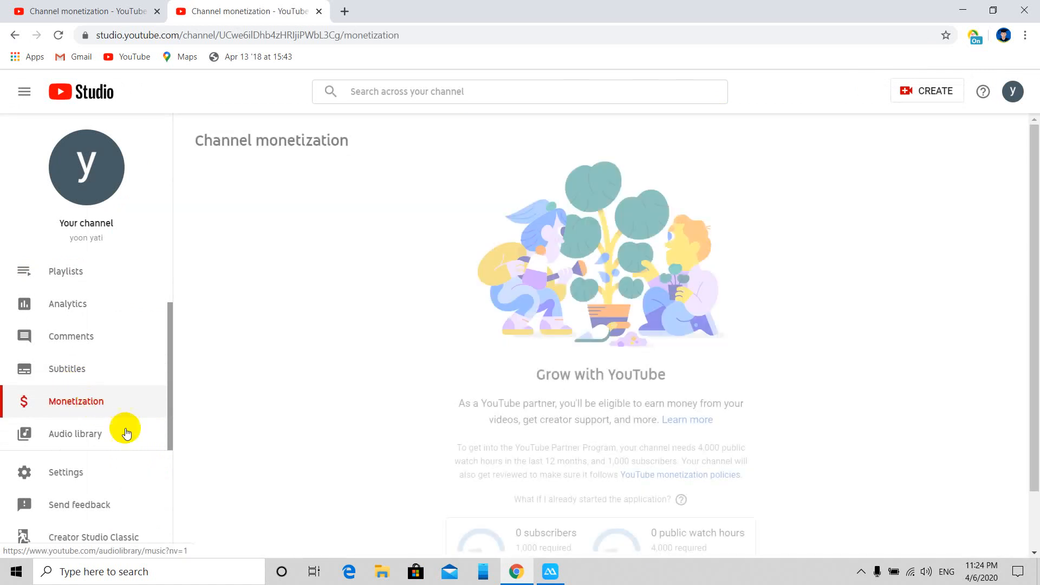
{"action": "scroll", "scroll_direction": "down", "scroll_amount": 3}
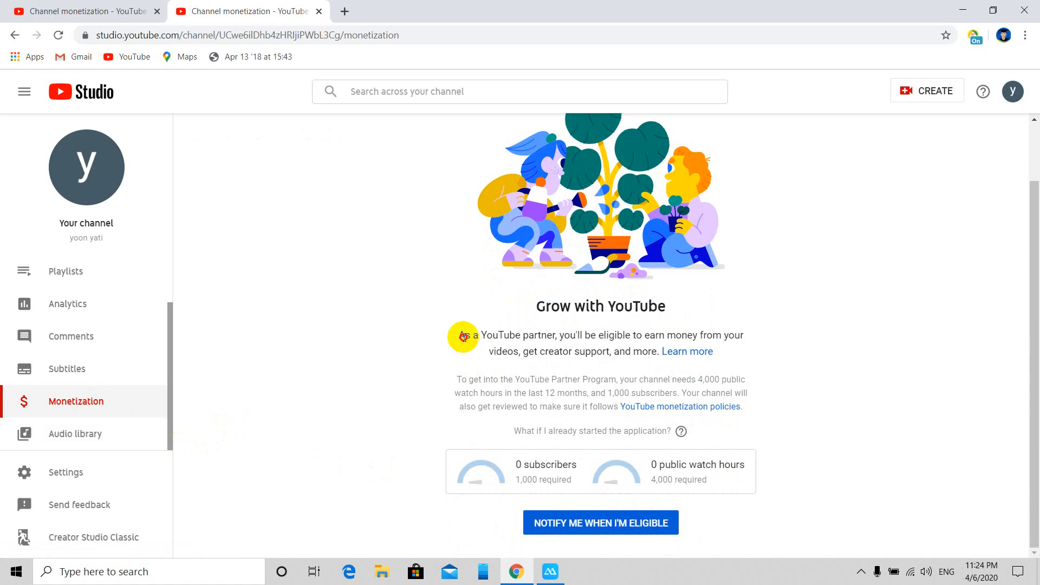
{"action": "mouse_move", "coordinate": [594, 338]}
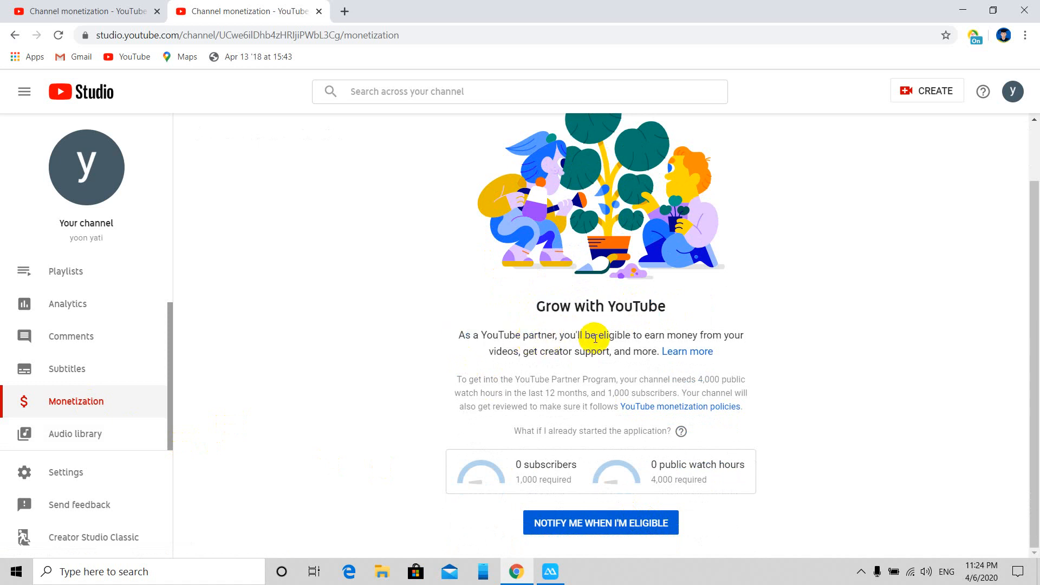
{"action": "mouse_move", "coordinate": [728, 338]}
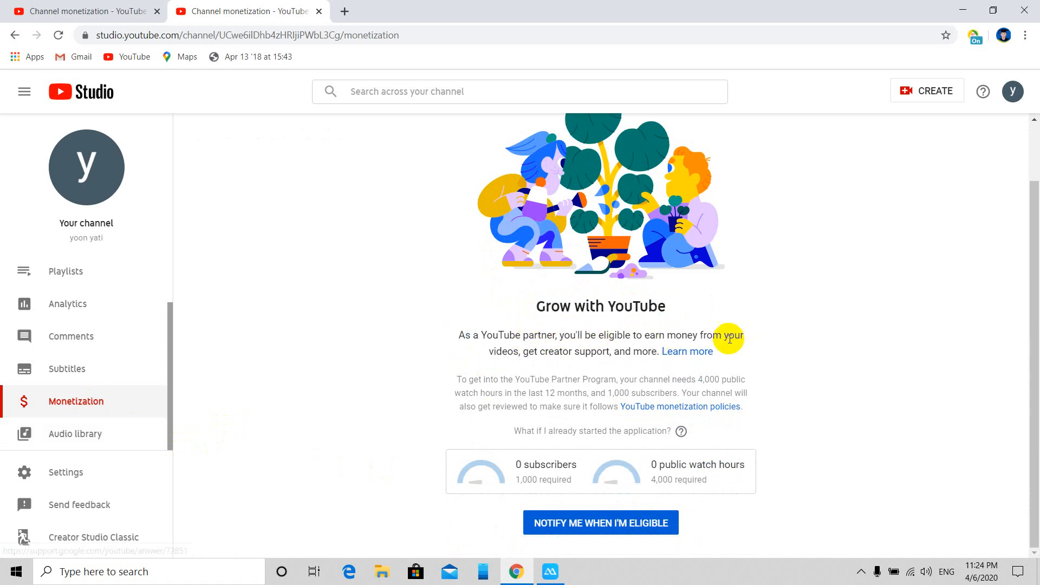
{"action": "mouse_move", "coordinate": [543, 356]}
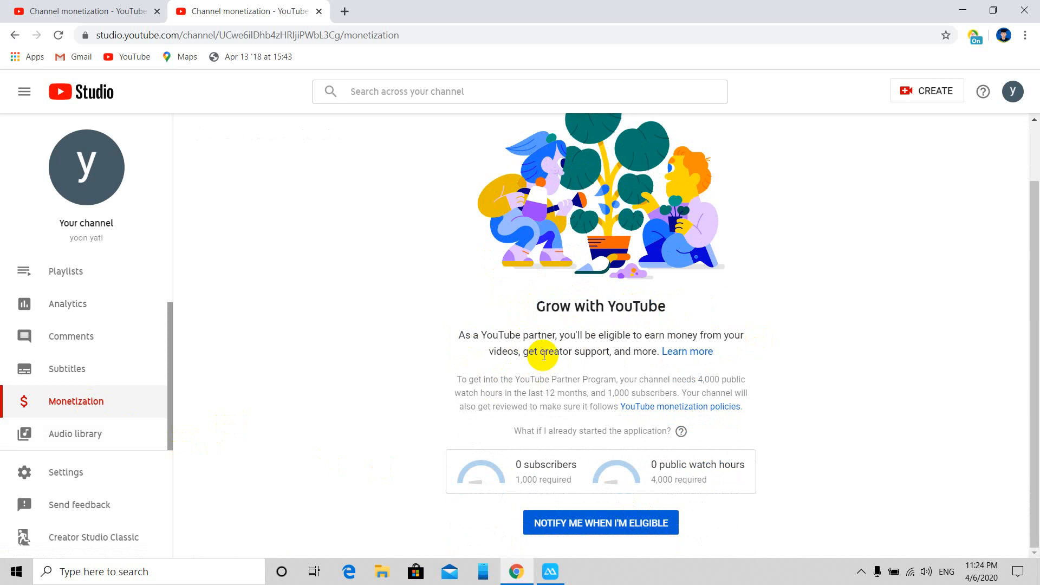
{"action": "mouse_move", "coordinate": [459, 381]}
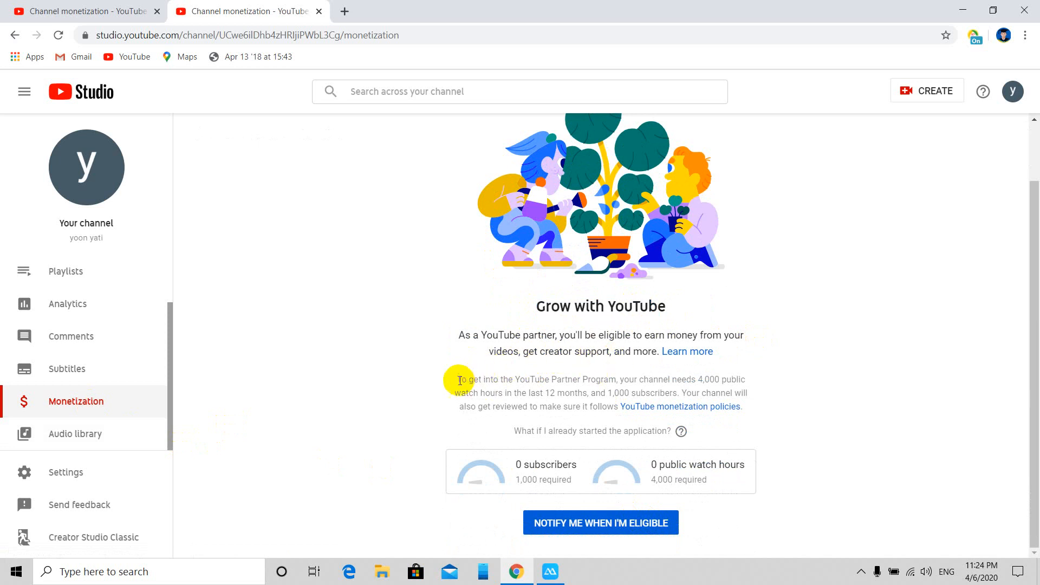
{"action": "mouse_move", "coordinate": [531, 428]}
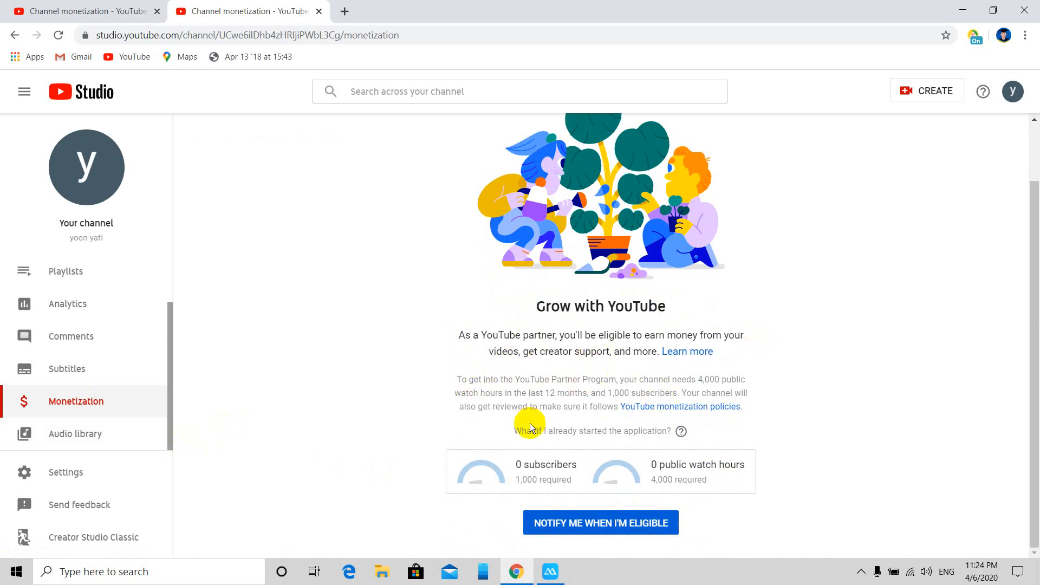
{"action": "mouse_move", "coordinate": [503, 465]}
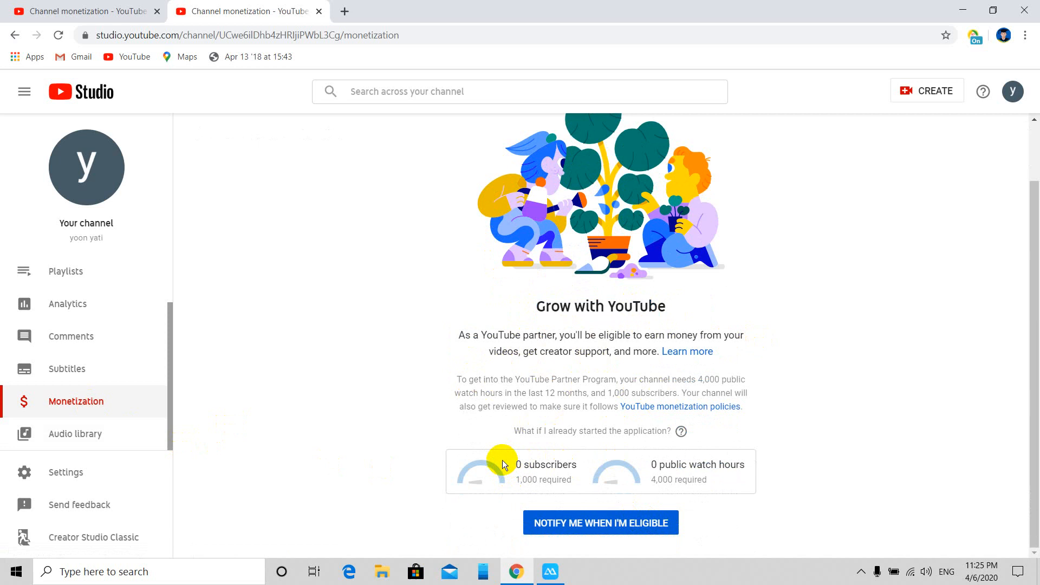
{"action": "mouse_move", "coordinate": [661, 462]}
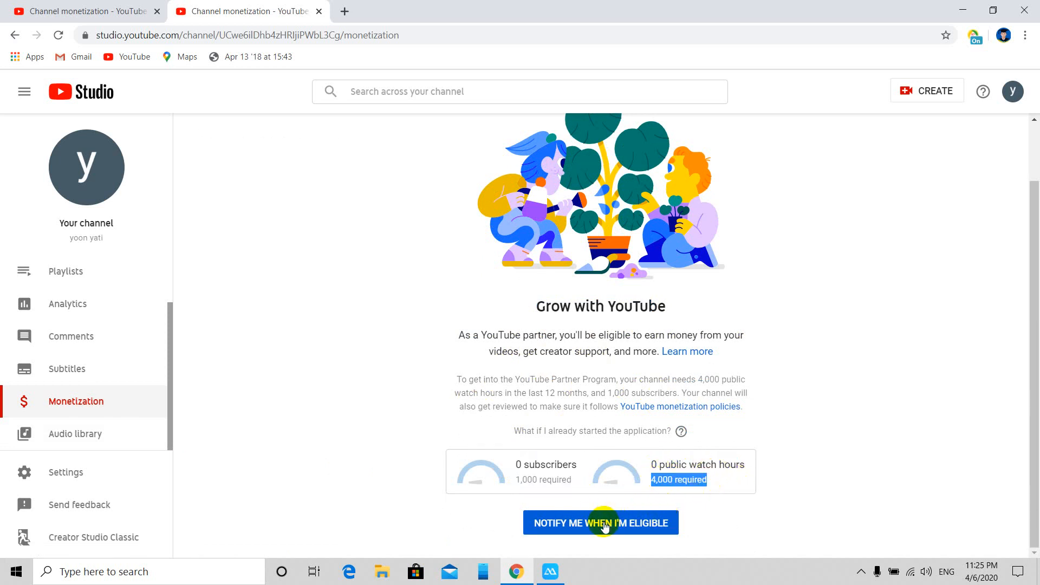
{"action": "right_click", "coordinate": [600, 523]}
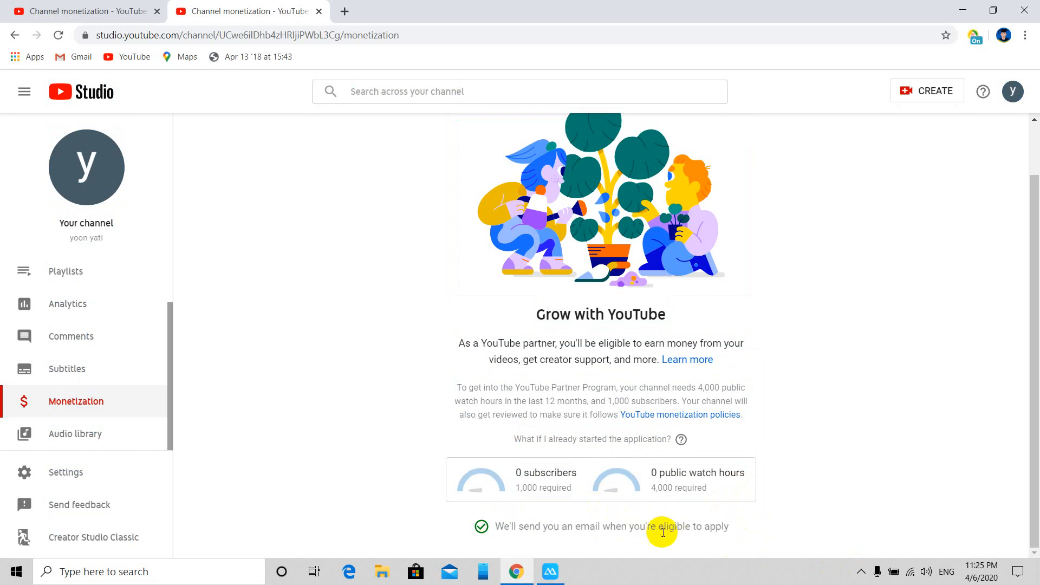
{"action": "mouse_move", "coordinate": [417, 254]}
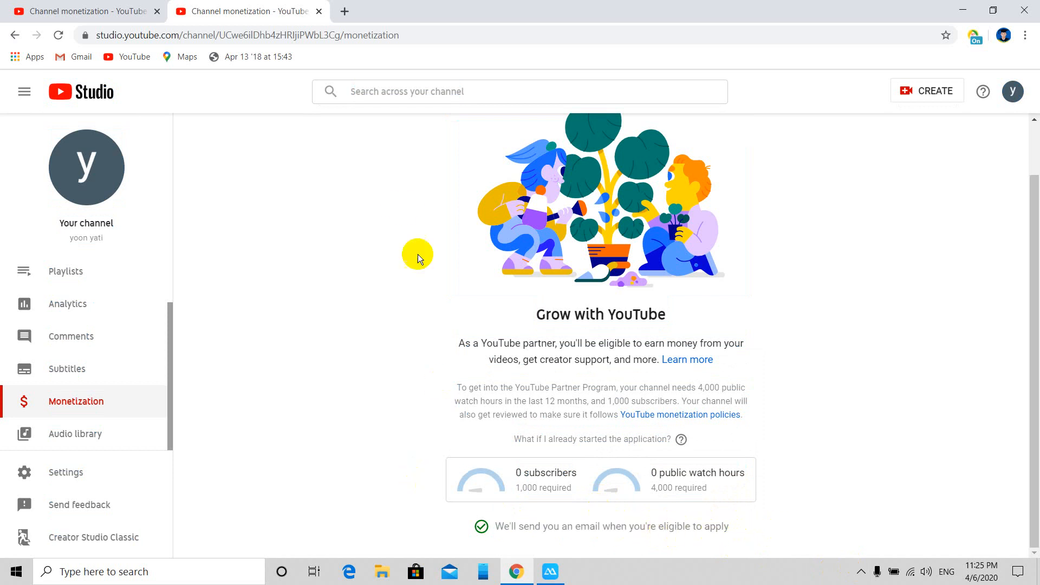
{"action": "mouse_move", "coordinate": [522, 259]}
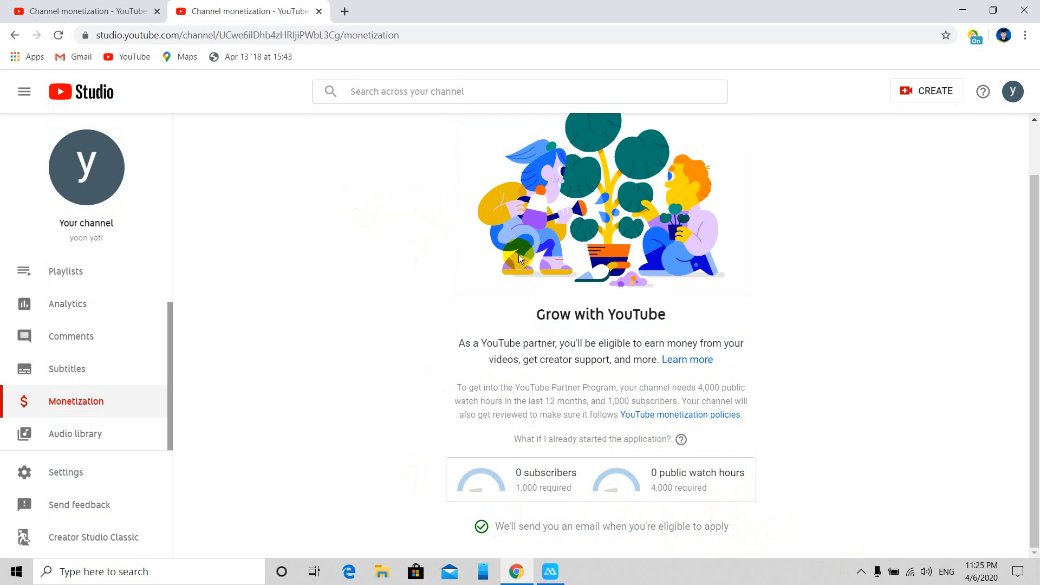
{"action": "mouse_move", "coordinate": [52, 359]}
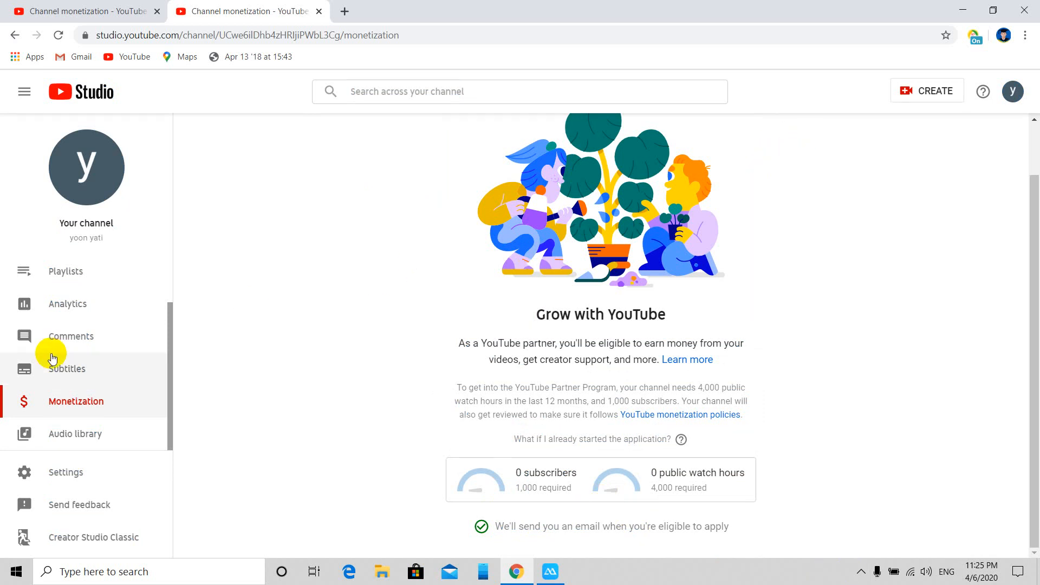
{"action": "mouse_move", "coordinate": [655, 238]}
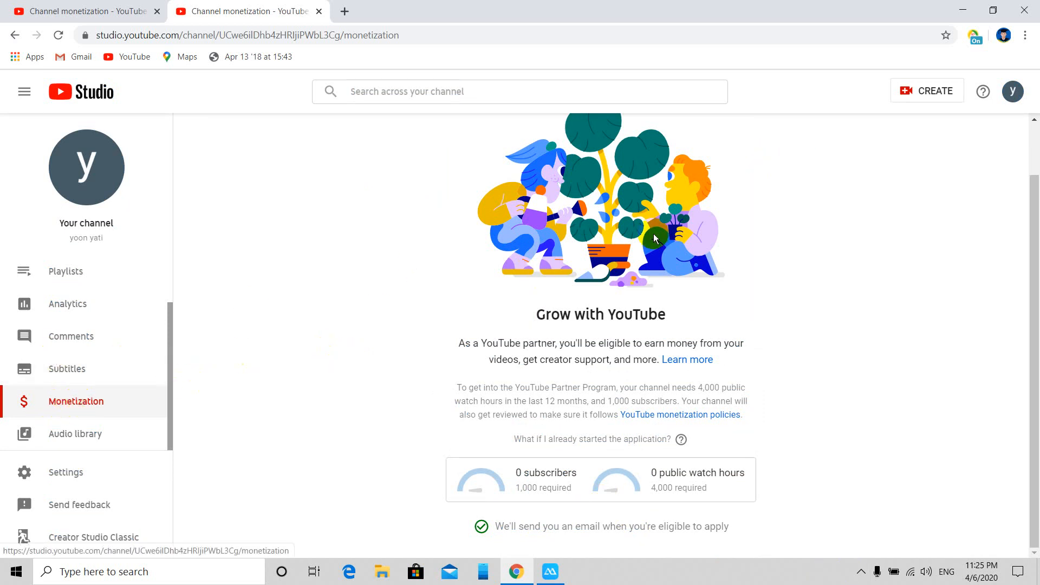
{"action": "mouse_move", "coordinate": [860, 125]}
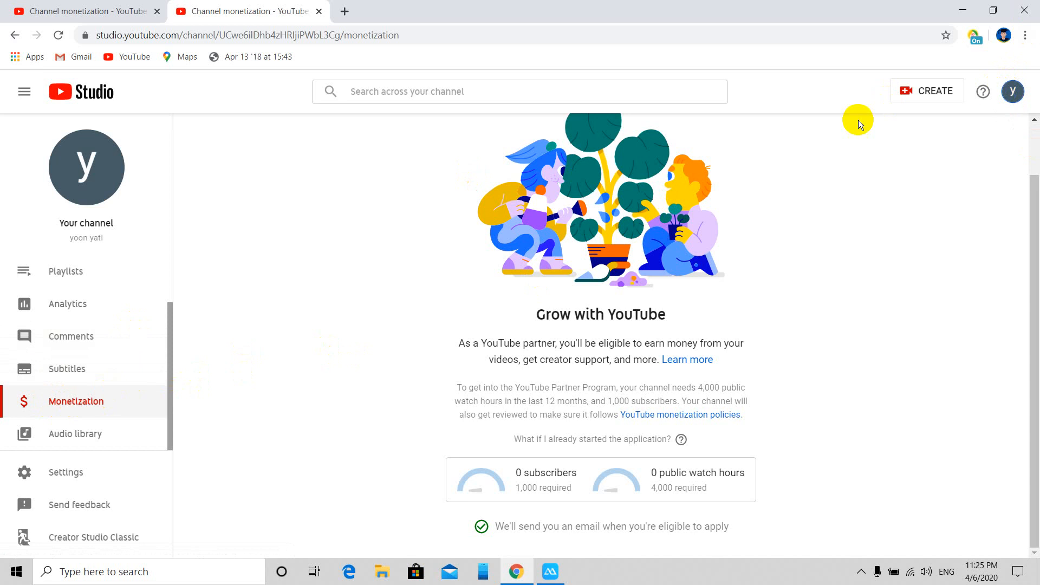
Step: From the channel's public page, reach Manage your Google Account via the avatar menu
{"action": "left_click", "coordinate": [1012, 91]}
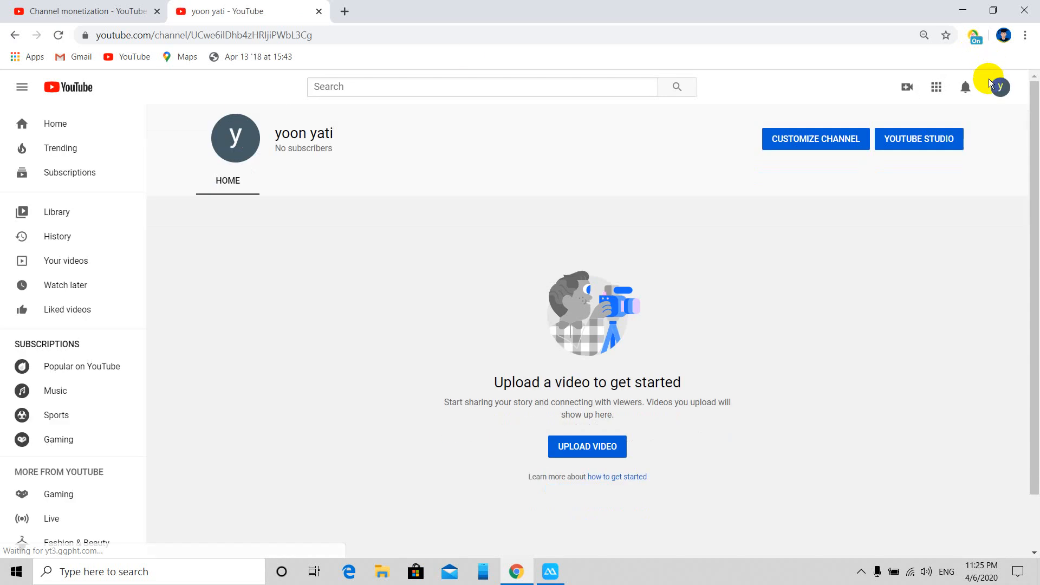
{"action": "left_click", "coordinate": [1000, 86]}
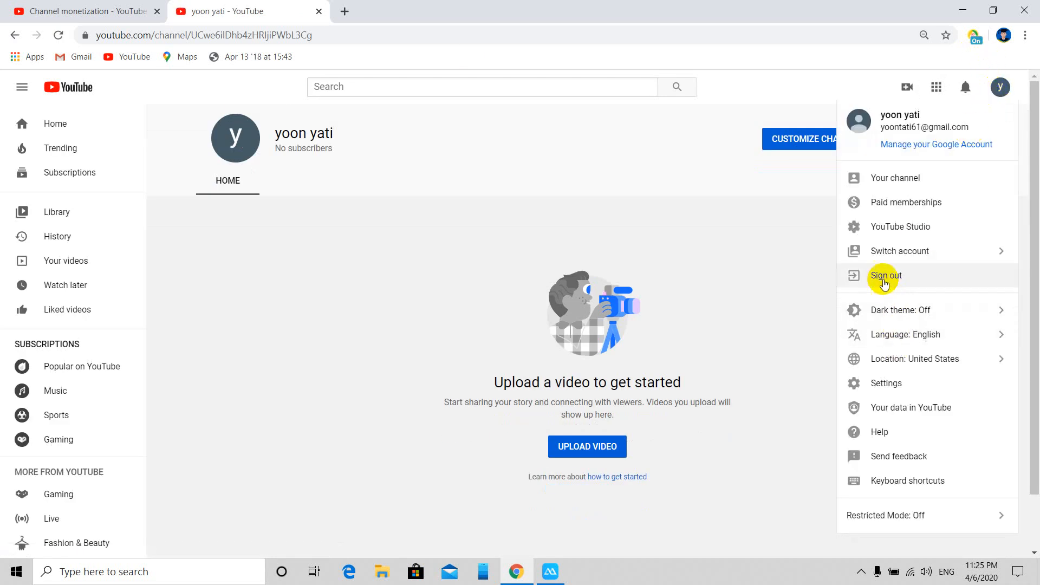
{"action": "mouse_move", "coordinate": [899, 145]}
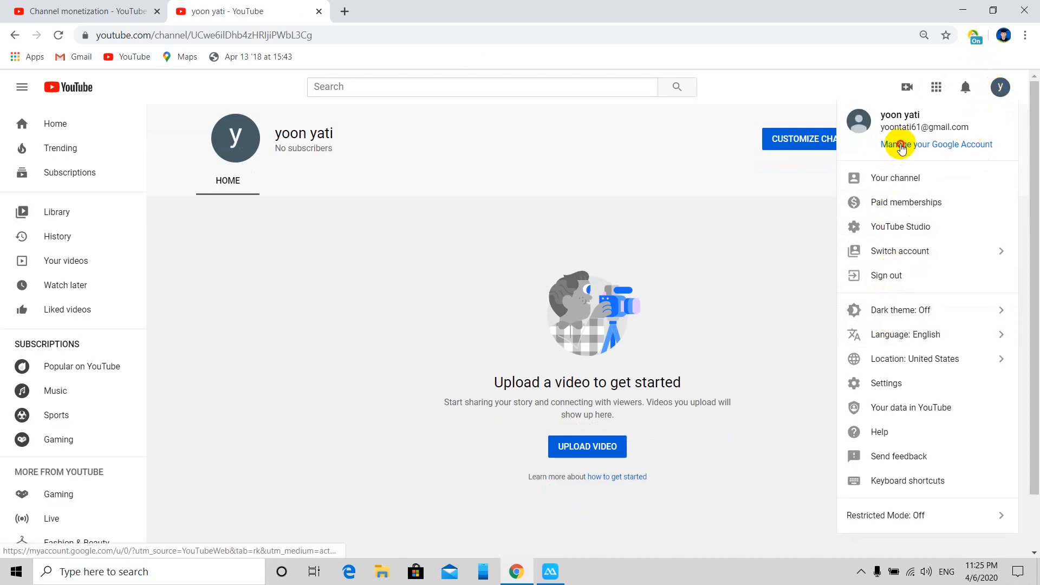
{"action": "left_click", "coordinate": [938, 144]}
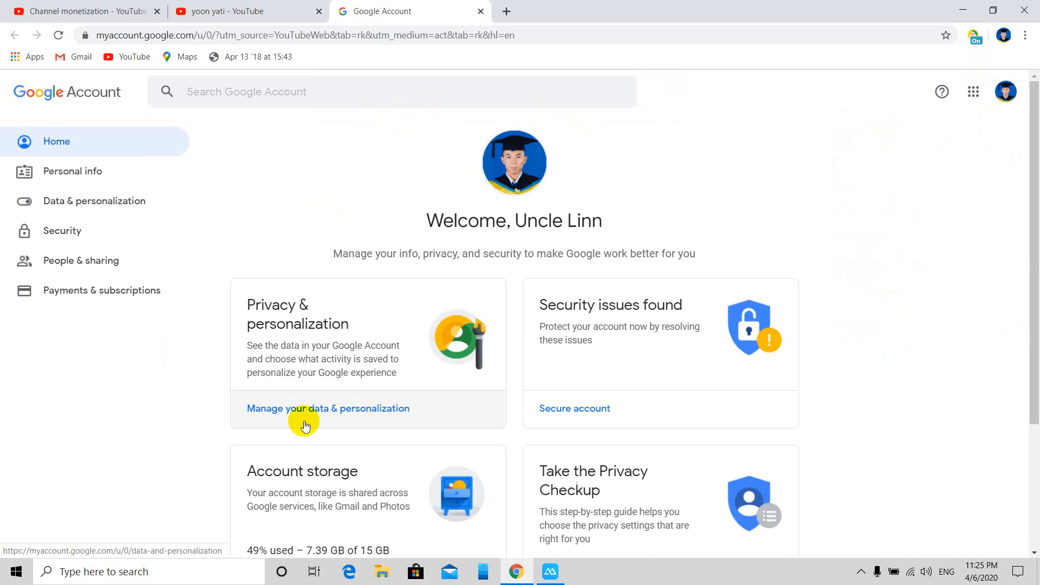
Step: View Google Account personal info, close that tab and reopen the YouTube avatar menu
{"action": "left_click", "coordinate": [73, 172]}
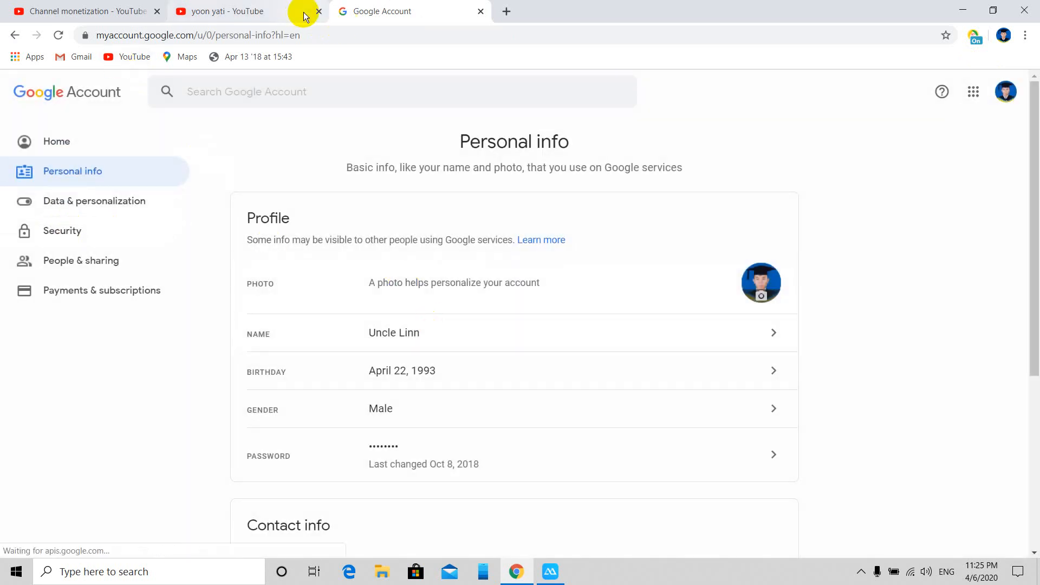
{"action": "left_click", "coordinate": [225, 11]}
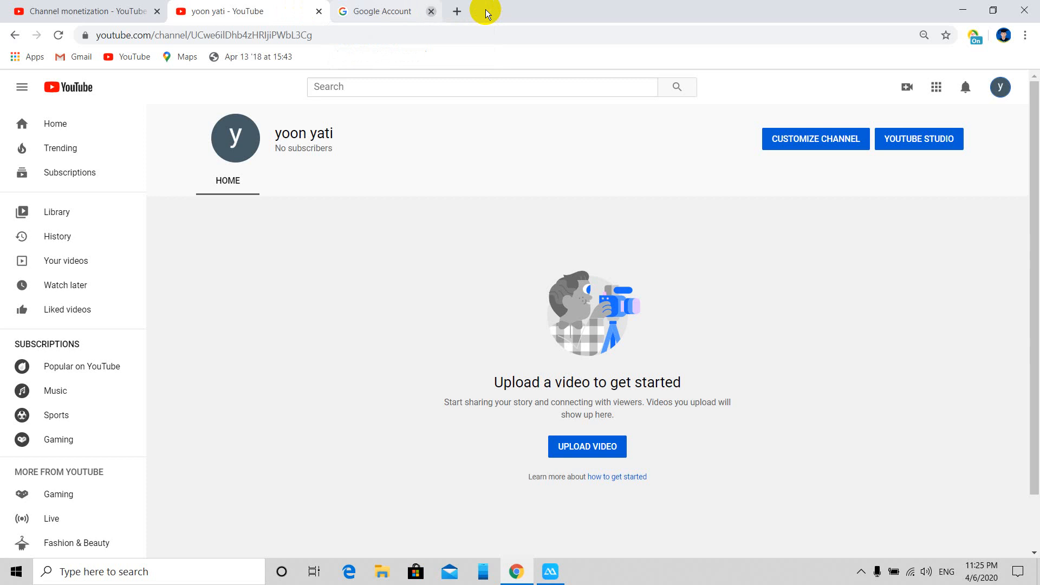
{"action": "left_click", "coordinate": [1000, 87]}
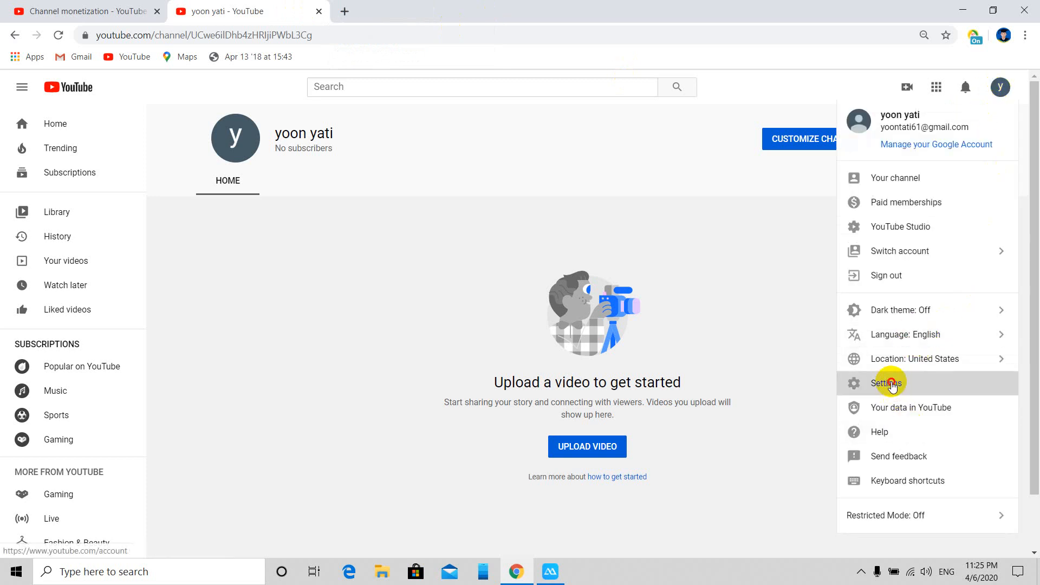
Step: Reach Channel status and features from Settings, showing Monetization listed as Eligible
{"action": "left_click", "coordinate": [888, 382]}
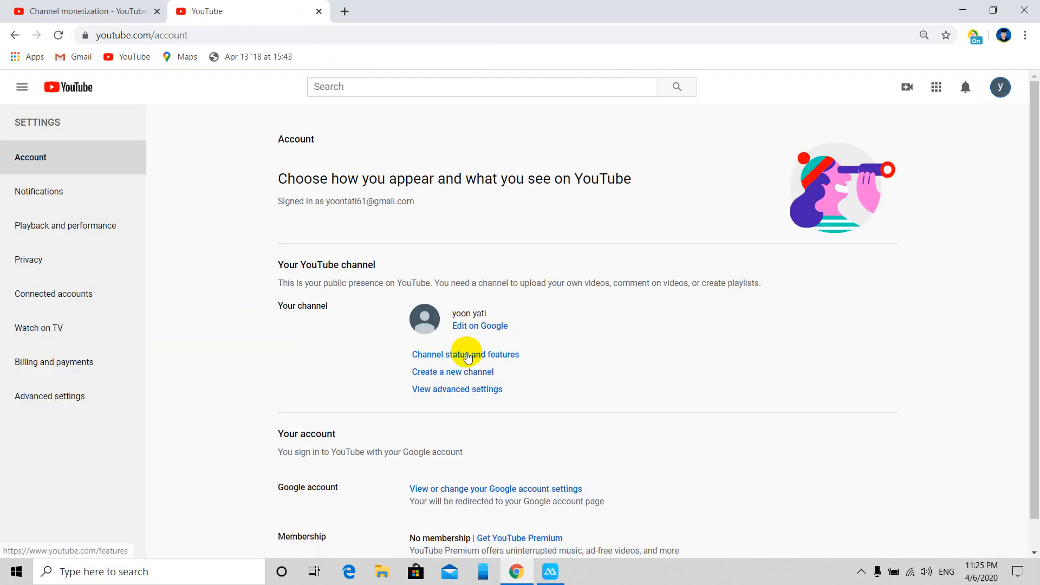
{"action": "left_click", "coordinate": [465, 354]}
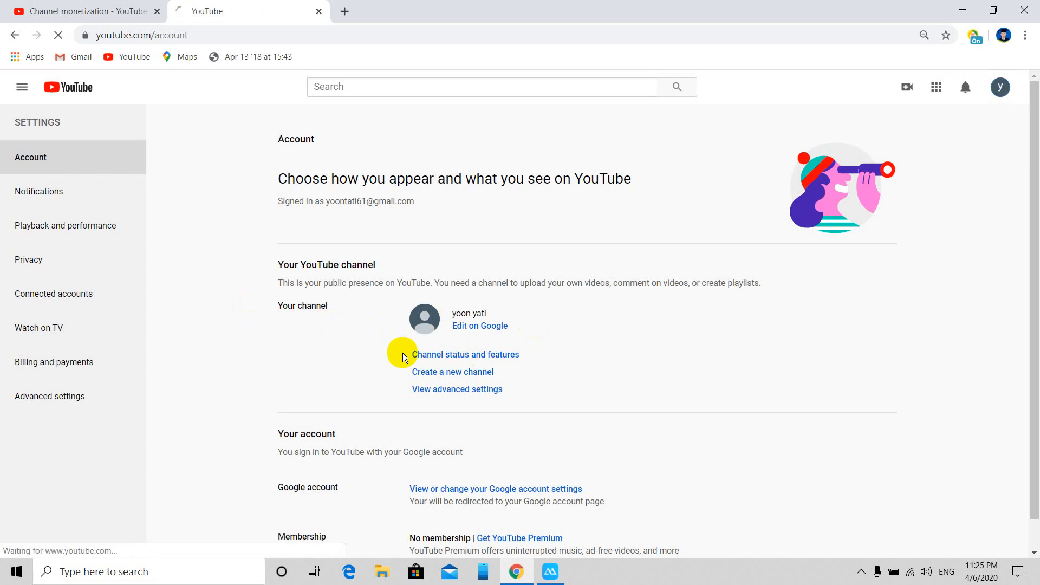
{"action": "left_click", "coordinate": [465, 354]}
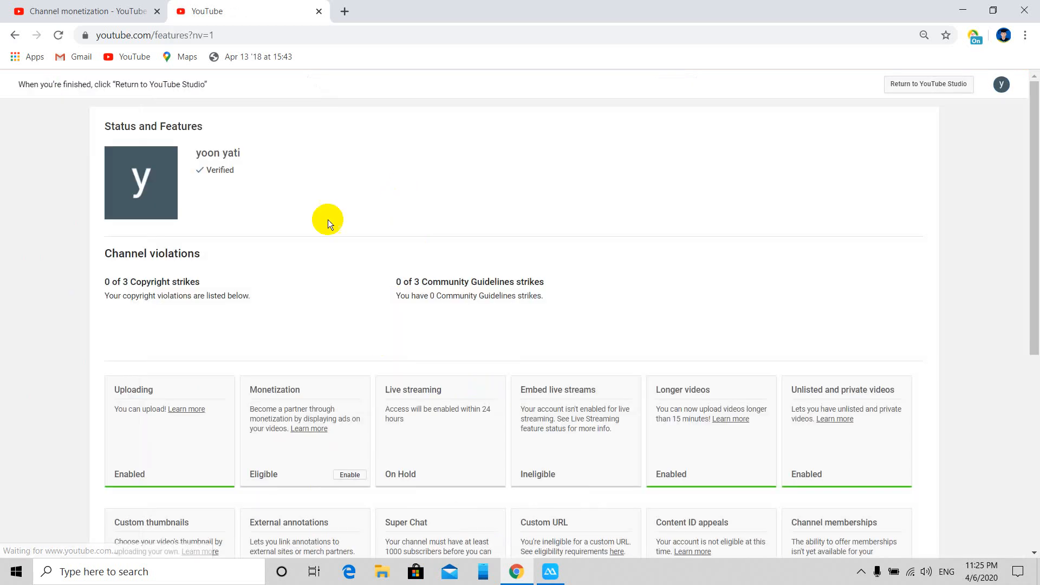
{"action": "scroll", "scroll_direction": "down", "scroll_amount": 3}
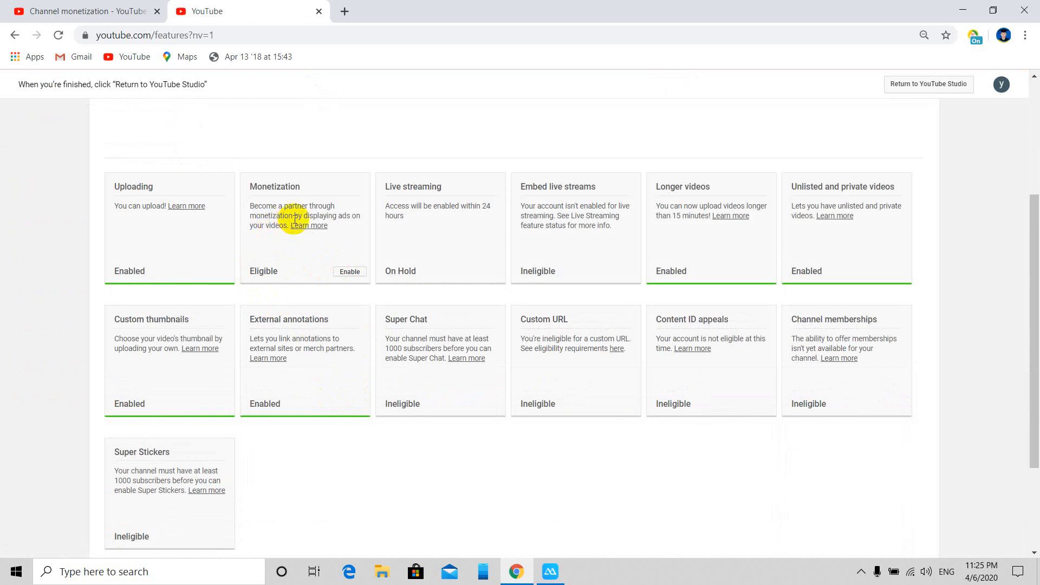
{"action": "mouse_move", "coordinate": [334, 219]}
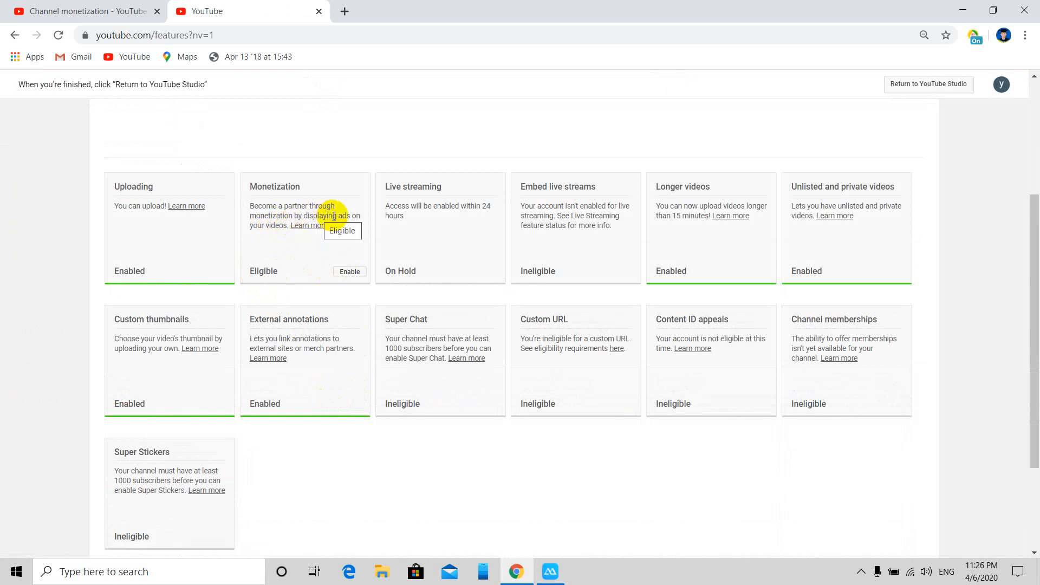
{"action": "mouse_move", "coordinate": [279, 276]}
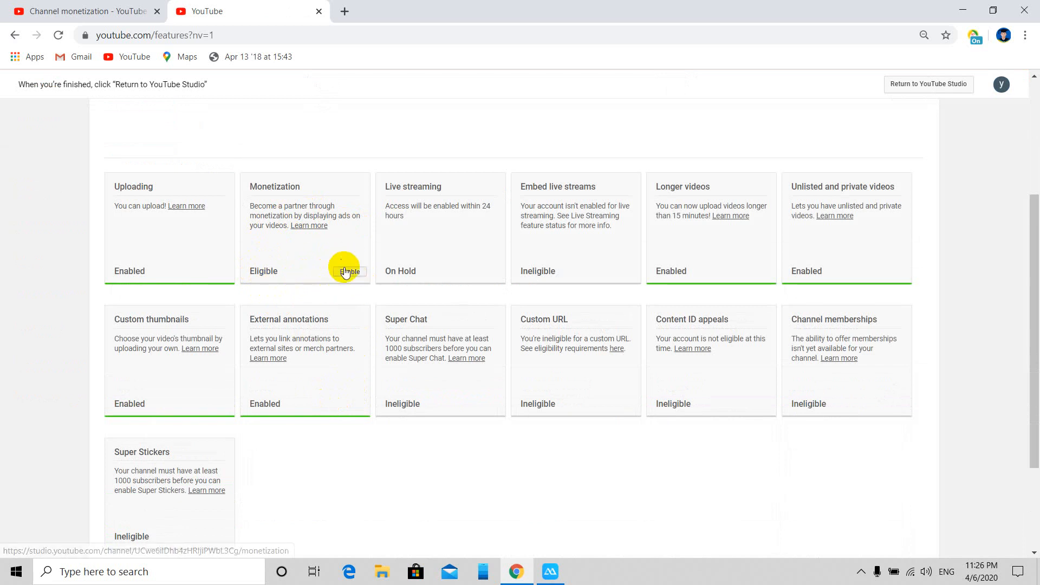
Step: Enable monetization from the card, landing on Studio's Channel monetization page with the eligibility-email notice
{"action": "left_click", "coordinate": [343, 271]}
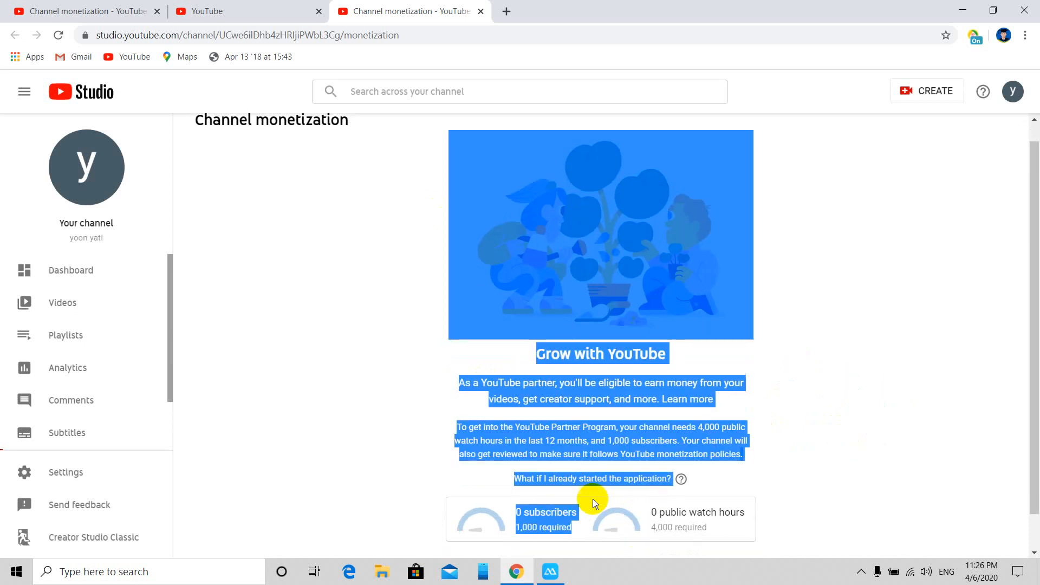
{"action": "scroll", "scroll_direction": "down", "scroll_amount": 3}
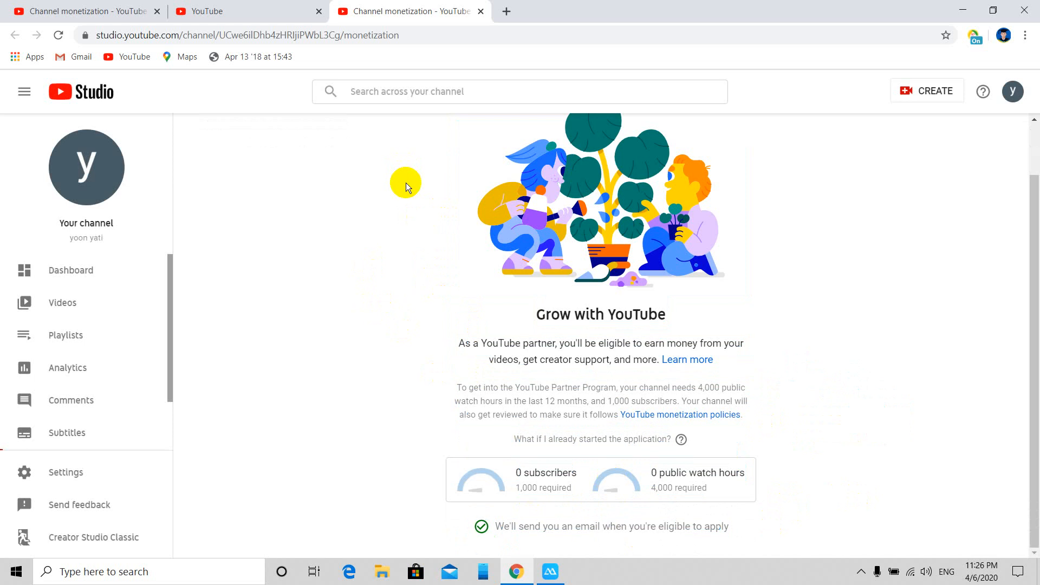
{"action": "mouse_move", "coordinate": [547, 545]}
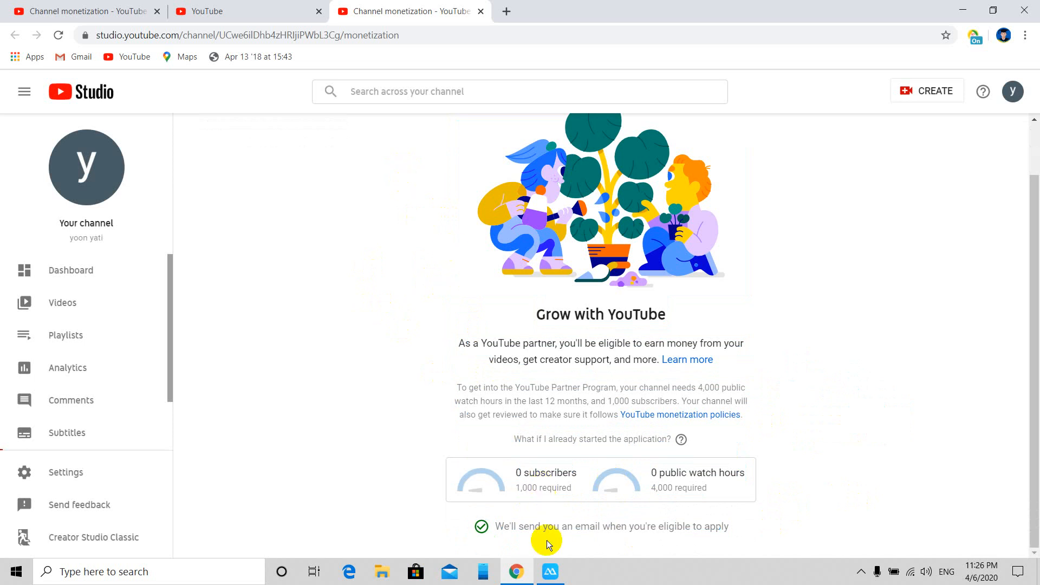
{"action": "mouse_move", "coordinate": [650, 507]}
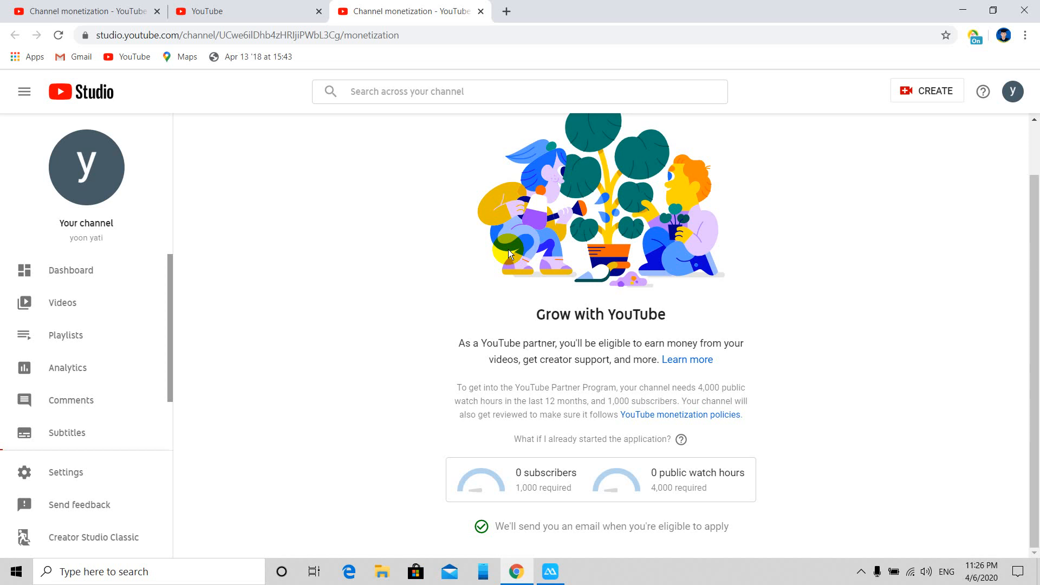
{"action": "mouse_move", "coordinate": [261, 6]}
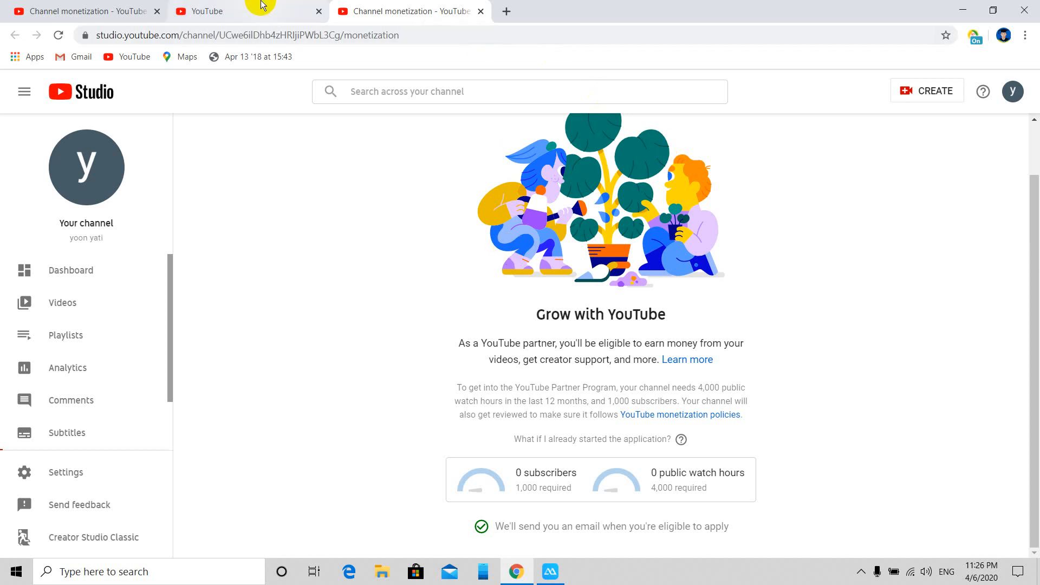
{"action": "mouse_move", "coordinate": [300, 20]}
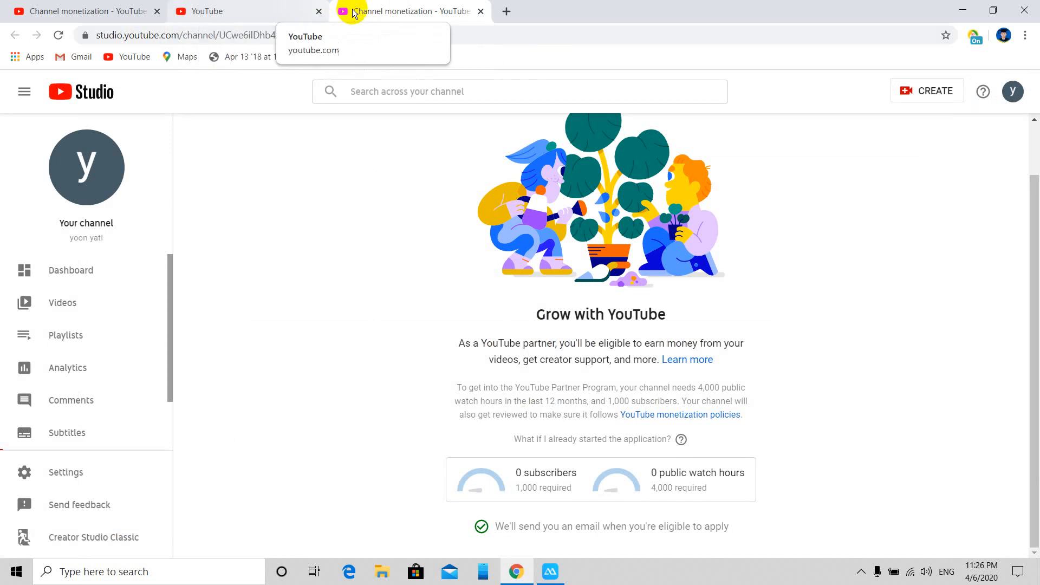
{"action": "mouse_move", "coordinate": [910, 534]}
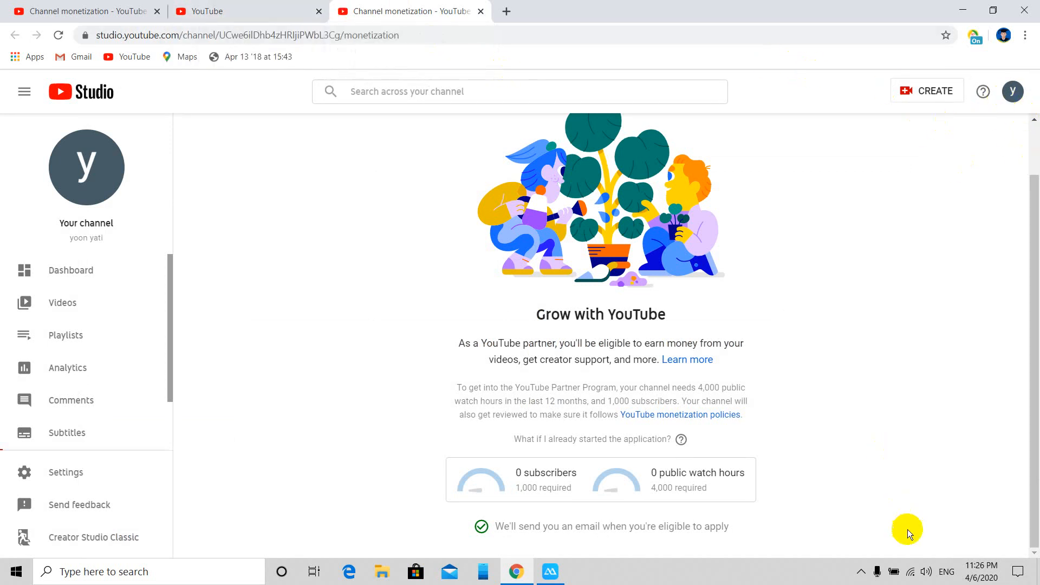
{"action": "left_click", "coordinate": [861, 571]}
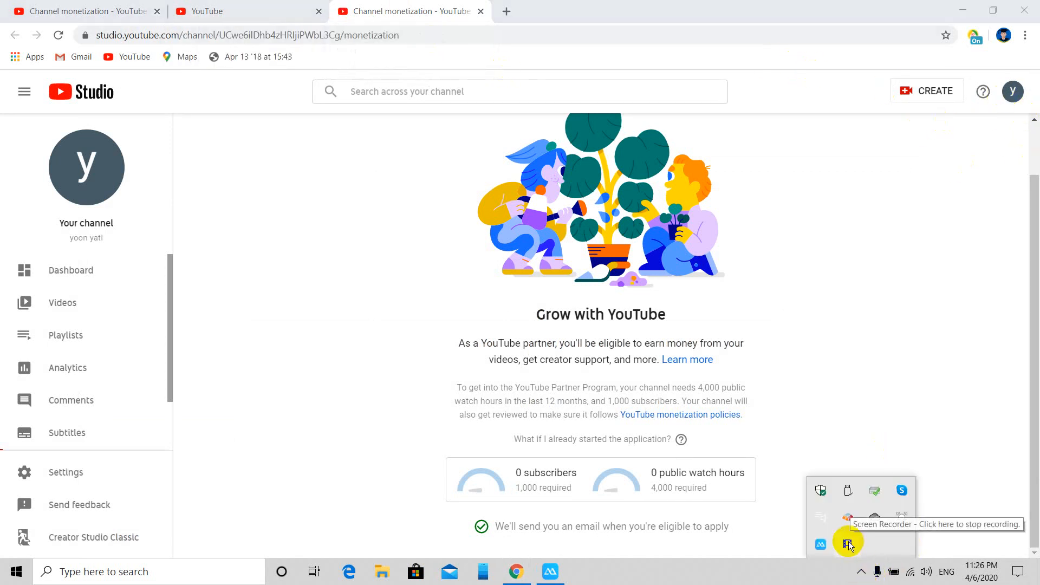